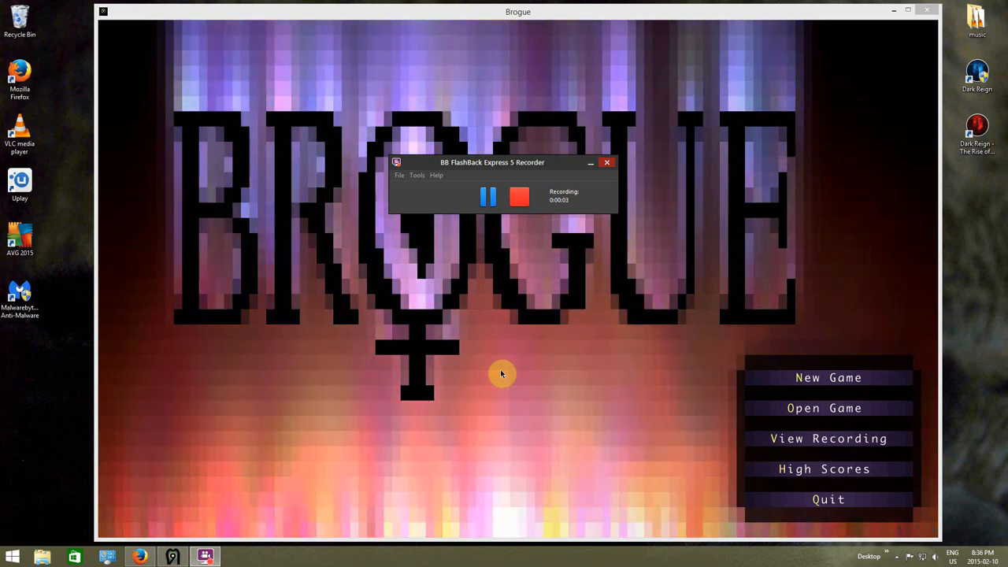
- Start a new Brogue game and defeat the first kobold on depth 1
left_click(608, 163)
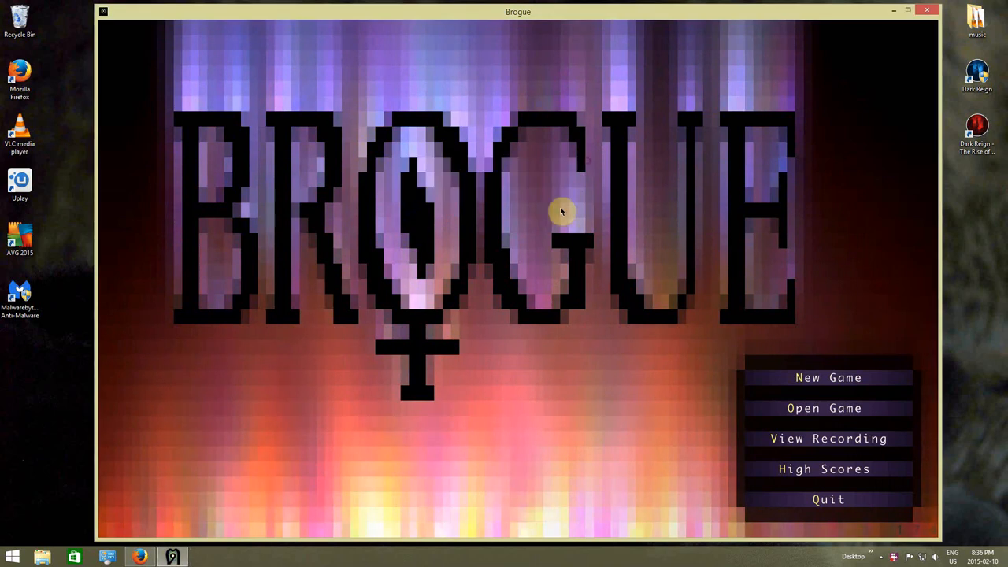
left_click(828, 378)
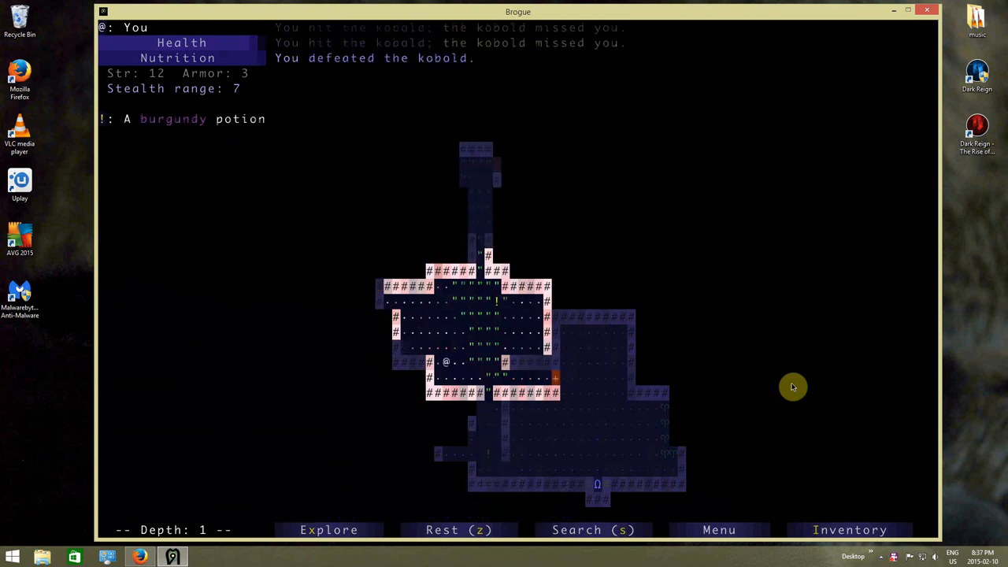
- Auto-explore depth 1, killing a rat and collecting gold up to 92, then review the carried items
left_click(328, 529)
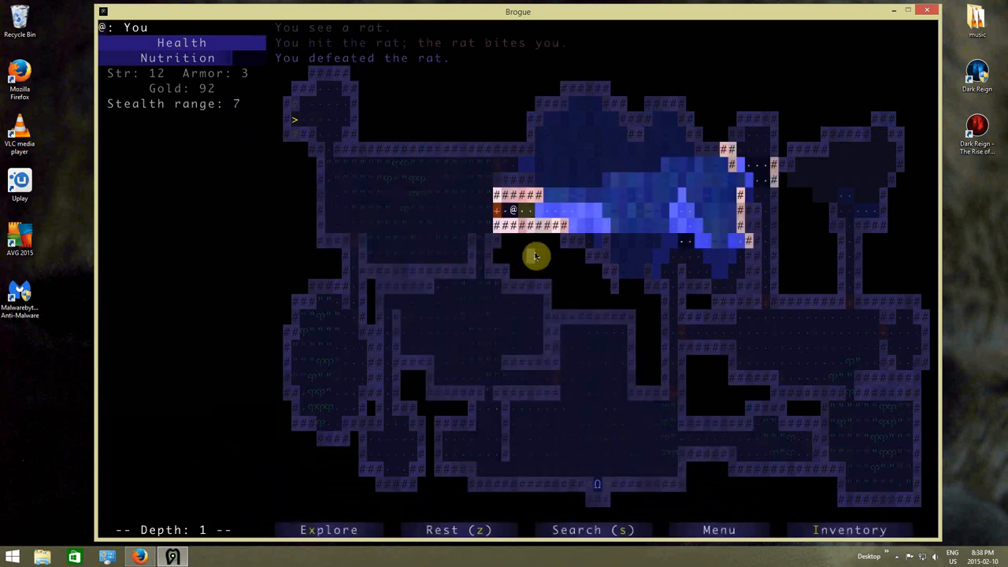
left_click(850, 530)
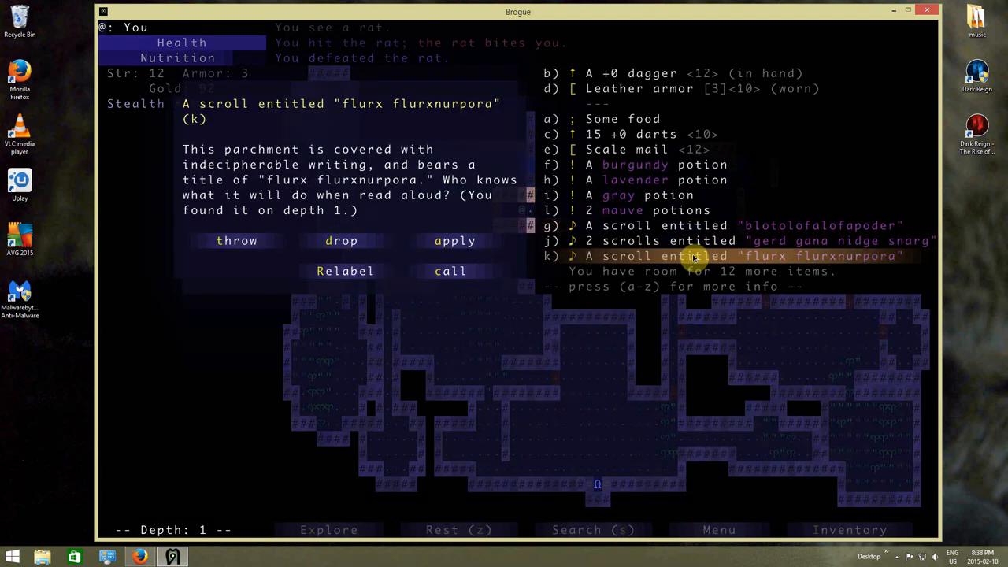
- Read the 'flurx flurxnurpora' scroll, identifying it as enchantment, and target the scale mail
left_click(454, 239)
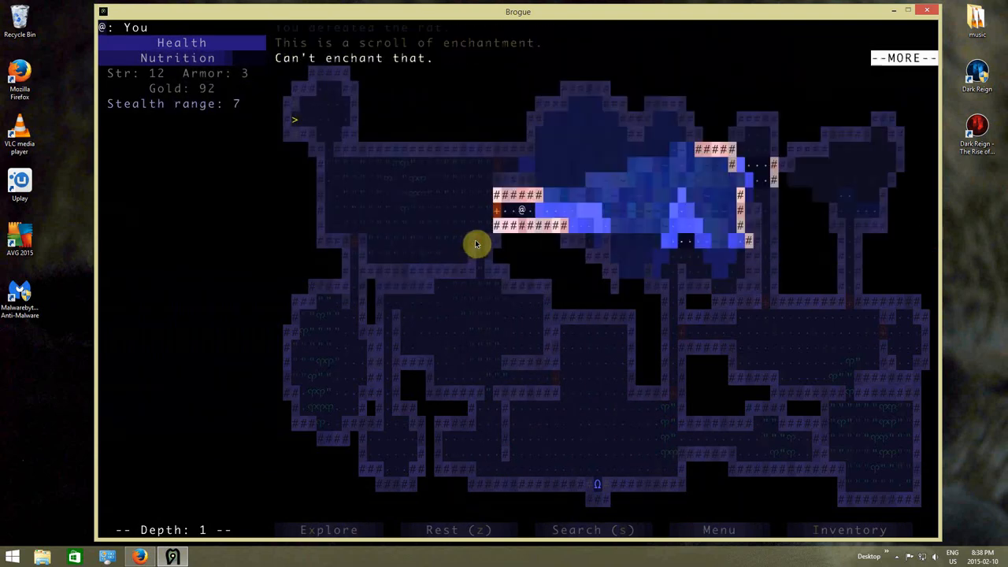
mouse_move(600, 148)
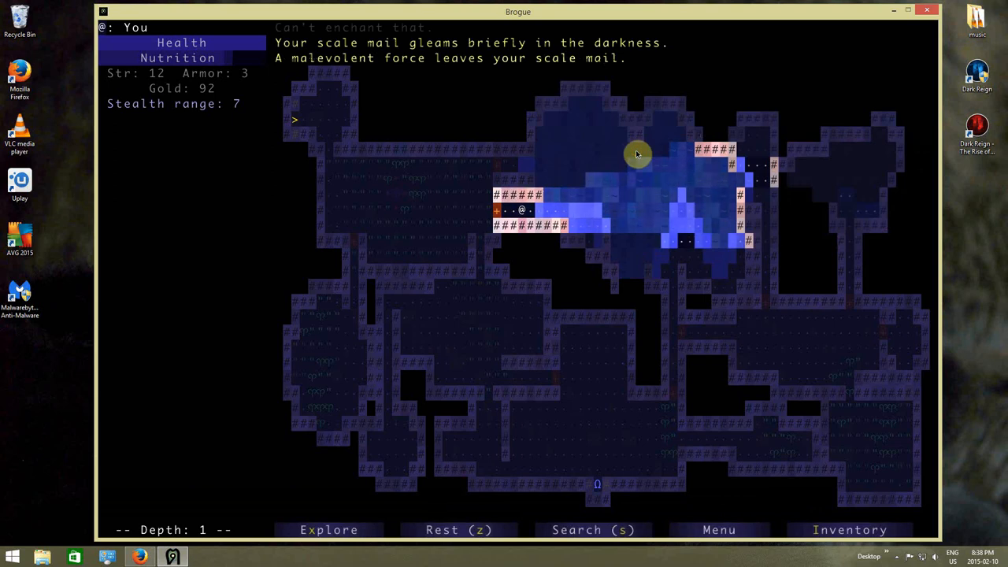
- Equip the scale mail <11> in place of the leather armor and review its details
left_click(622, 150)
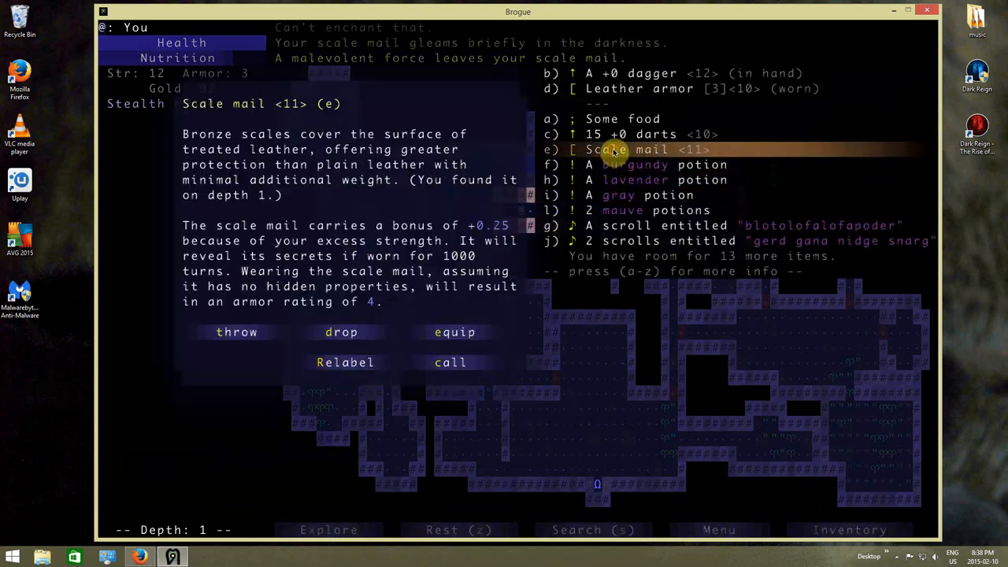
left_click(454, 331)
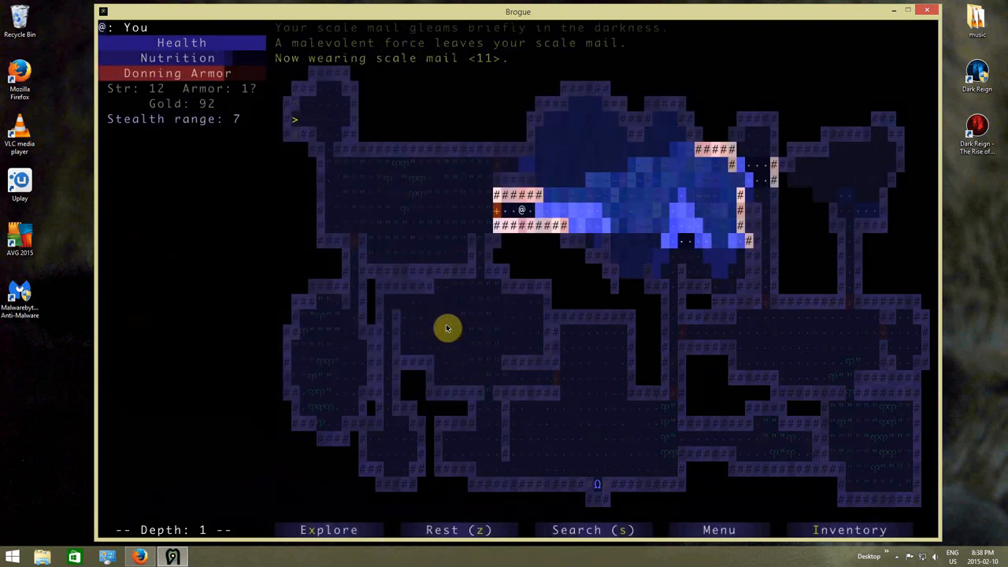
left_click(851, 530)
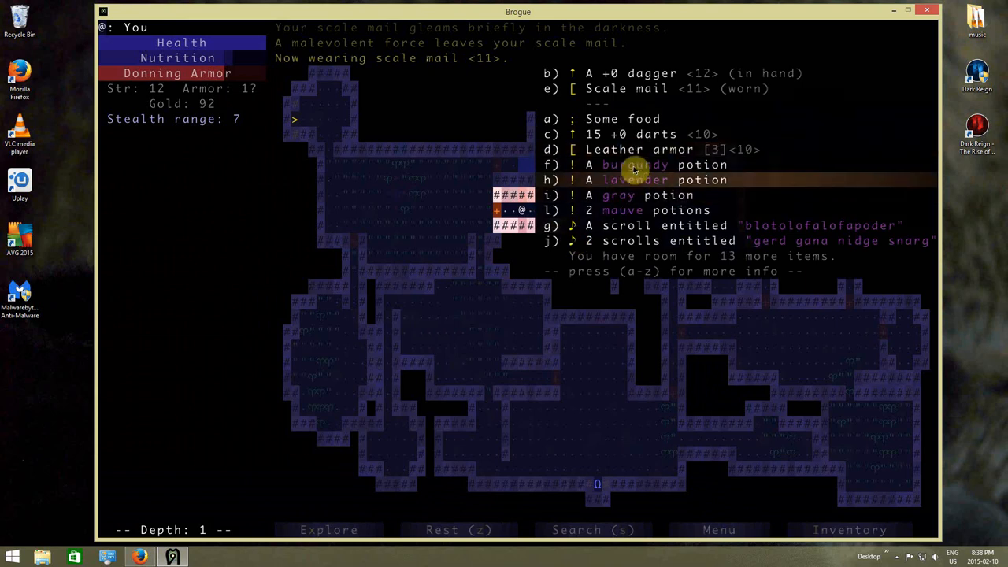
left_click(669, 150)
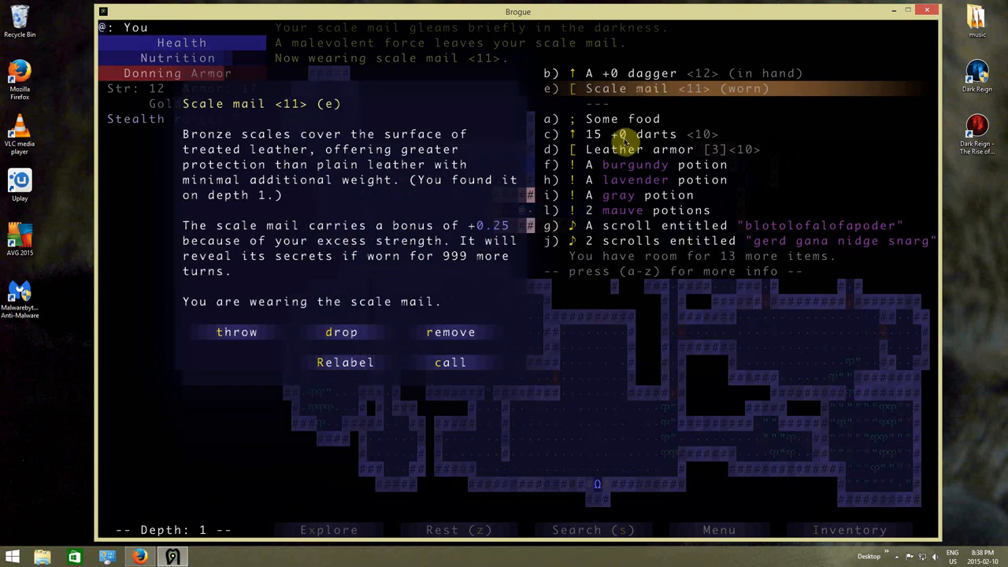
mouse_move(627, 149)
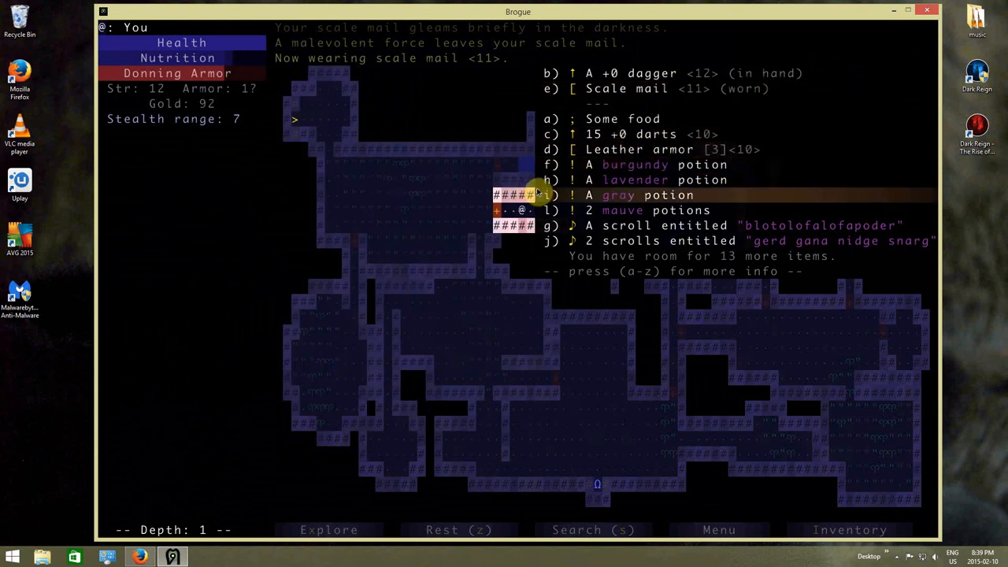
mouse_move(649, 149)
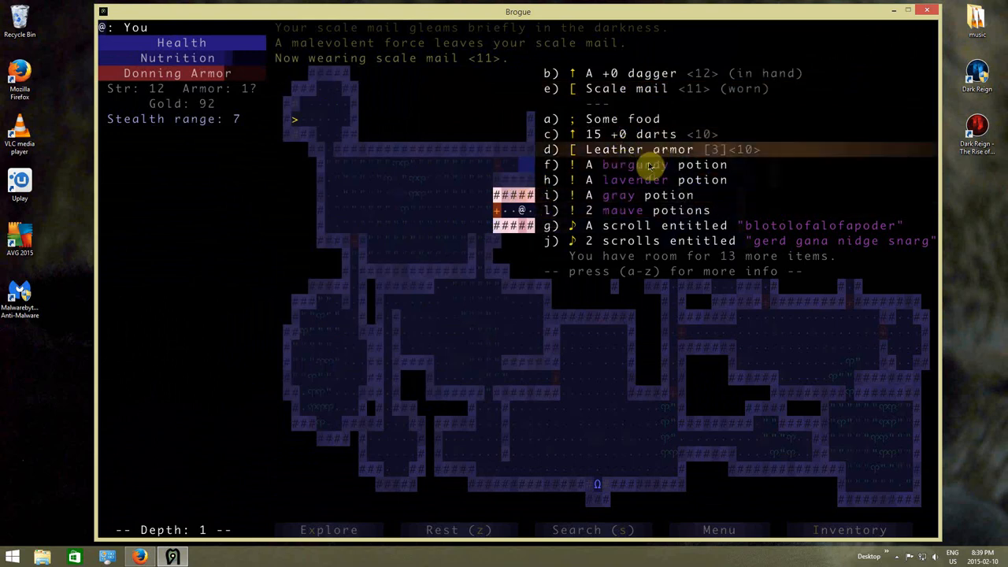
mouse_move(647, 166)
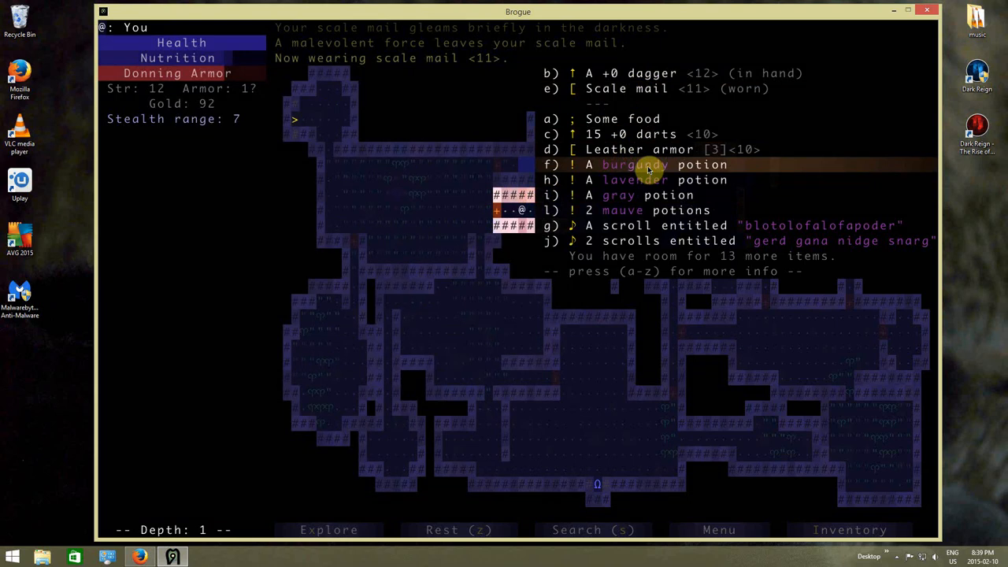
- Drink the burgundy potion, gaining fire immunity, then examine the mauve potions
left_click(665, 165)
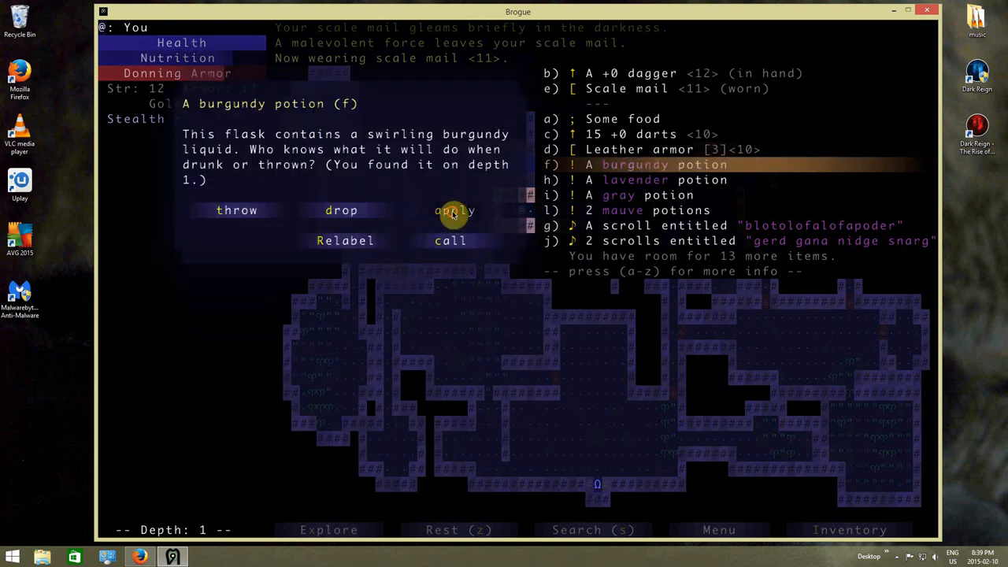
left_click(453, 211)
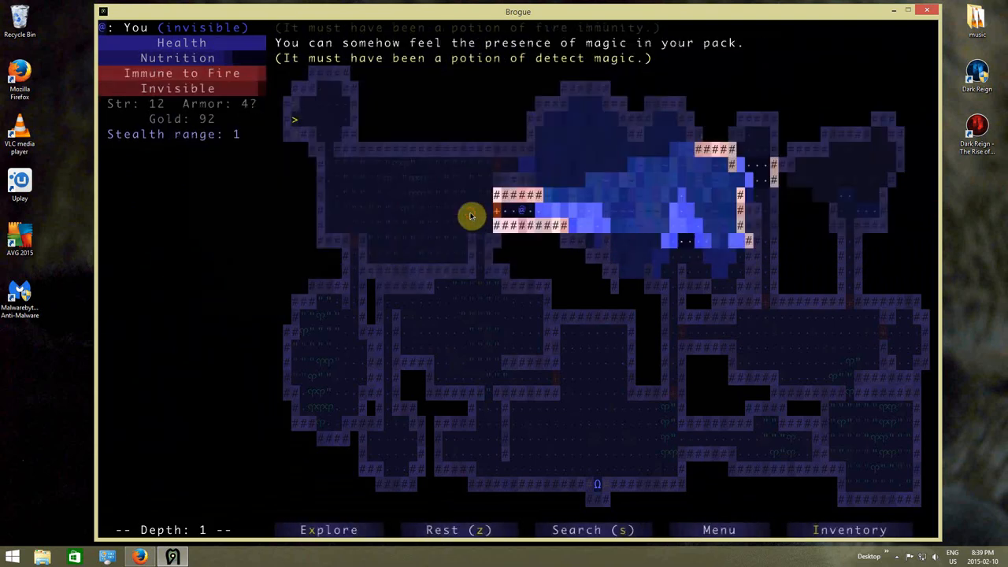
left_click(851, 529)
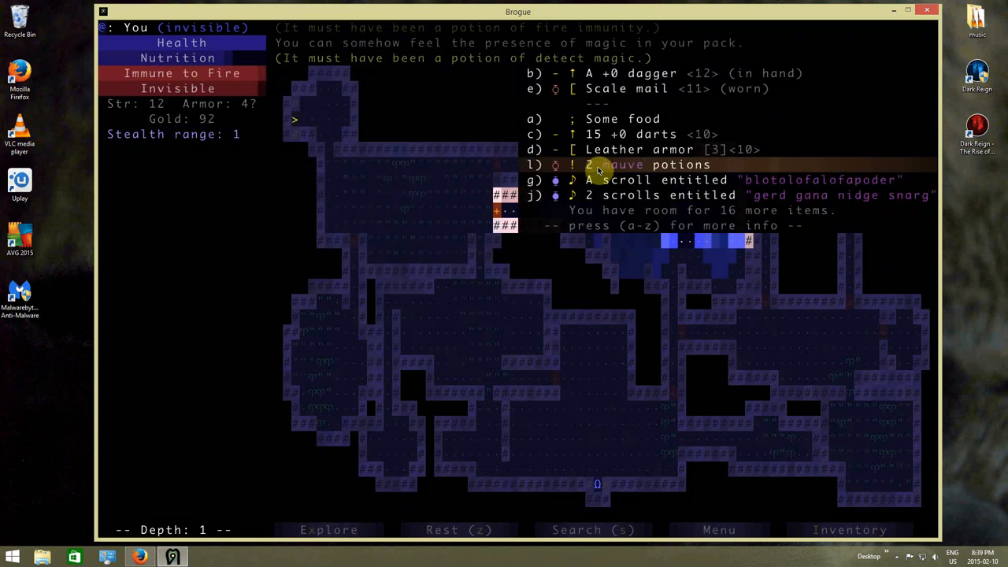
left_click(638, 165)
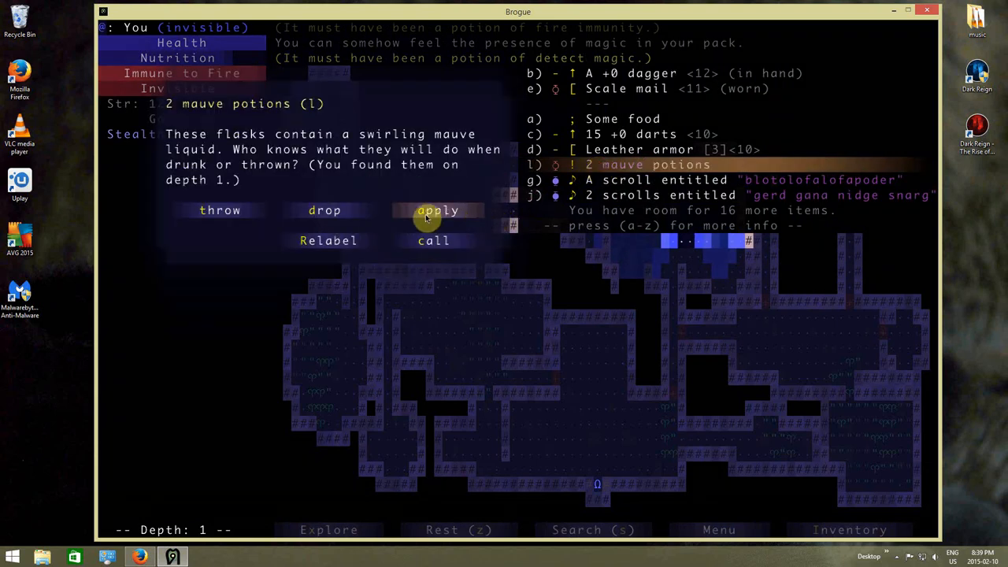
mouse_move(220, 211)
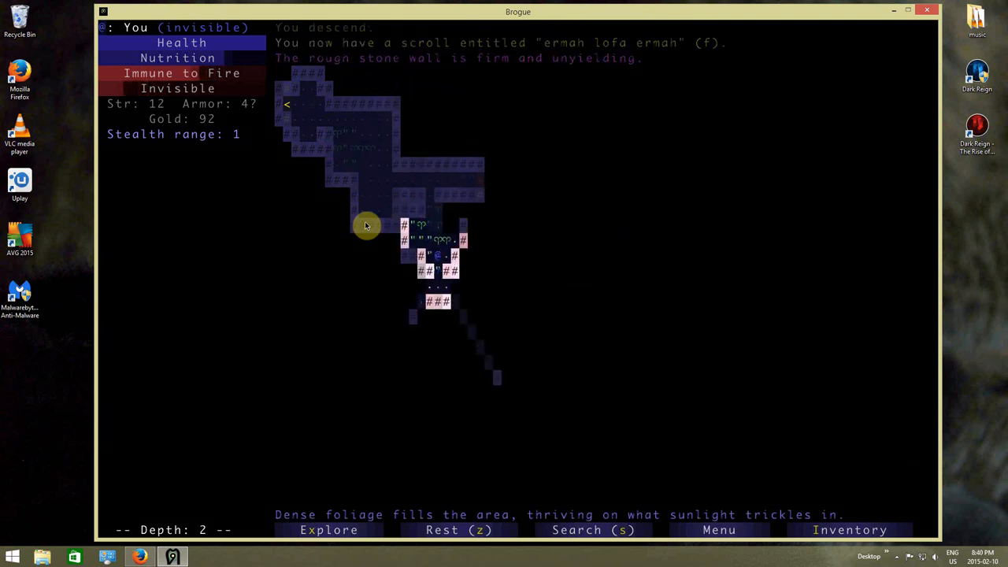
- Explore depth 2, collecting gold up to 168, and return to depth 1
left_click(327, 529)
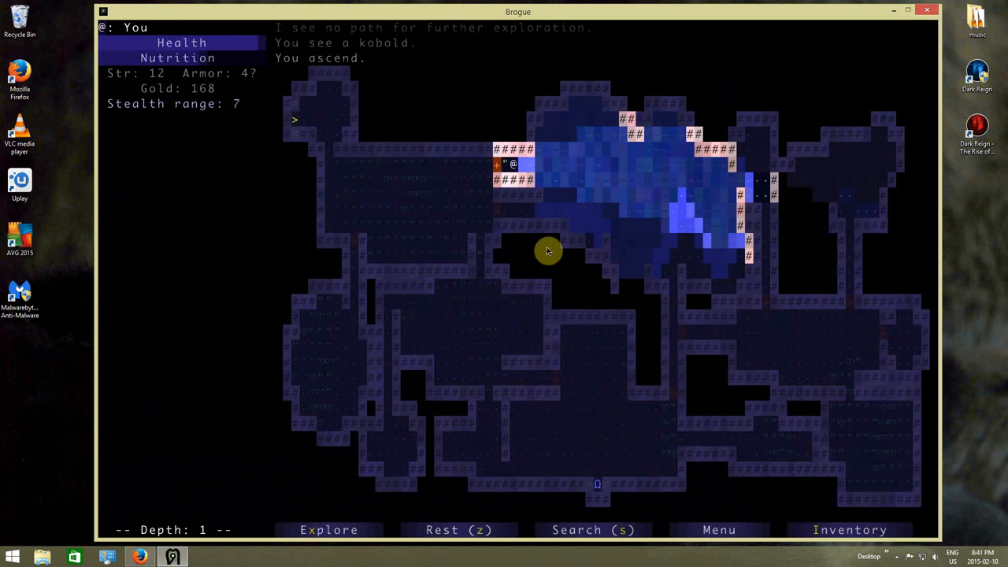
- Wield the rapier and drop the scale mail of vulnerability, leaving armor at 0
left_click(851, 529)
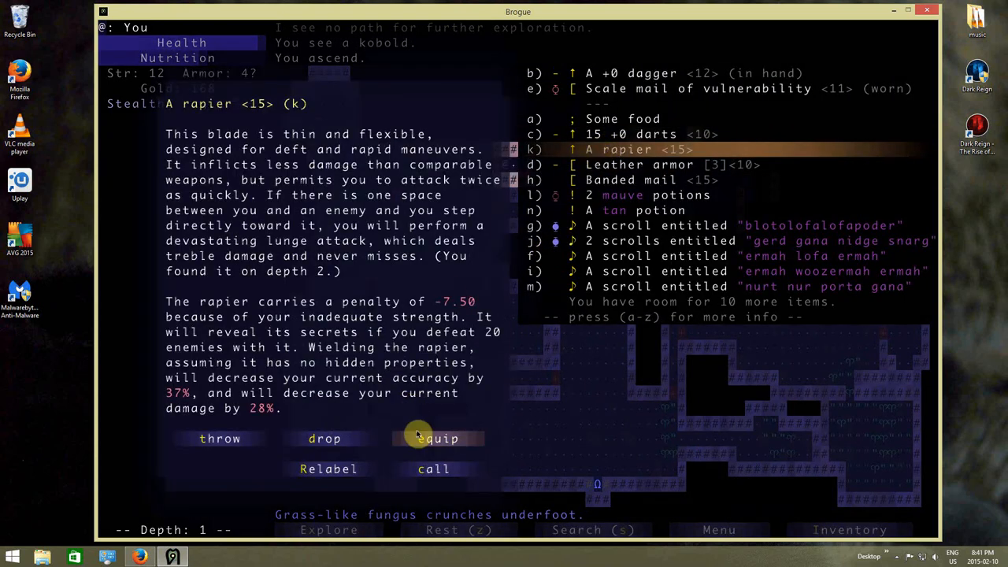
left_click(442, 438)
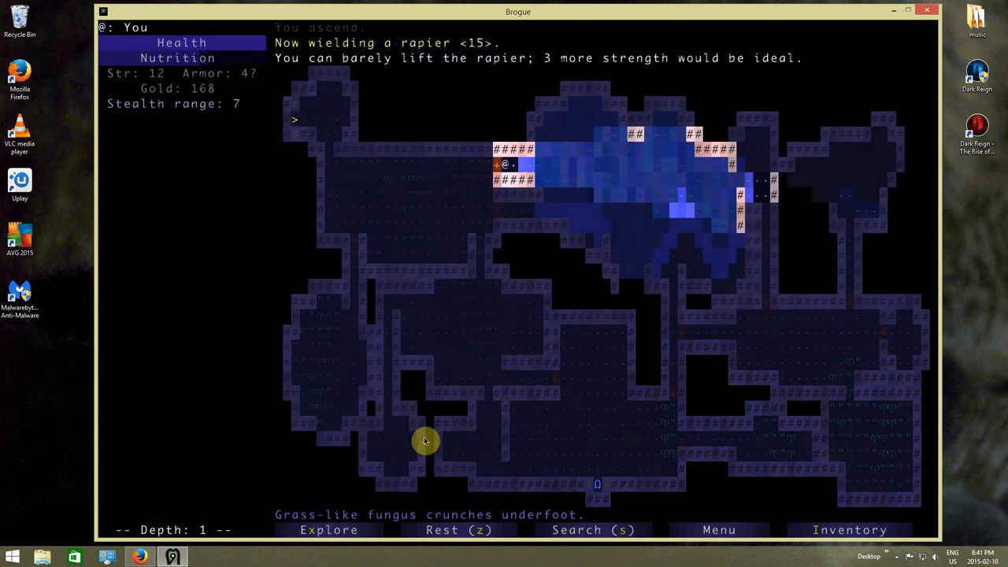
left_click(851, 529)
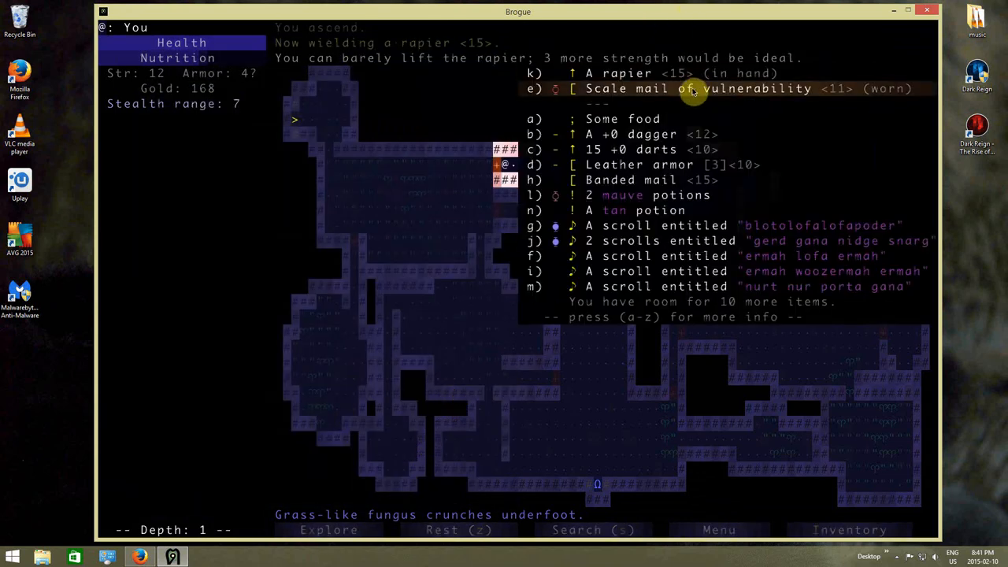
left_click(693, 88)
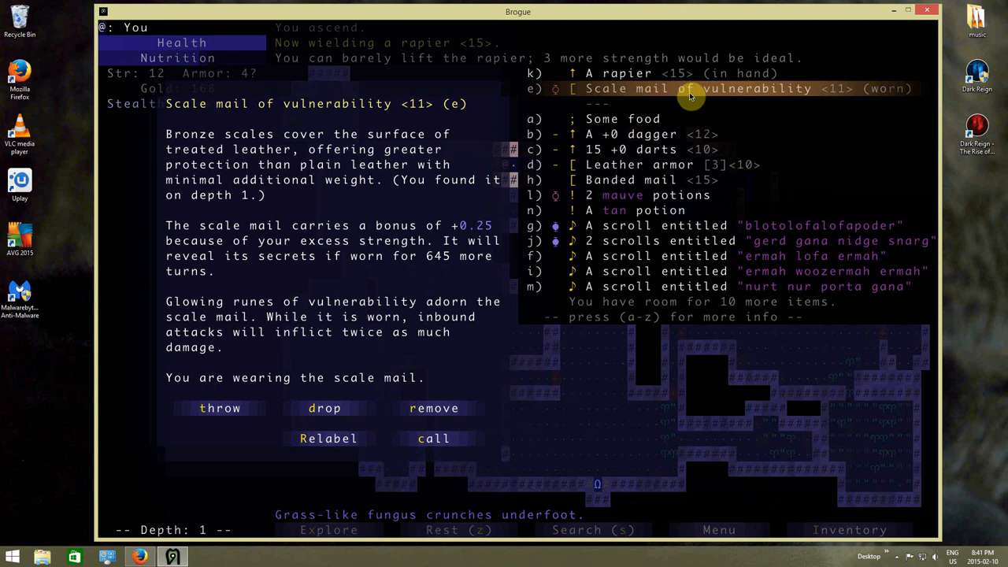
mouse_move(324, 408)
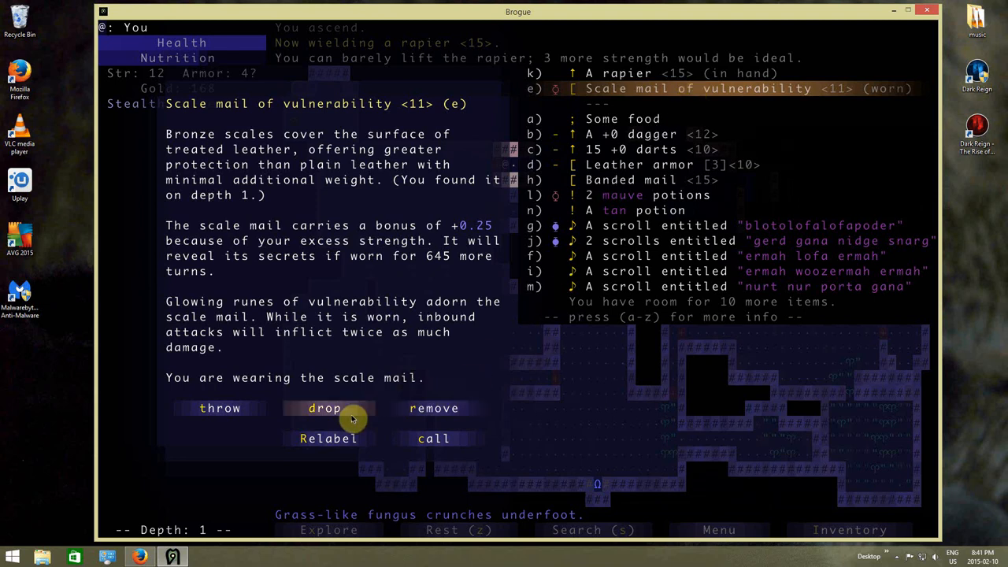
left_click(324, 408)
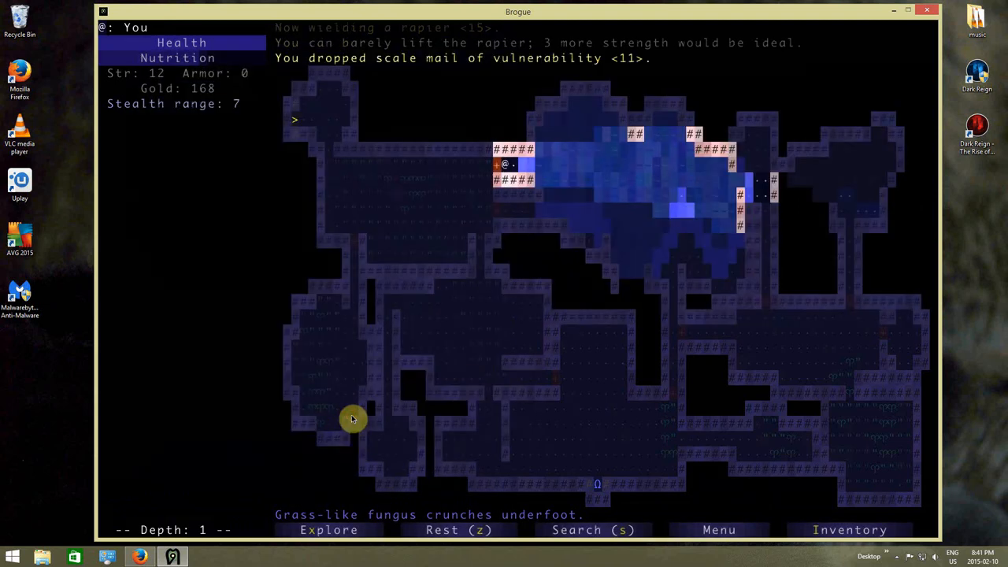
- Equip the banded mail, drink the potion of life, and read the protect armor scroll
left_click(850, 530)
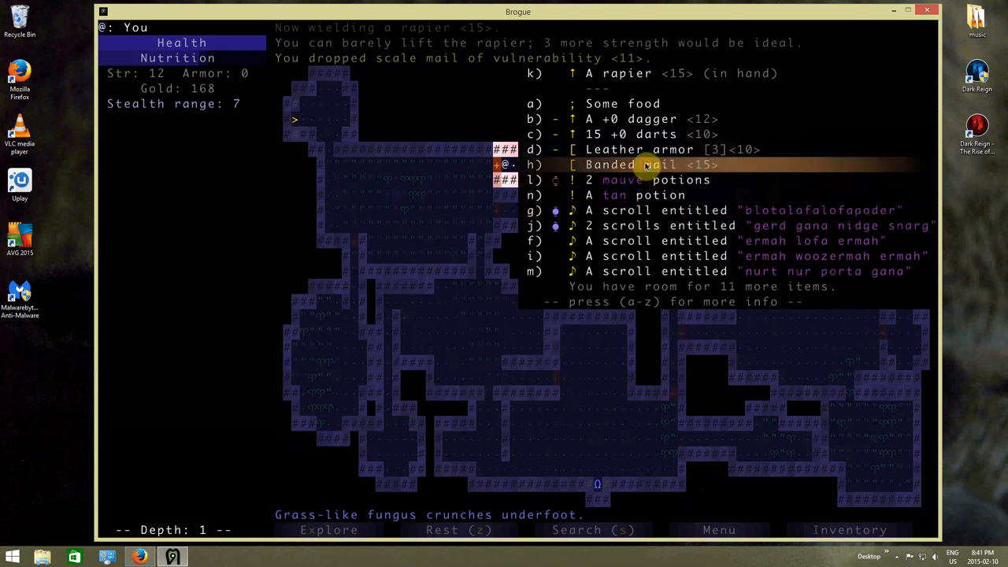
left_click(646, 166)
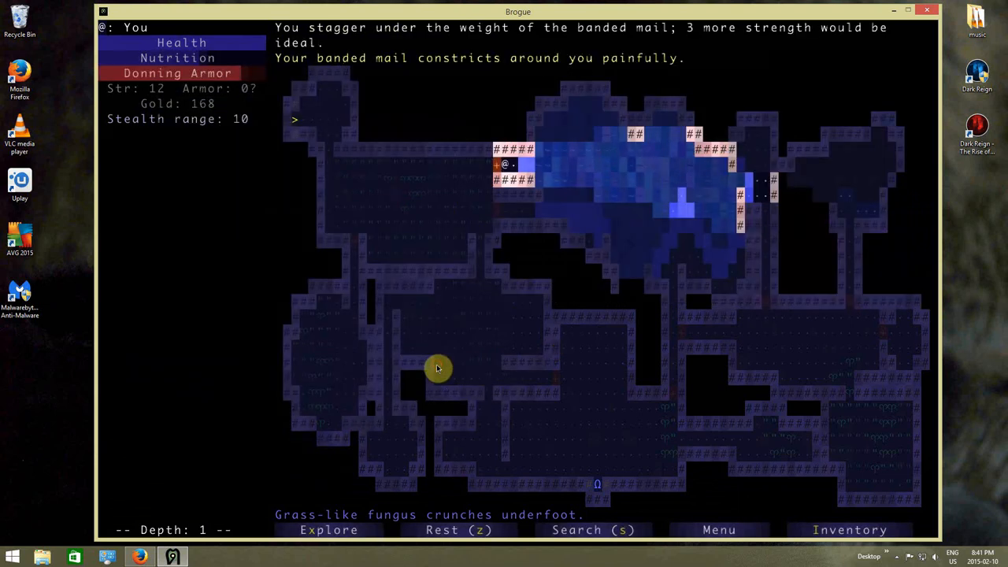
left_click(851, 530)
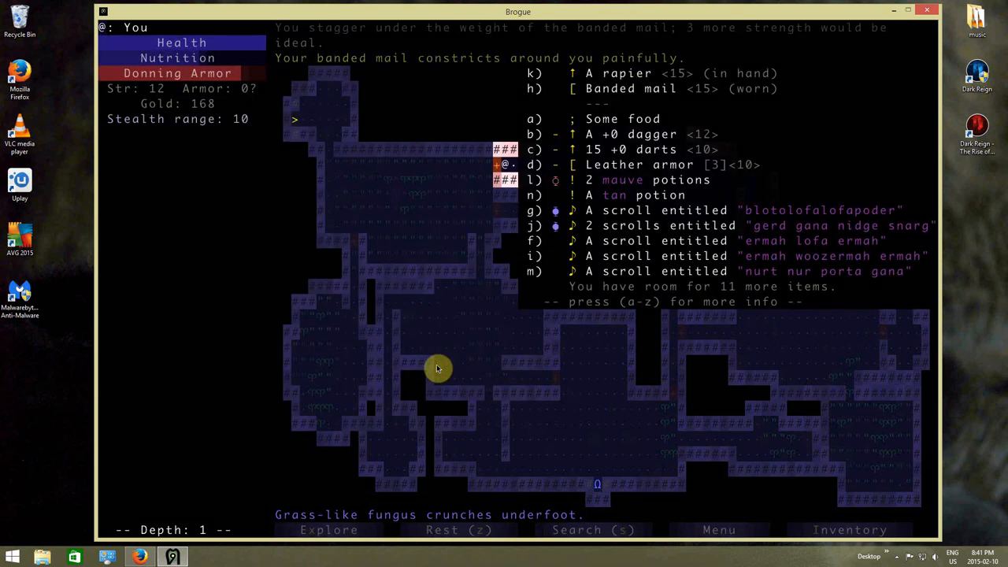
mouse_move(520, 307)
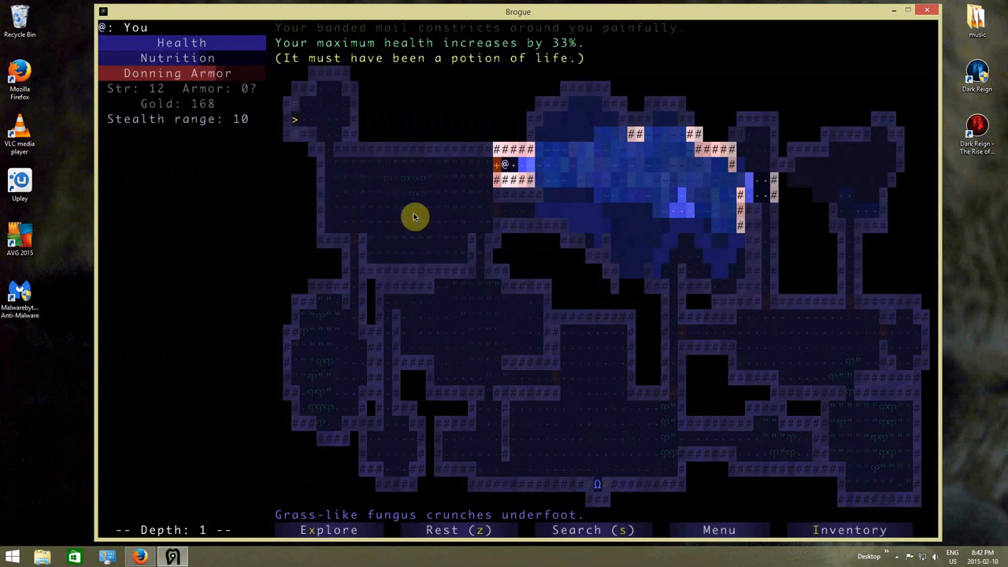
left_click(851, 529)
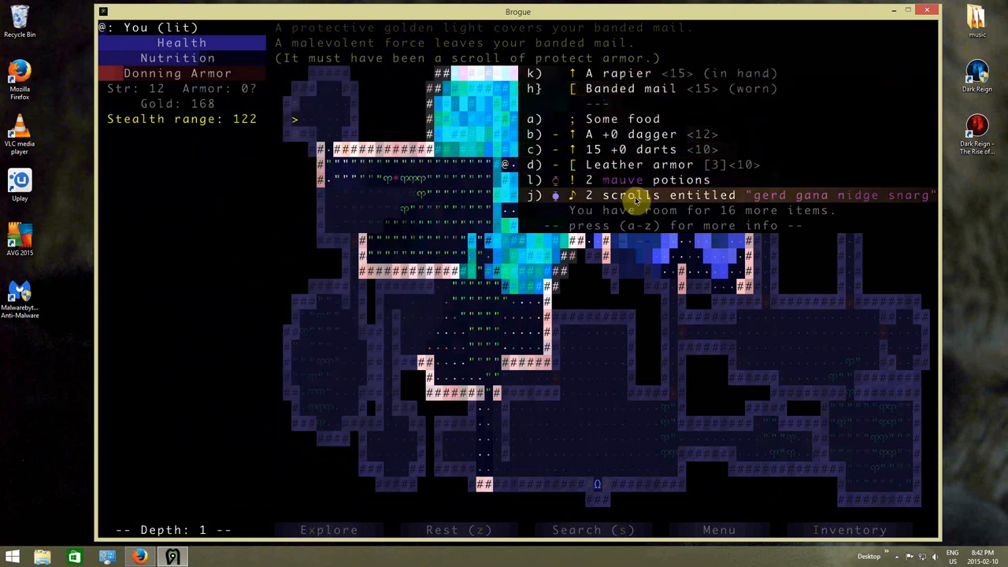
- Read the scroll of identify on the worn armor, revealing -1 banded mail [6]<15>
left_click(630, 195)
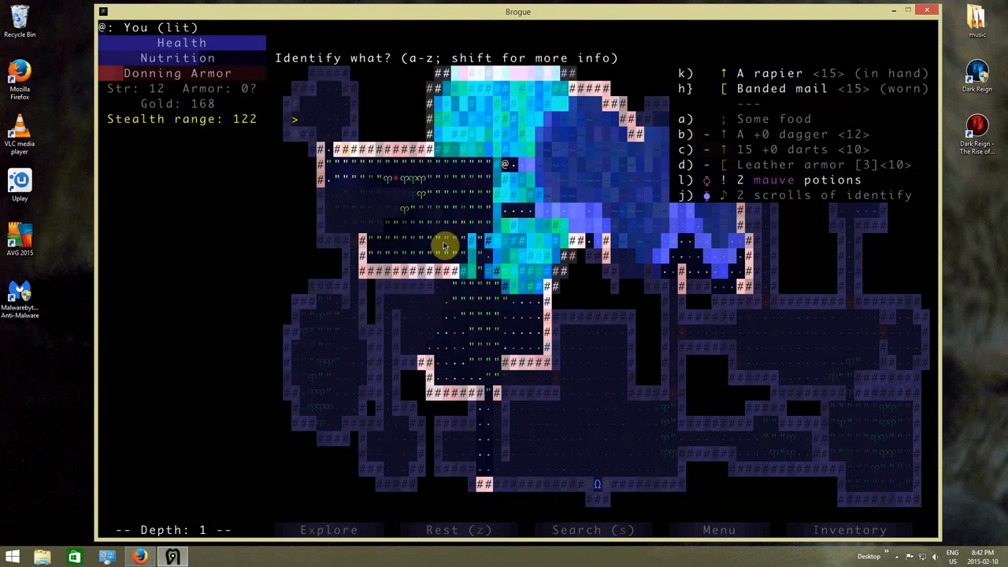
mouse_move(624, 69)
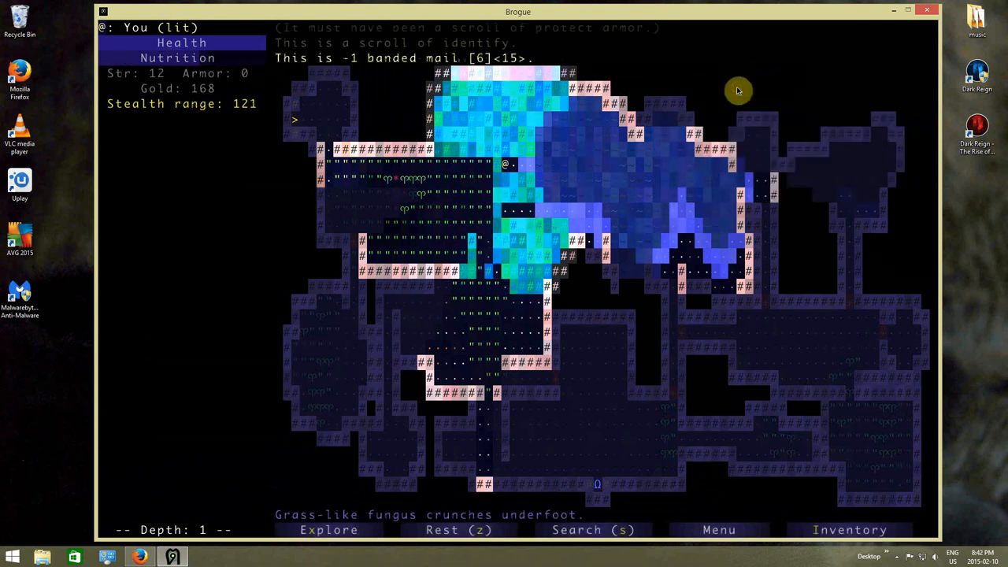
left_click(849, 530)
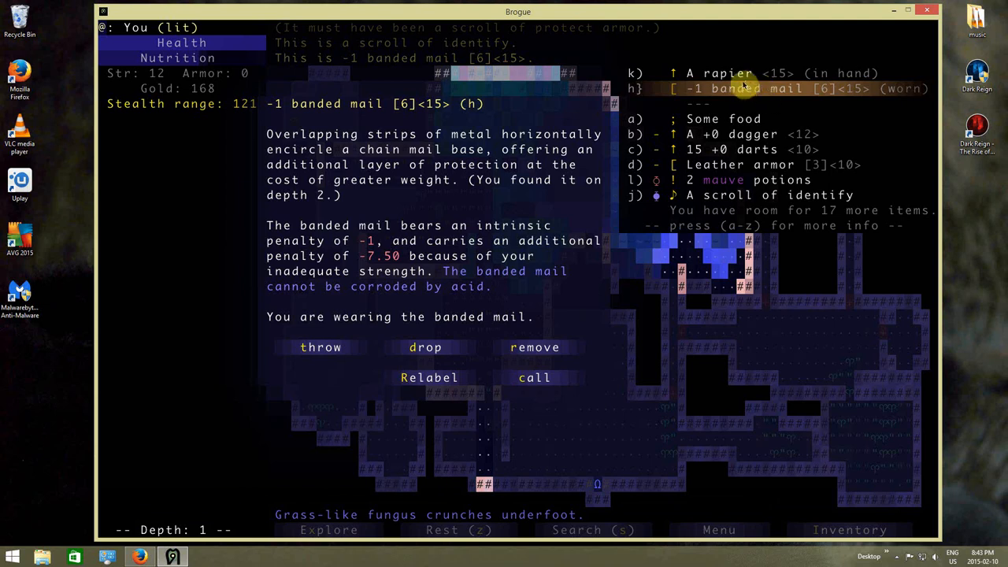
mouse_move(722, 165)
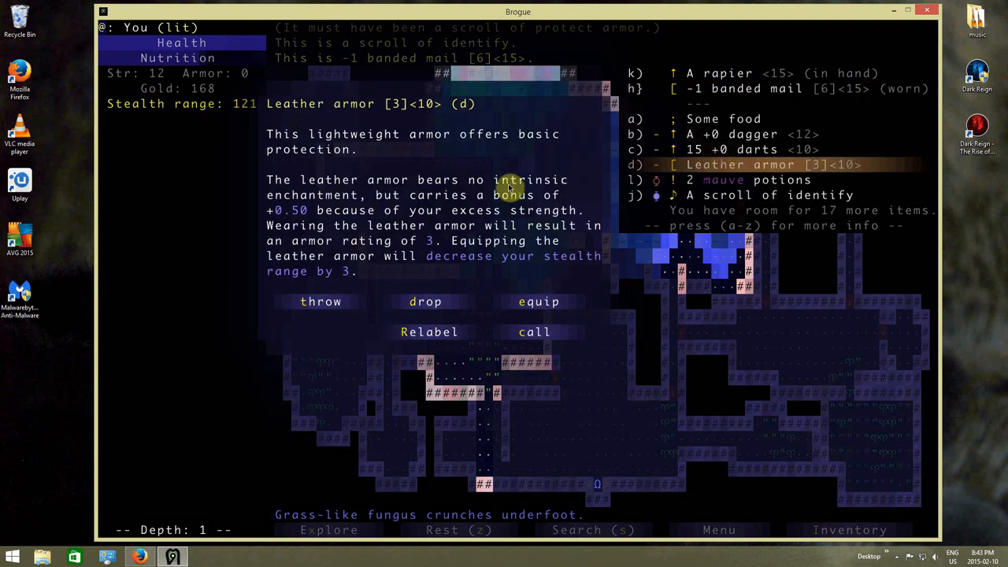
- Swap the leather armor for the scale mail of vulnerability, then drop the scale mail again
left_click(425, 303)
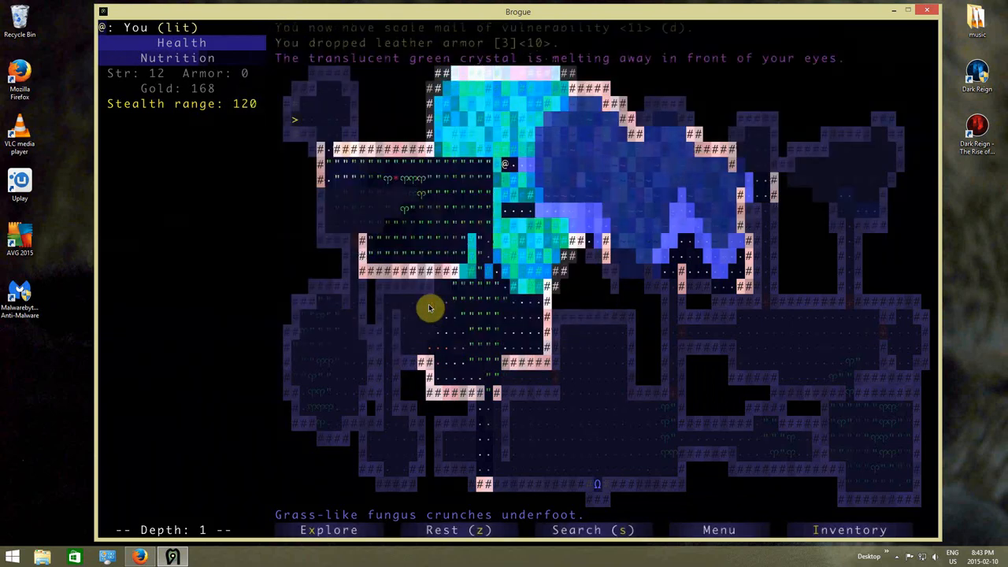
left_click(850, 529)
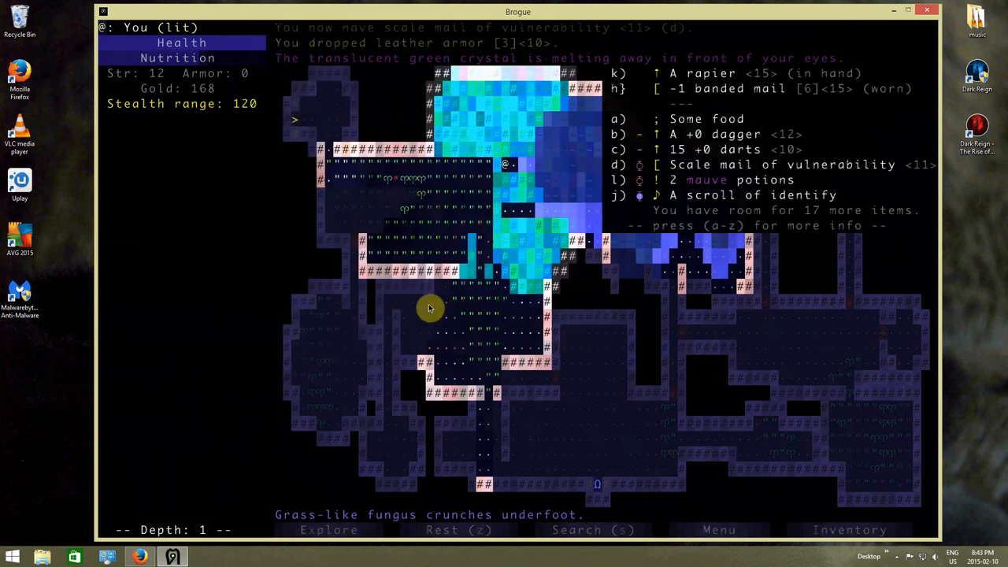
mouse_move(639, 179)
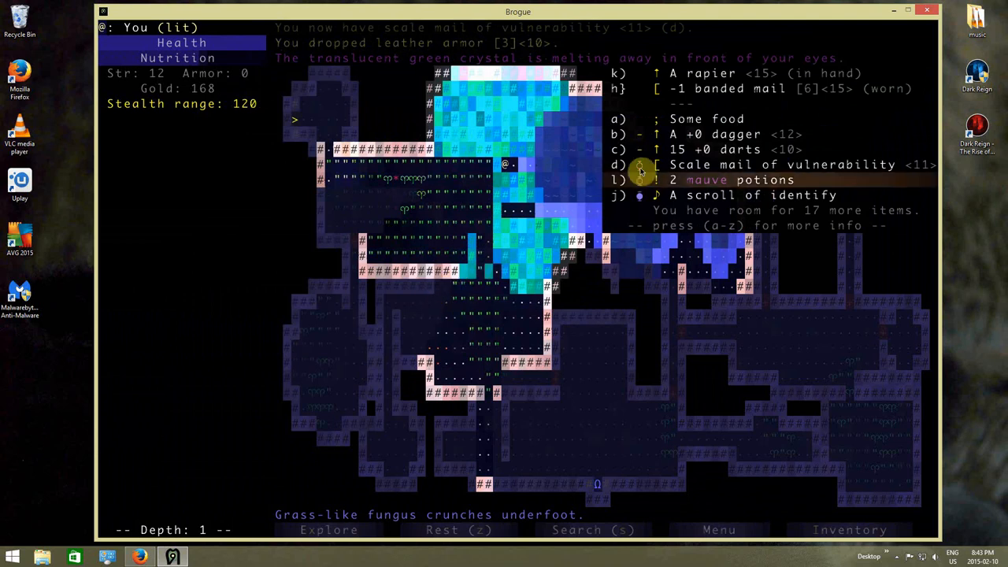
mouse_move(701, 89)
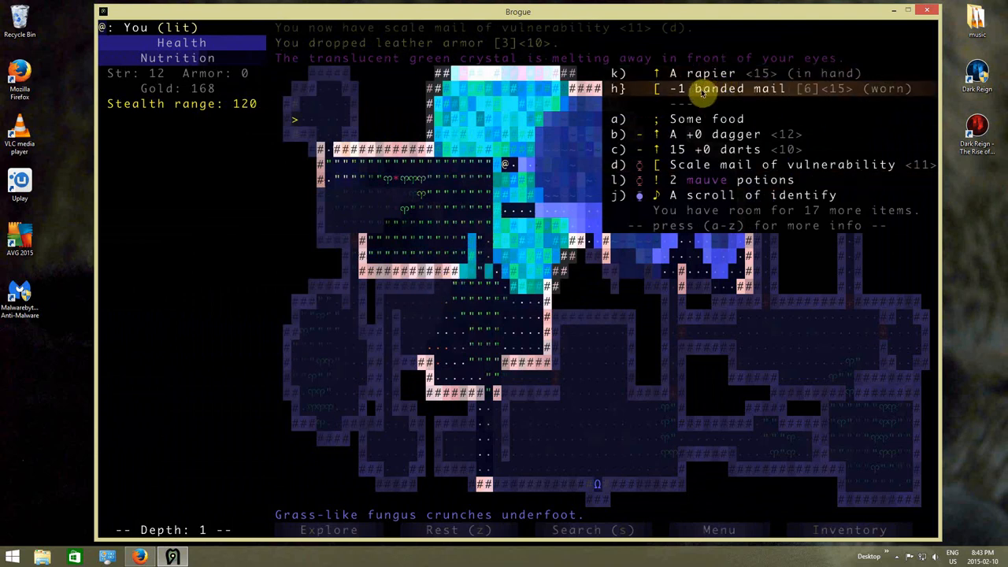
mouse_move(693, 134)
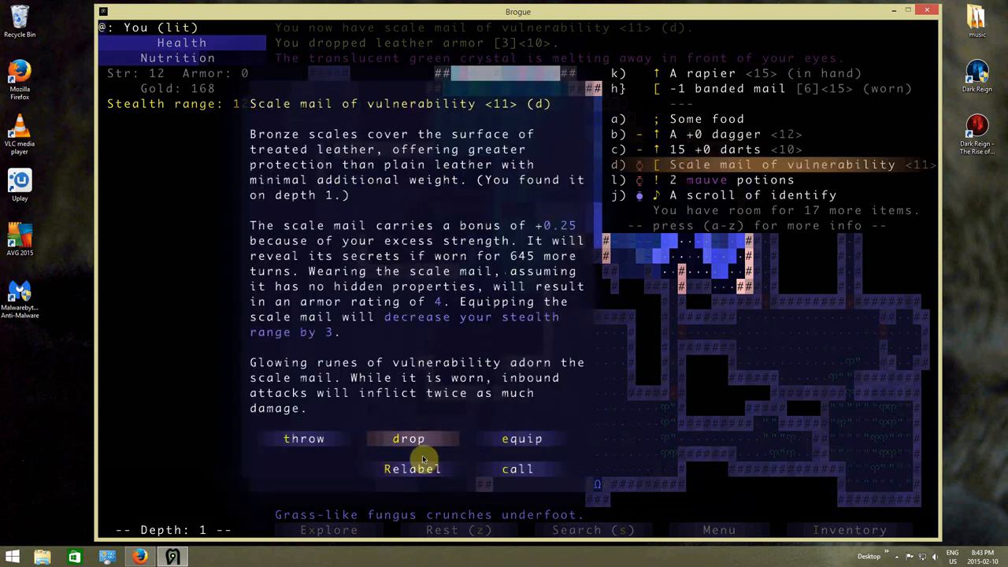
left_click(409, 438)
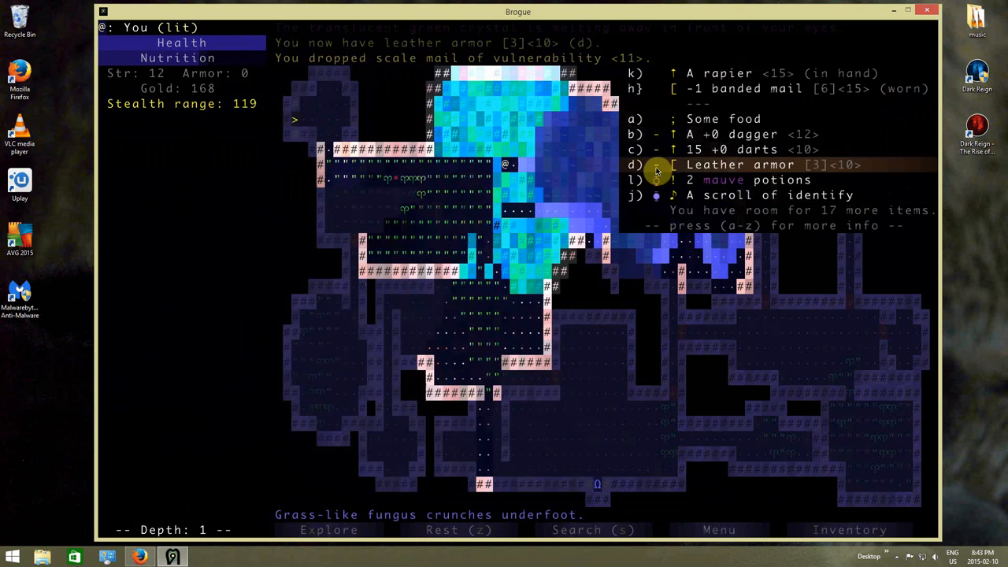
mouse_move(676, 195)
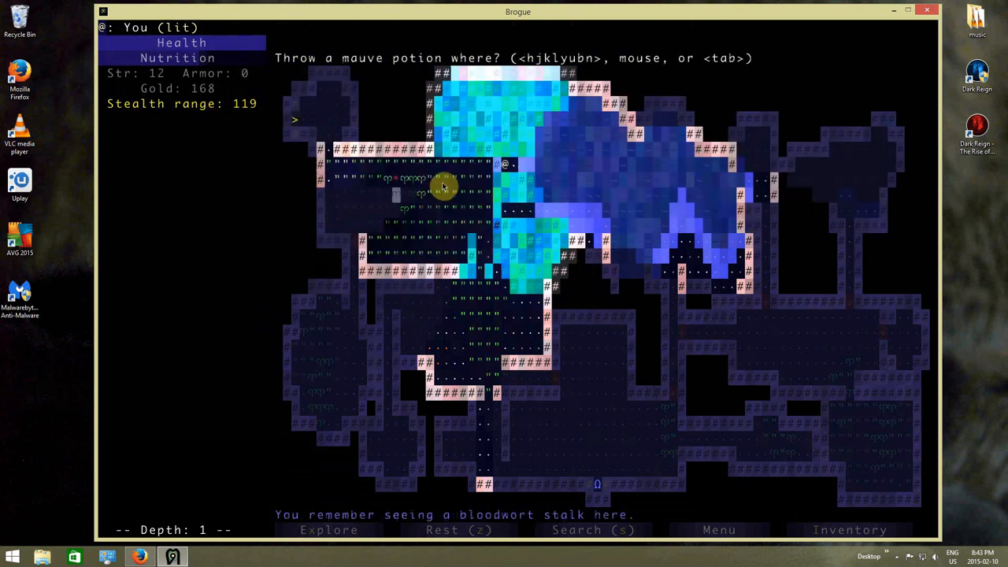
- Throw the mauve potion into the pool, identifying it as a potion of confusion
left_click(580, 213)
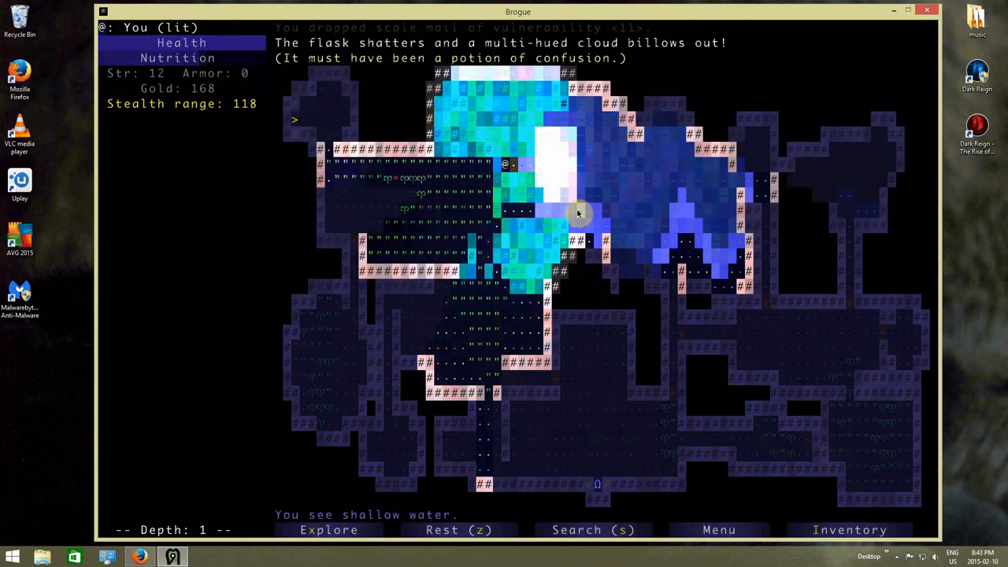
left_click(851, 529)
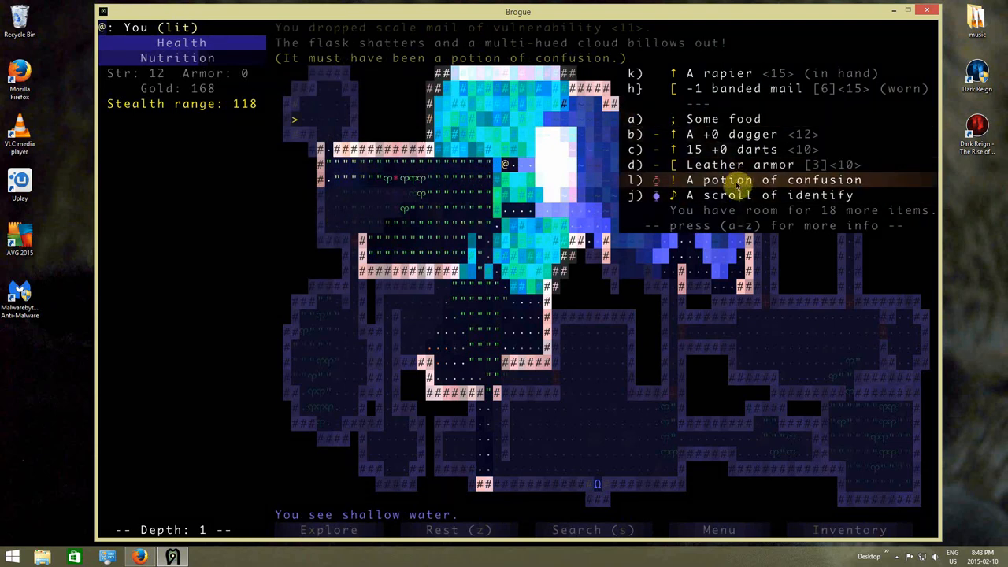
mouse_move(643, 303)
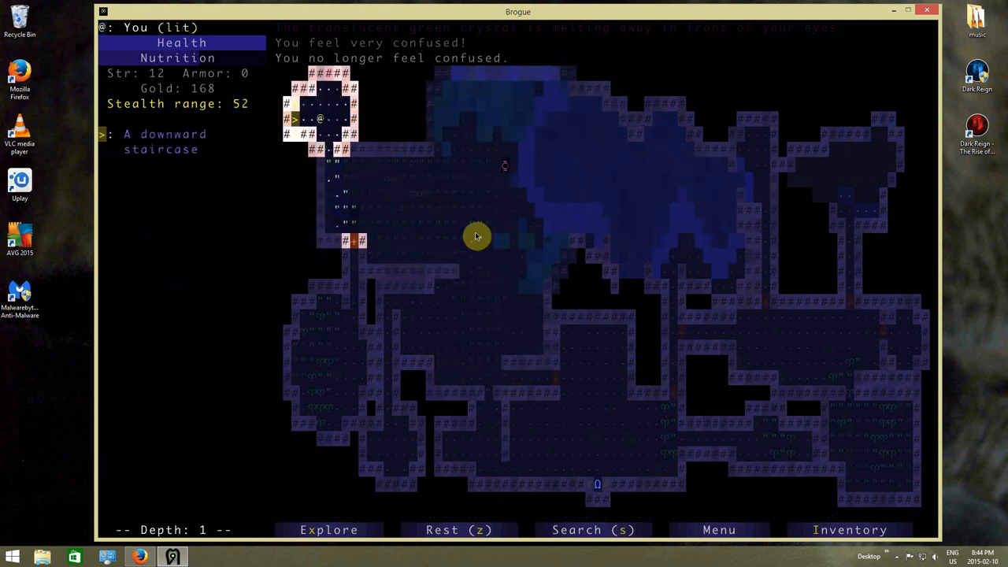
- Descend from depth 1 through depth 2 to depth 3, fighting a rat and kobold and collecting gold up to 253
key(">")
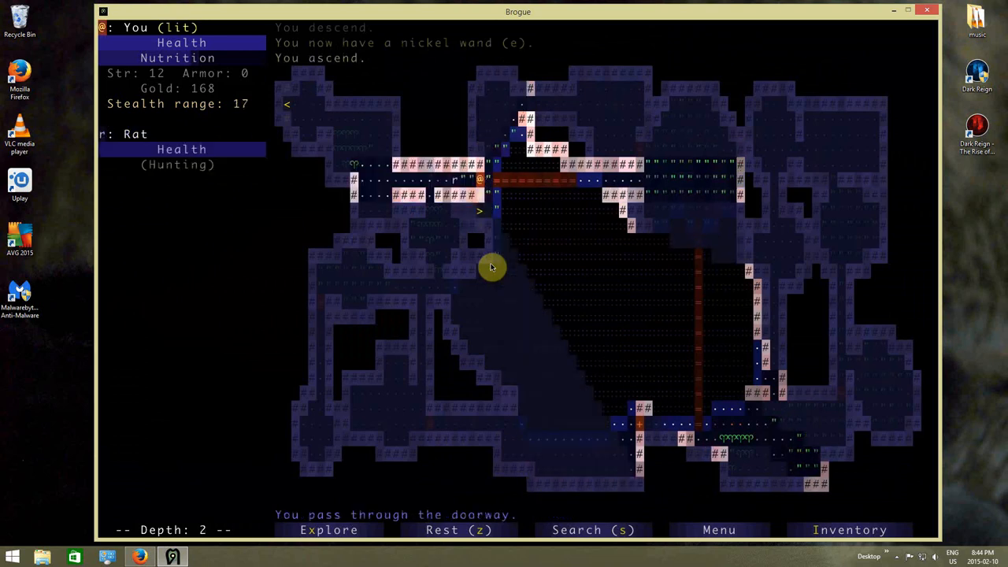
left_click(740, 211)
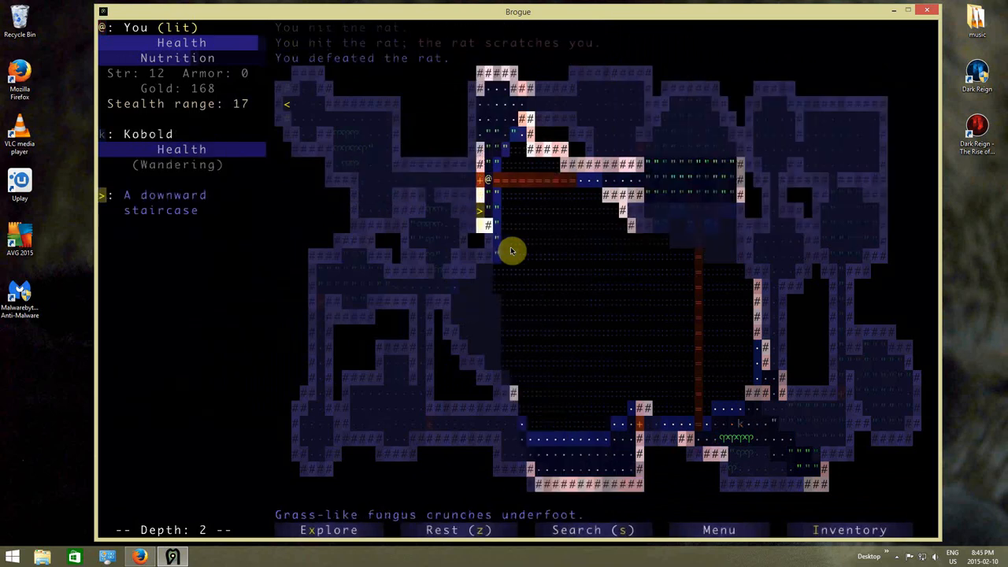
key(">")
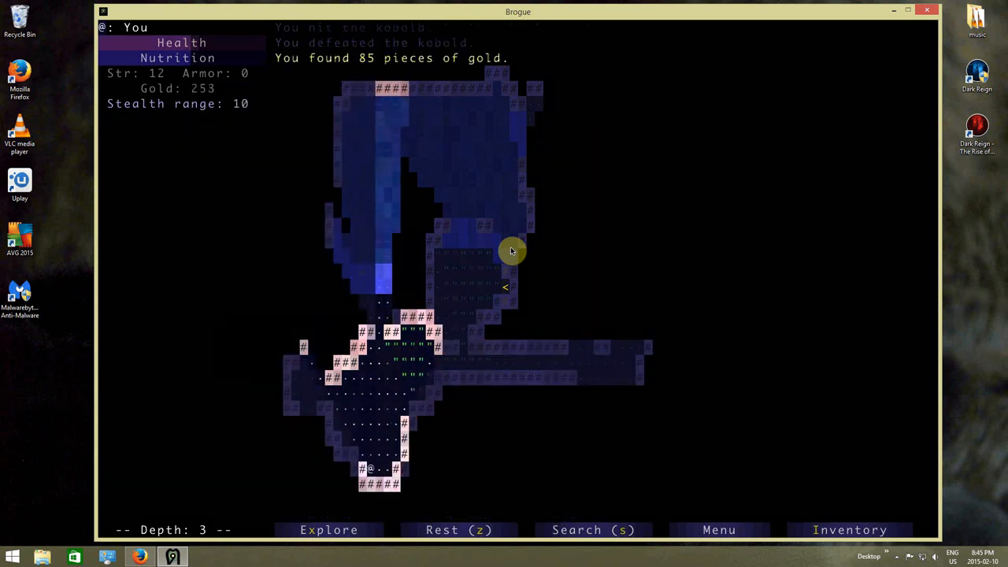
- Put on the topaz ring from the inventory
left_click(328, 529)
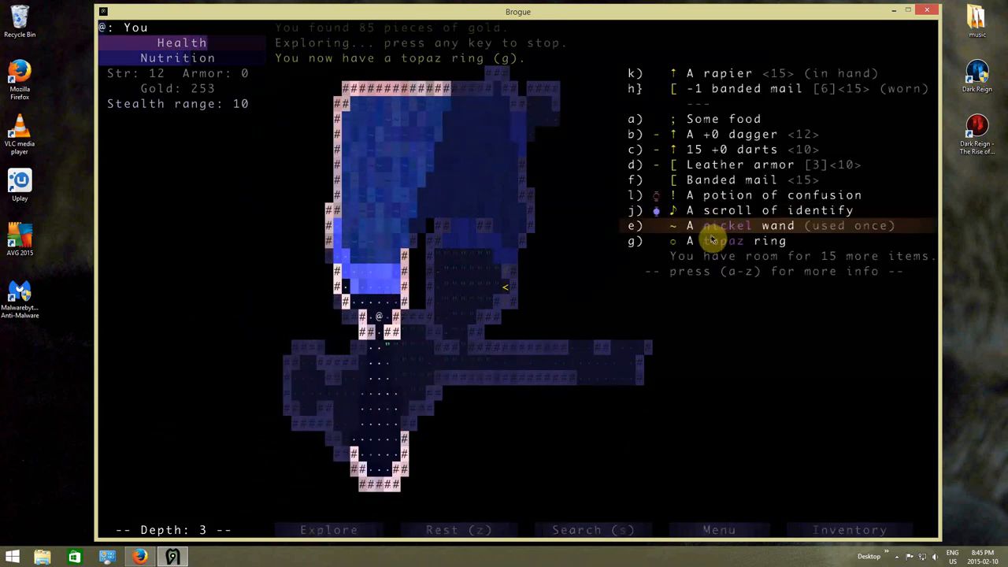
left_click(737, 241)
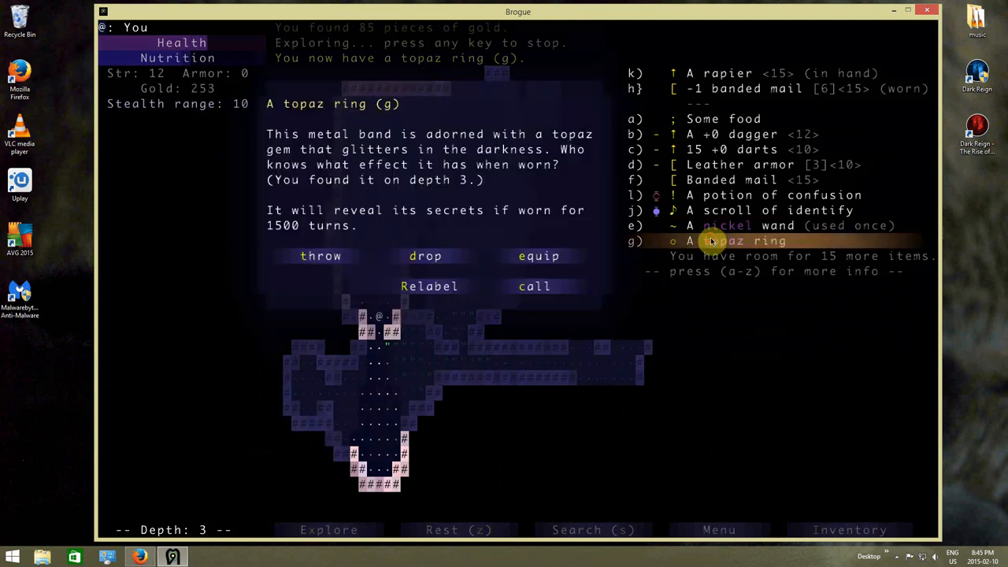
left_click(538, 255)
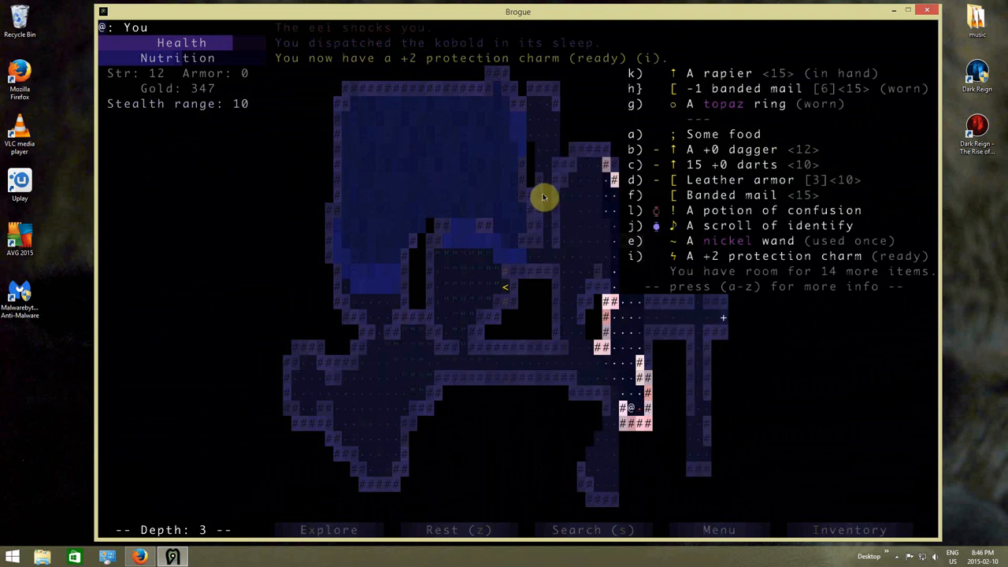
- Read the +2 protection charm's details: a 20-damage shield for up to 20 turns, recharging in 380 turns
left_click(788, 256)
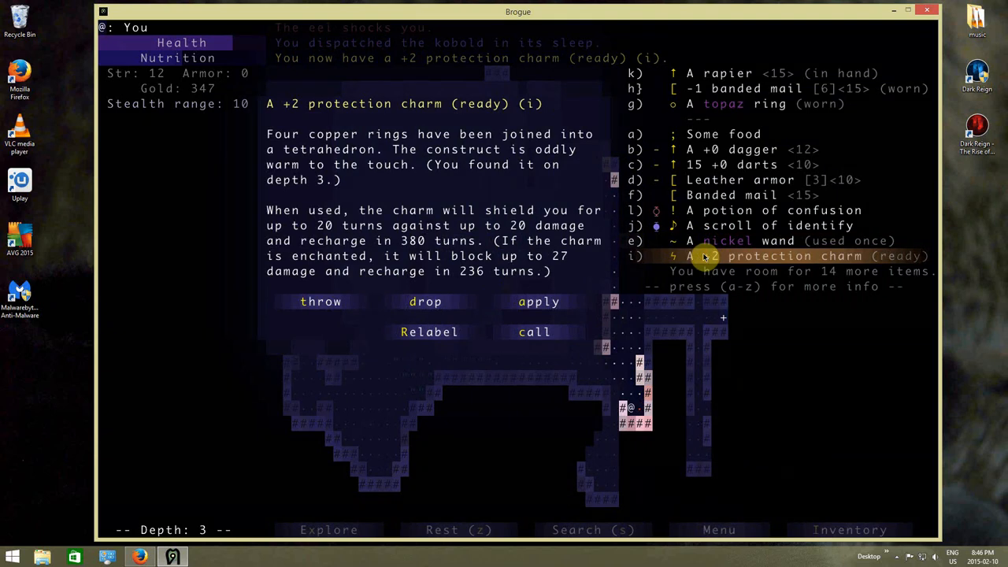
mouse_move(520, 449)
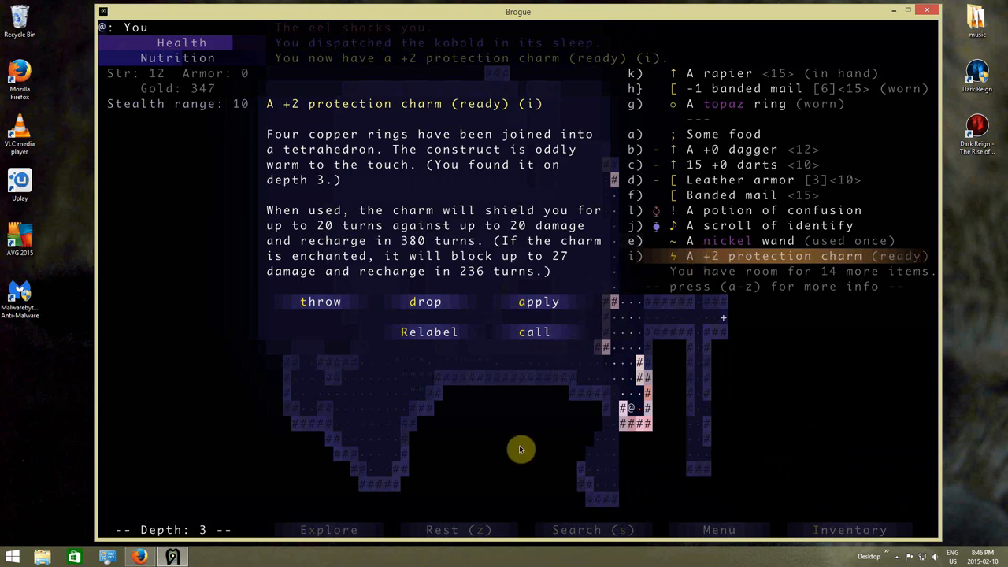
mouse_move(542, 443)
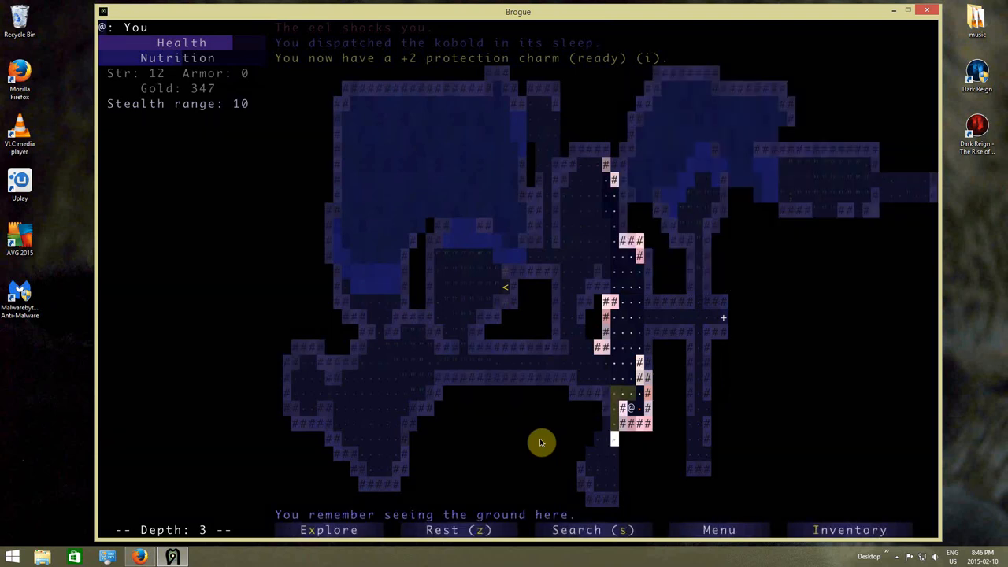
- Take the door key from the southern altar room, then explore down to depth 4 and collect two scrolls of enchanting
left_click(327, 530)
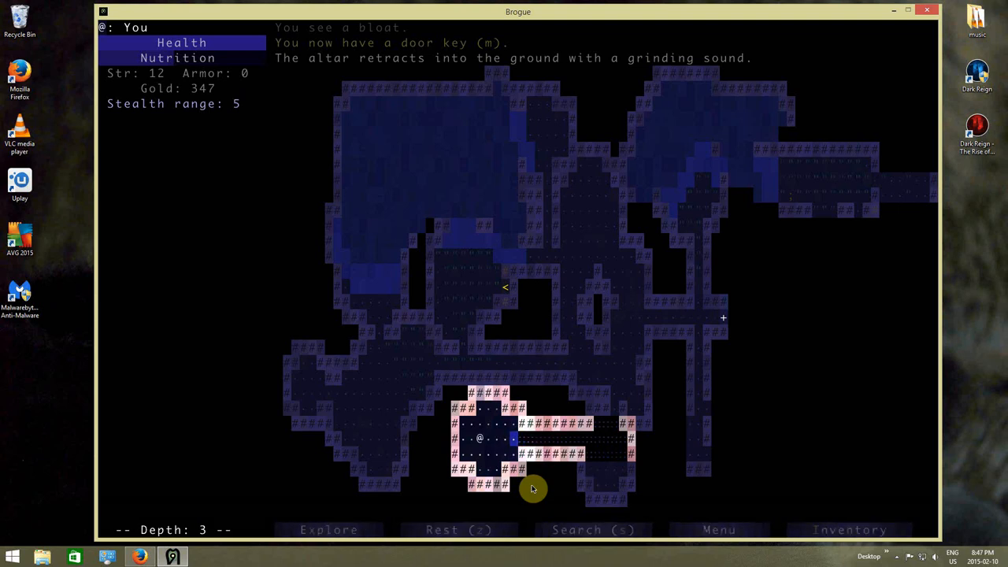
key("Left")
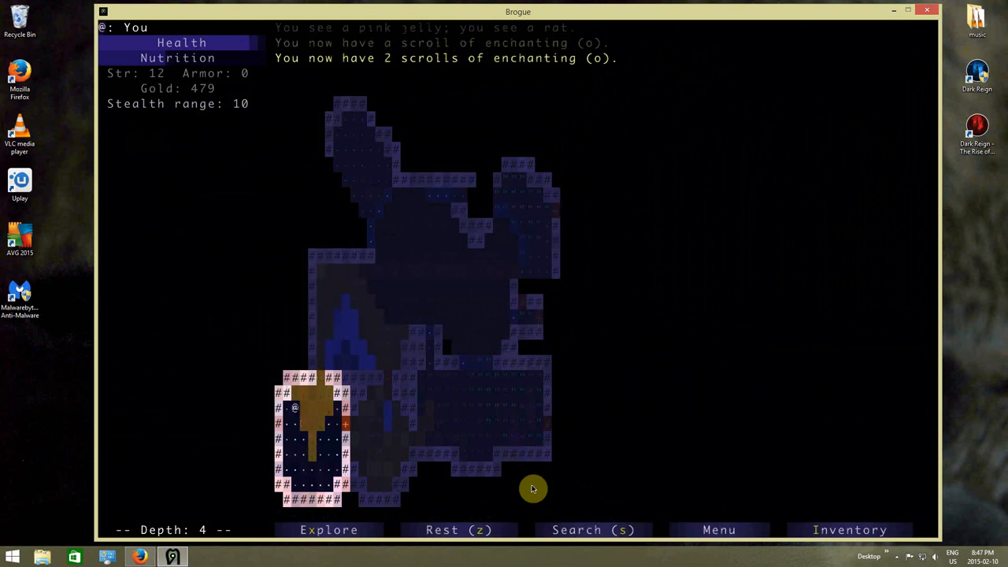
- Identify the spare banded mail as [7]<15>, then enchant the worn banded mail to raise armor to 5
left_click(851, 530)
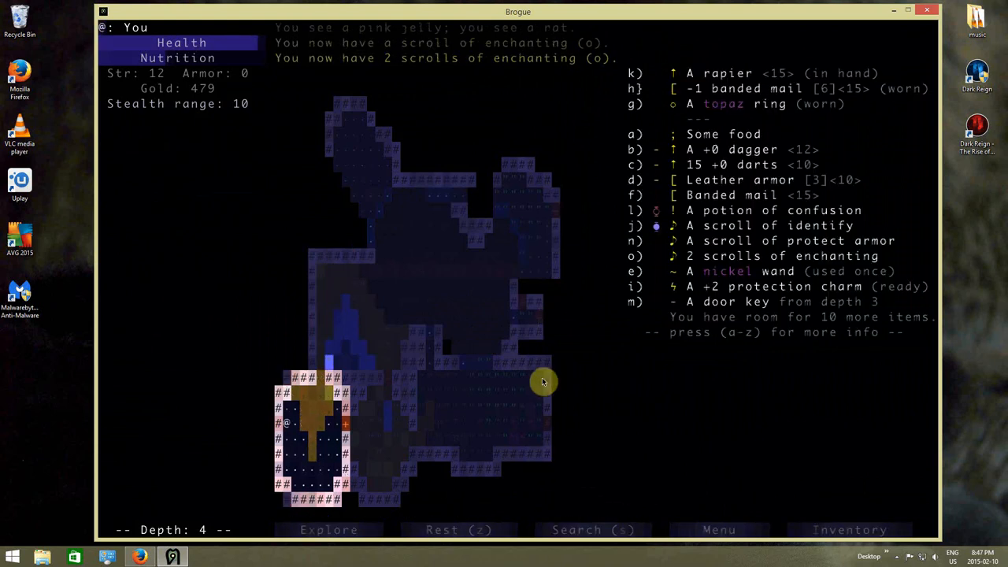
mouse_move(697, 98)
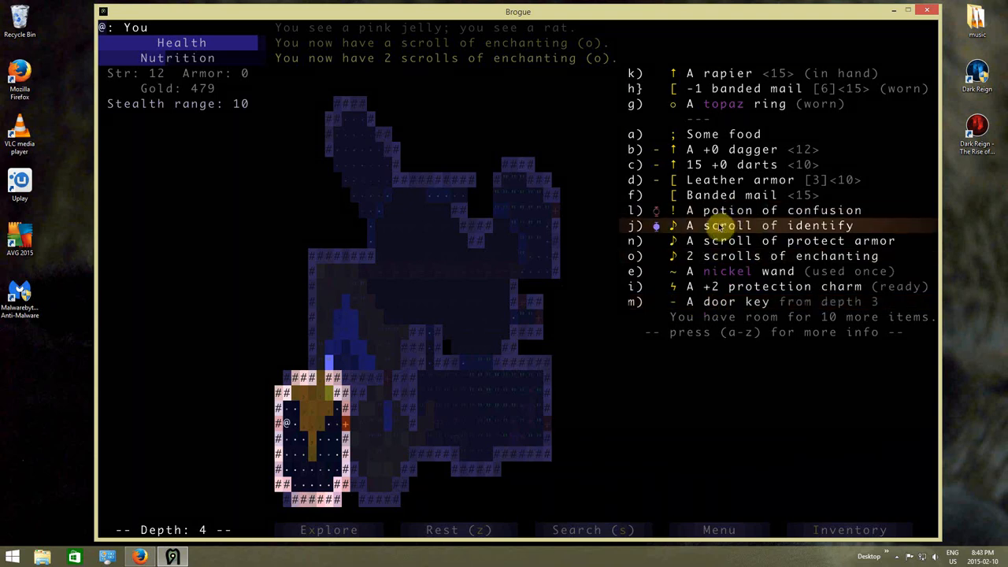
left_click(775, 227)
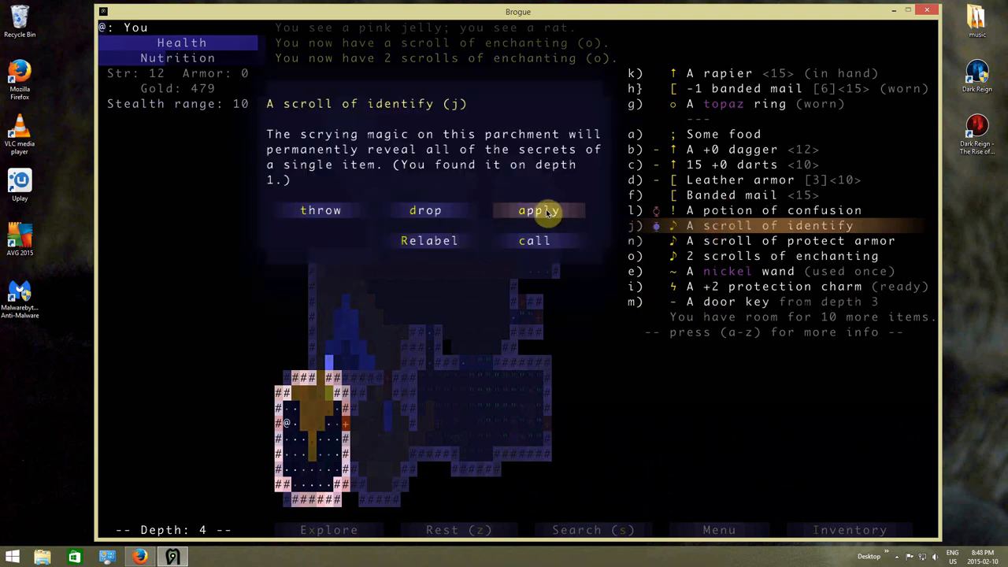
left_click(538, 211)
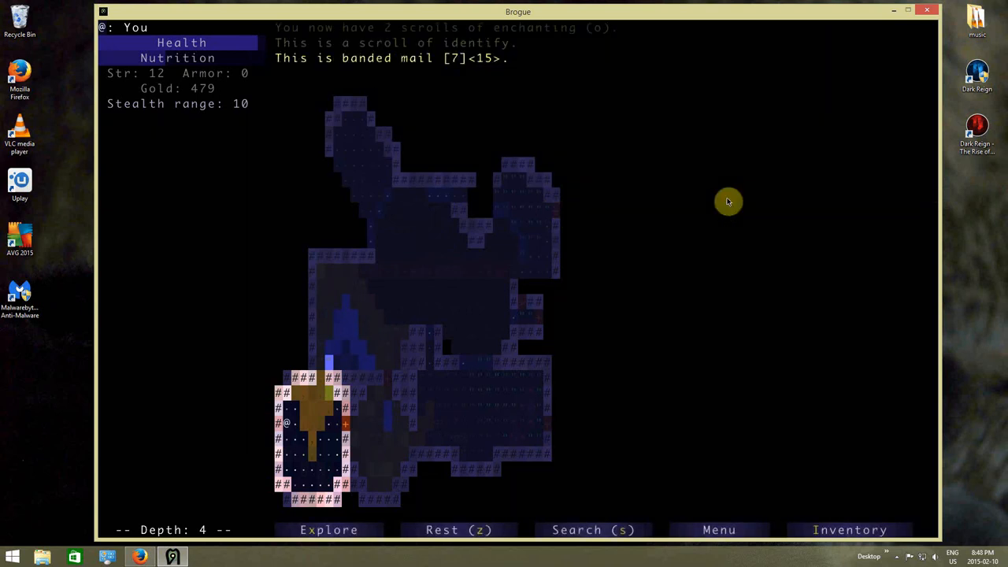
left_click(850, 529)
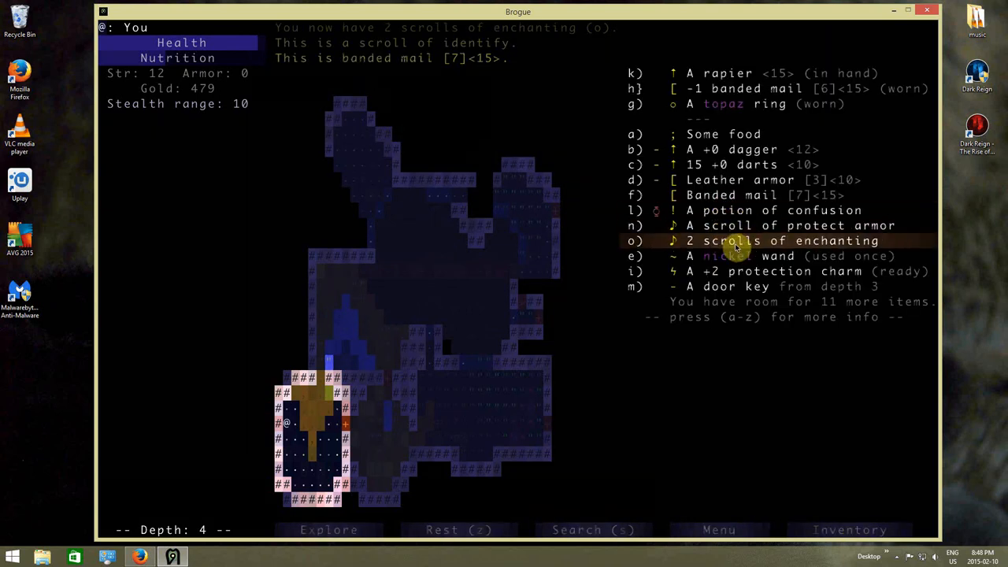
mouse_move(747, 195)
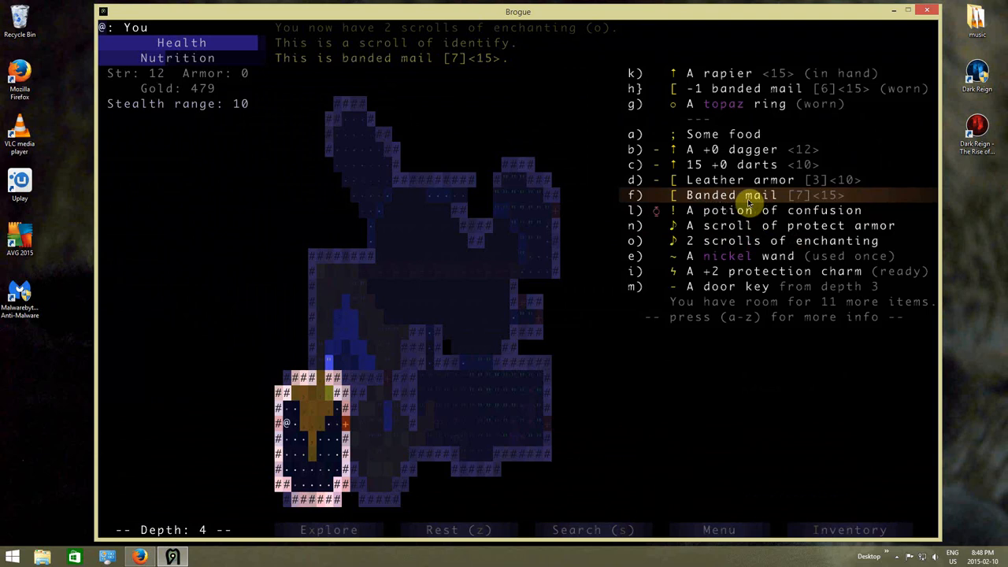
mouse_move(764, 209)
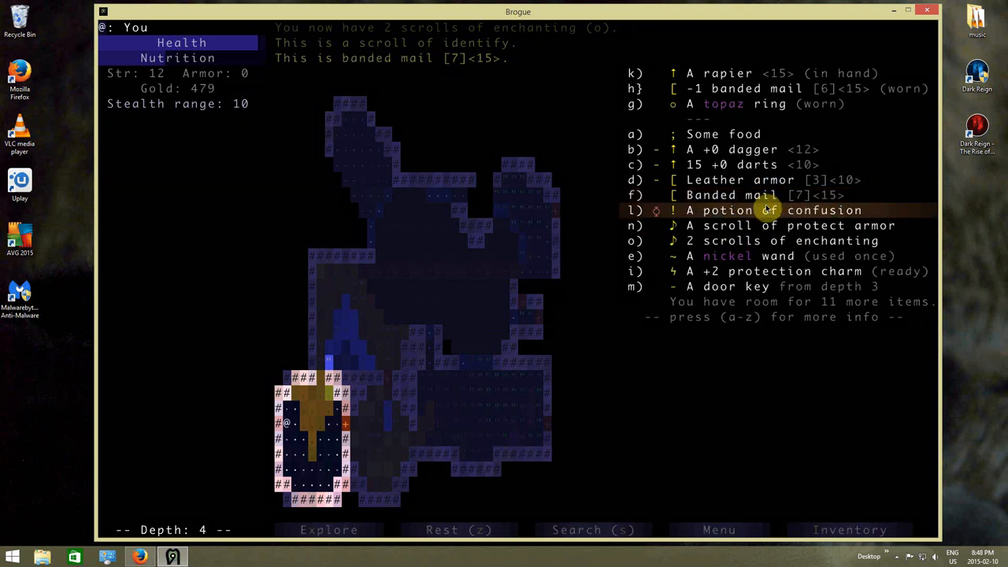
left_click(780, 88)
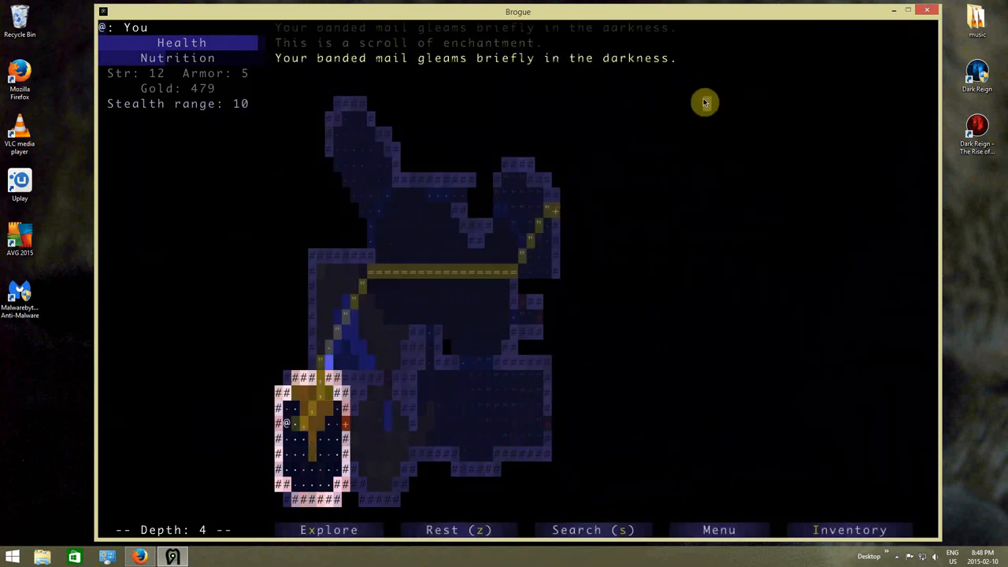
- Drop the spare banded mail [7]<15> and the old leather armor, keeping the +1 banded mail [8]<13> worn
left_click(850, 529)
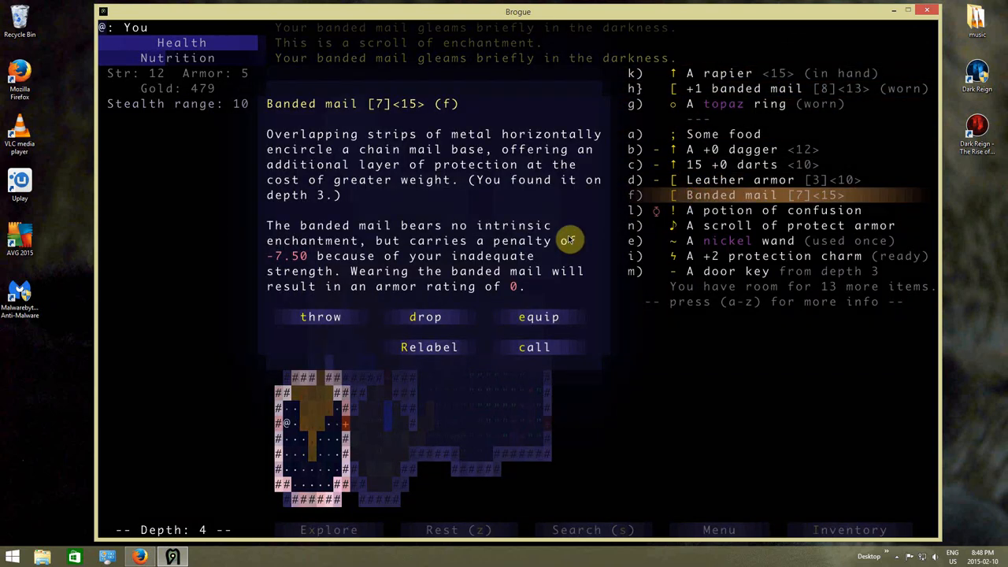
left_click(425, 317)
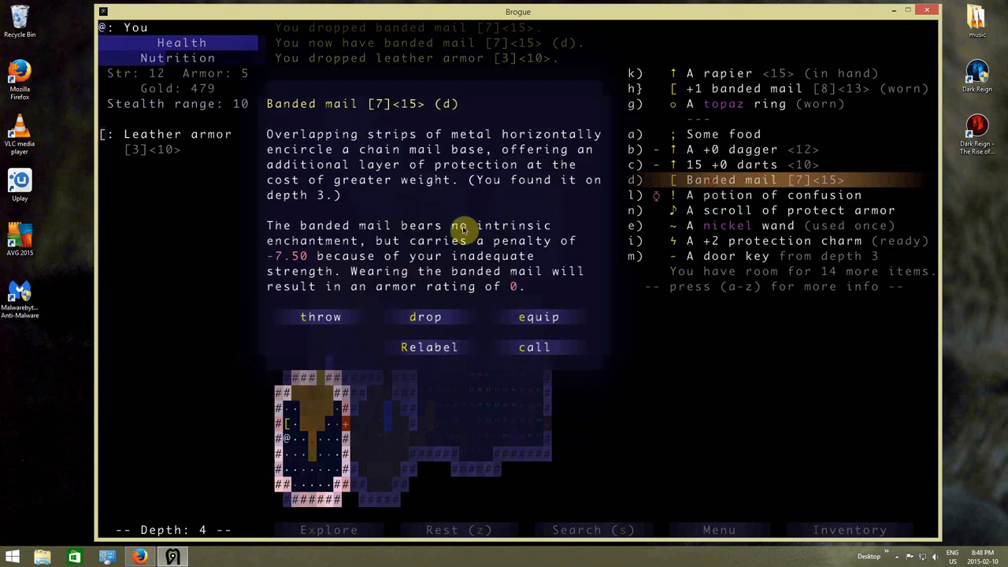
left_click(425, 315)
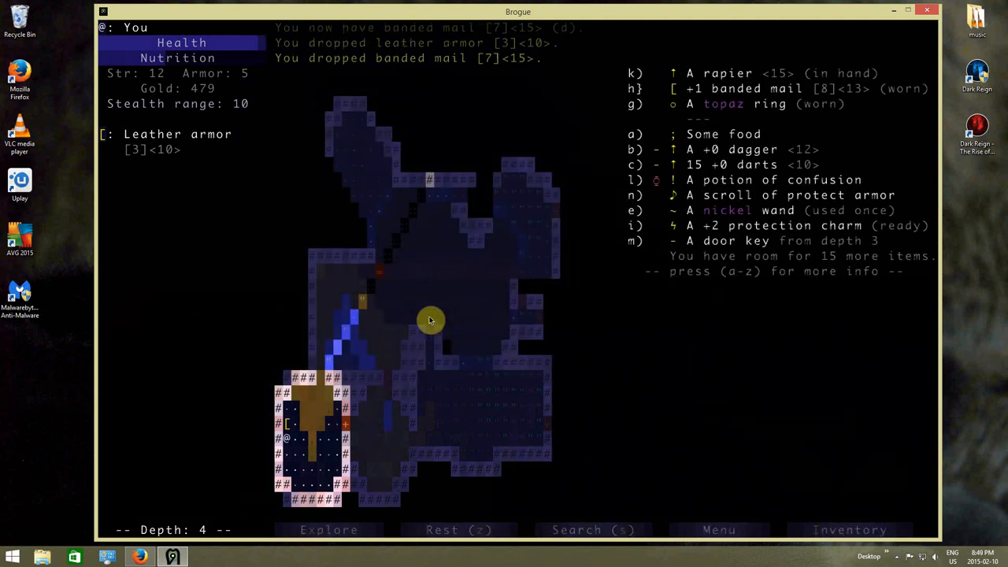
mouse_move(649, 211)
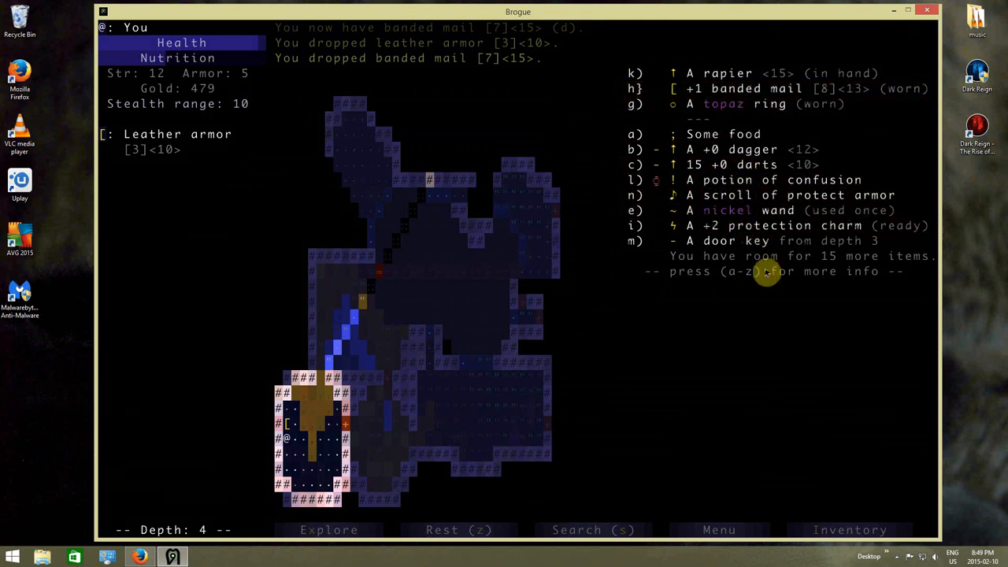
mouse_move(772, 265)
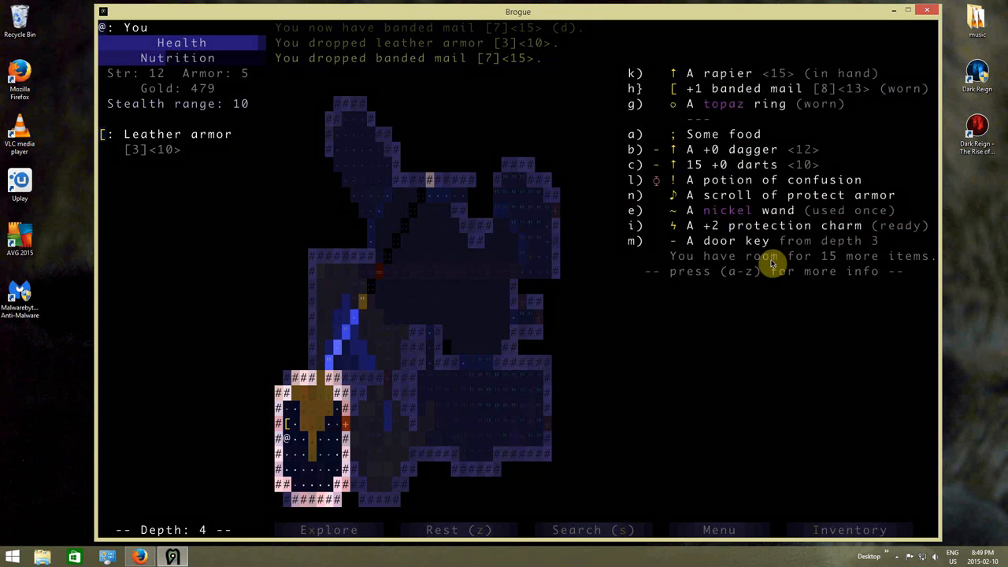
mouse_move(496, 308)
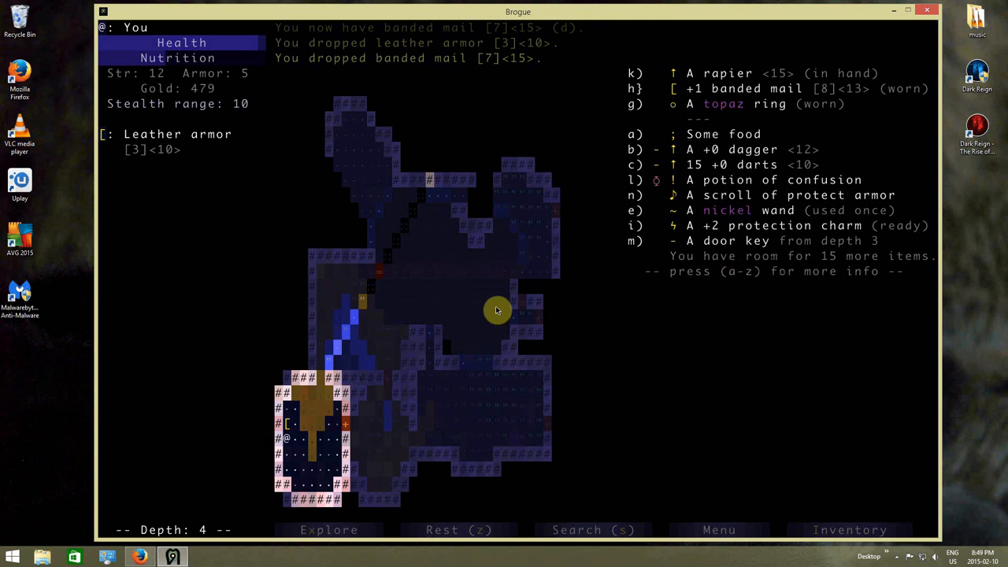
- Kill the monkey to recover the stolen nickel wand and keep exploring until a bloat comes into view
left_click(328, 529)
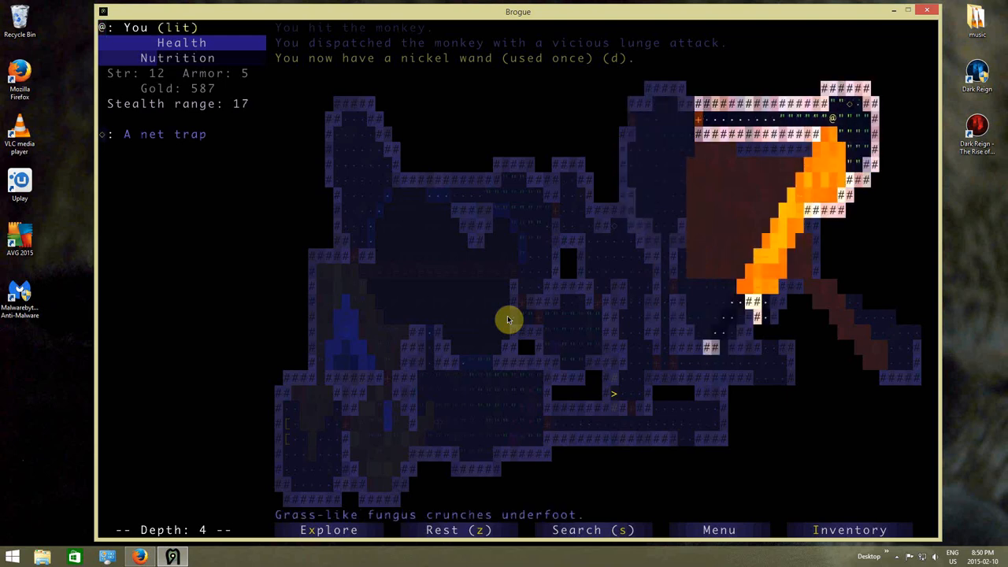
left_click(328, 530)
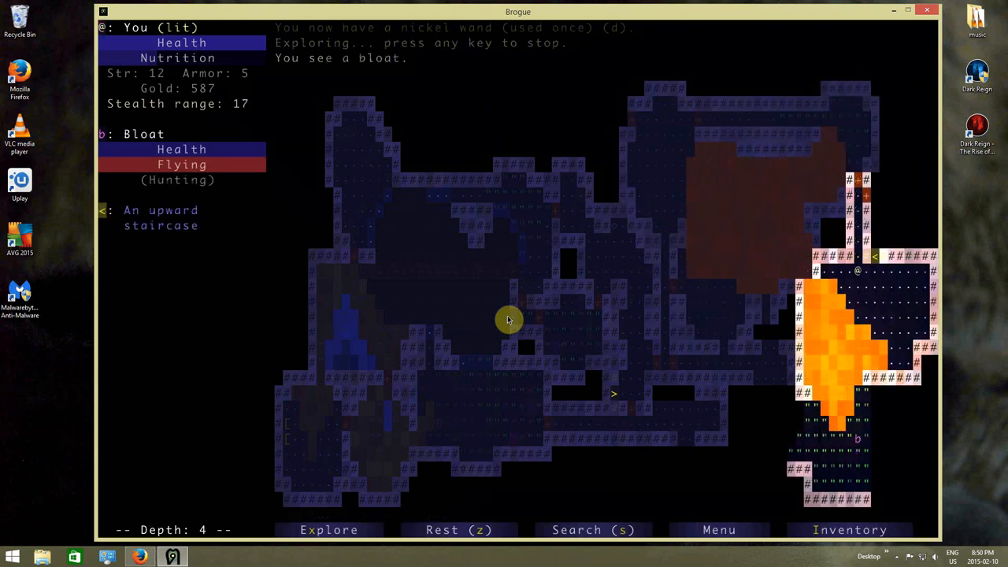
- Review the inventory to confirm the recovered nickel wand is among the carried items
left_click(849, 529)
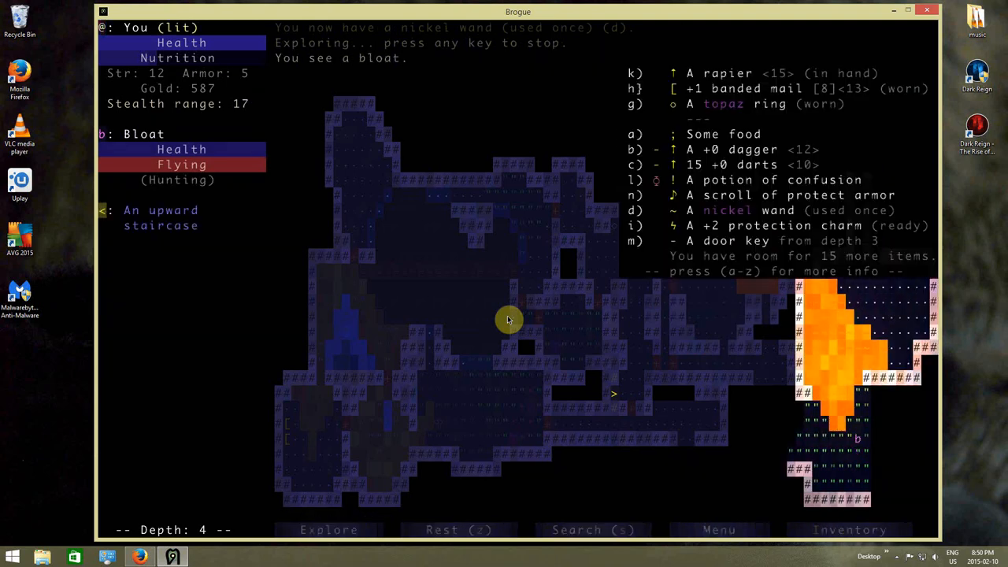
mouse_move(496, 234)
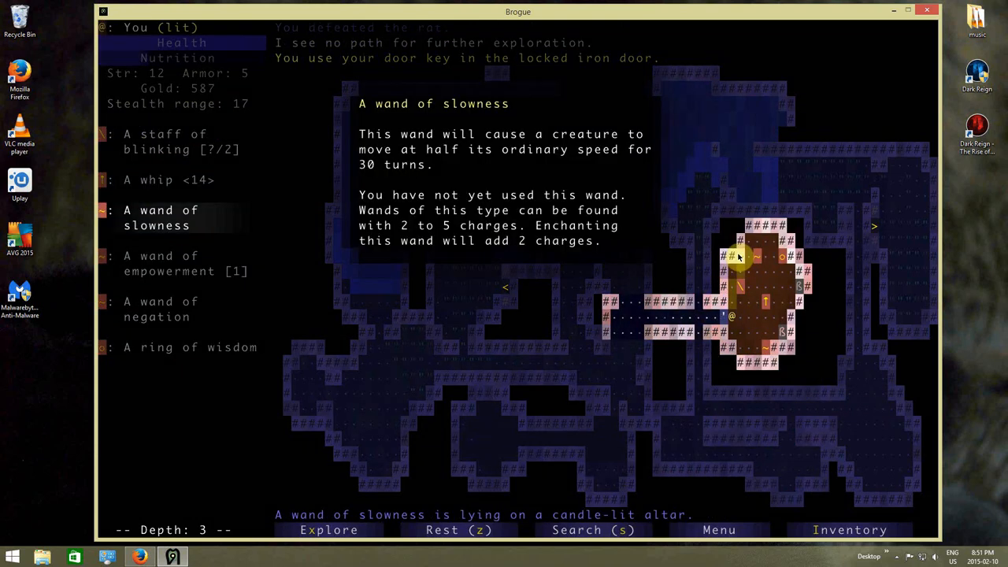
- Examine the wands of slowness, negation and empowerment on the vault's altars
left_click(161, 308)
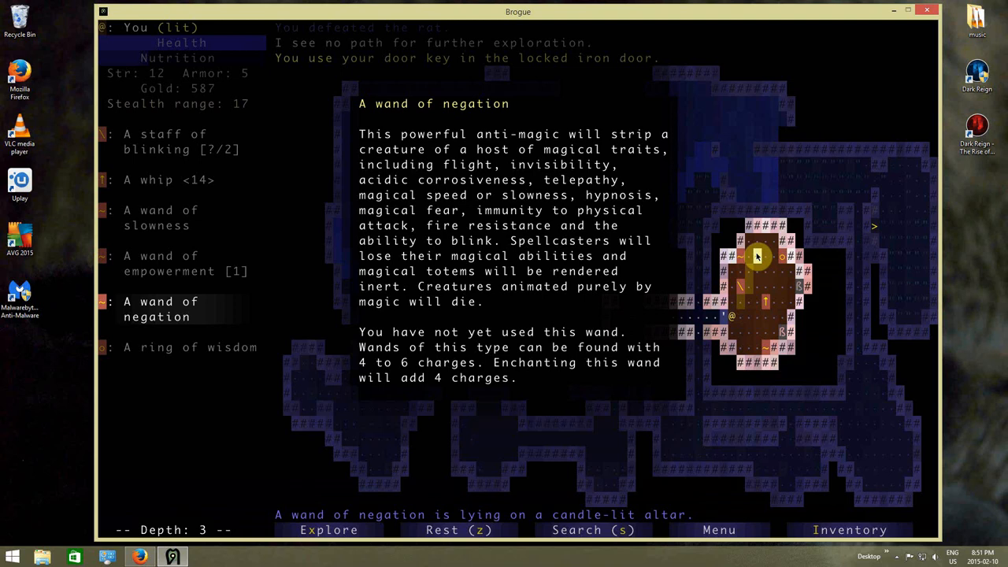
left_click(189, 348)
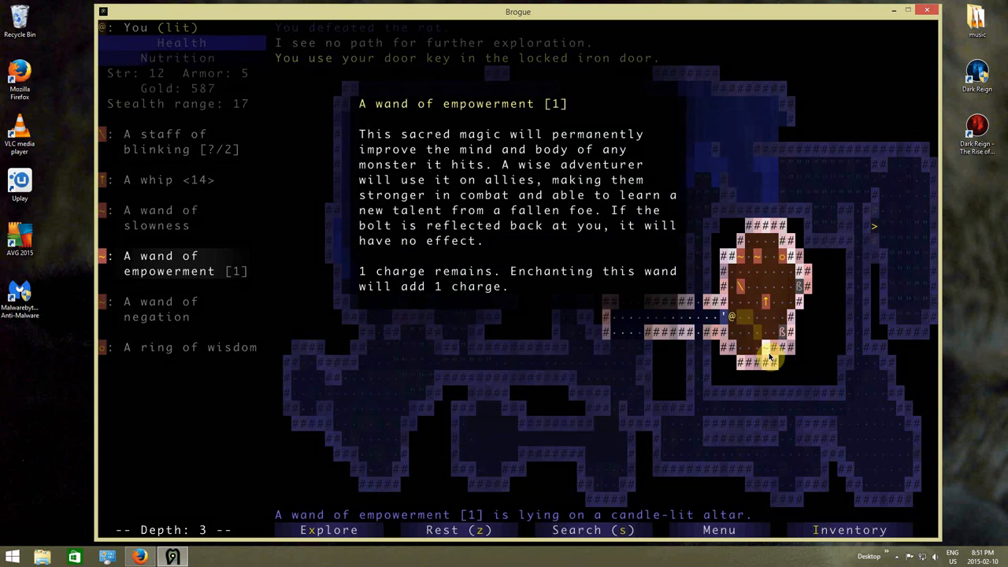
left_click(158, 179)
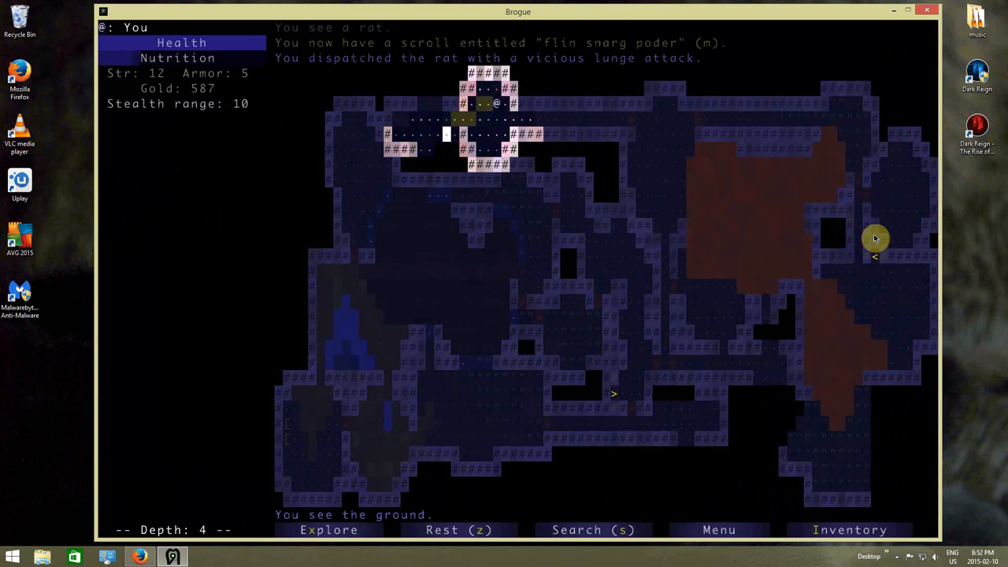
- Travel back along the corridor on depth 4 and fight through the jackals into the purple gas
left_click(329, 529)
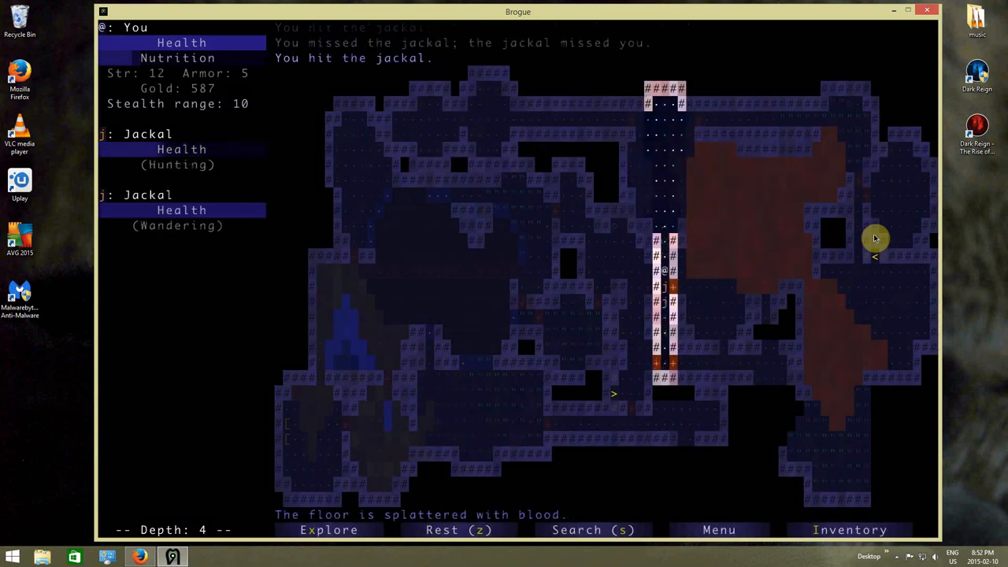
left_click(330, 530)
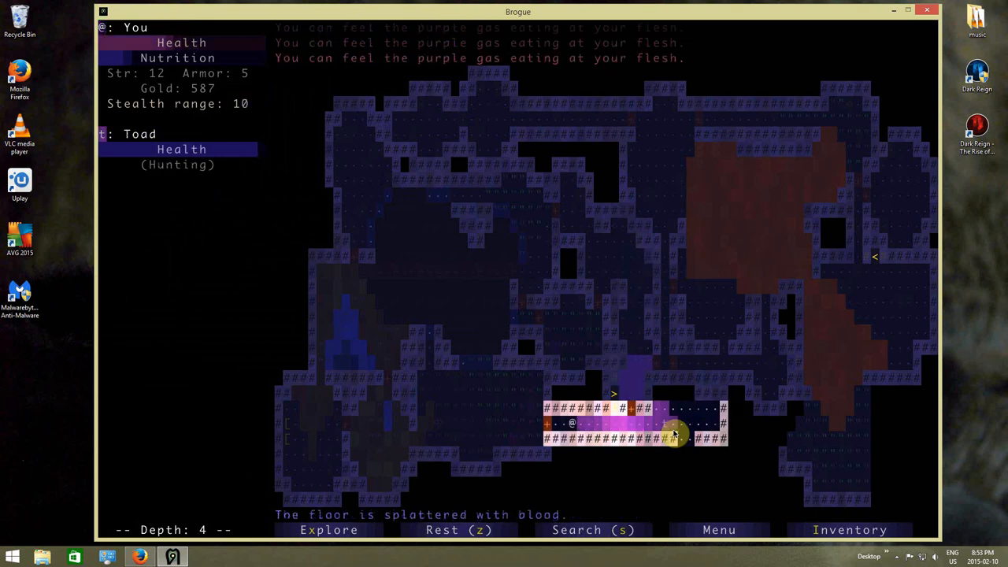
key("Left")
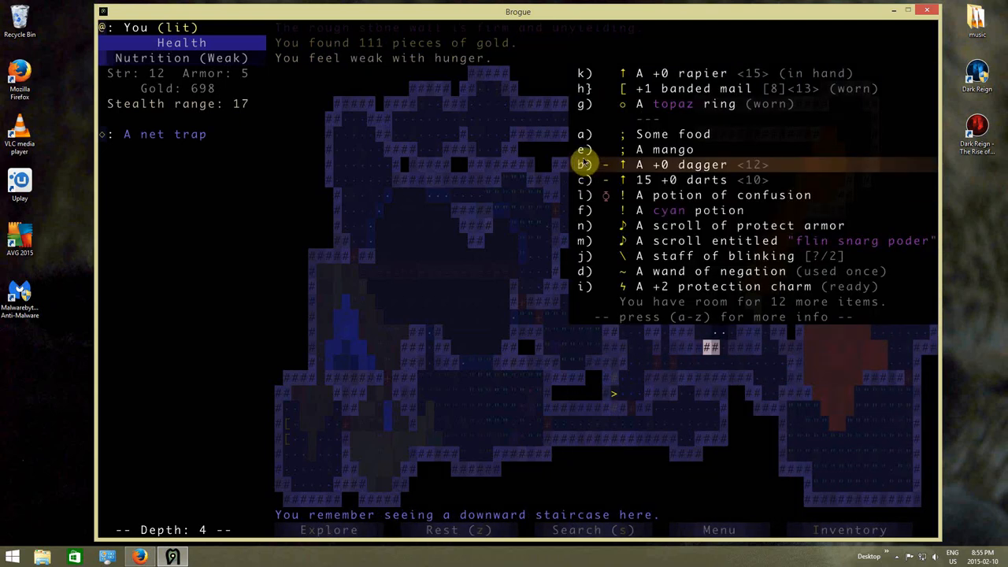
- Eat the mango from the inventory to end the weak-with-hunger state
left_click(675, 150)
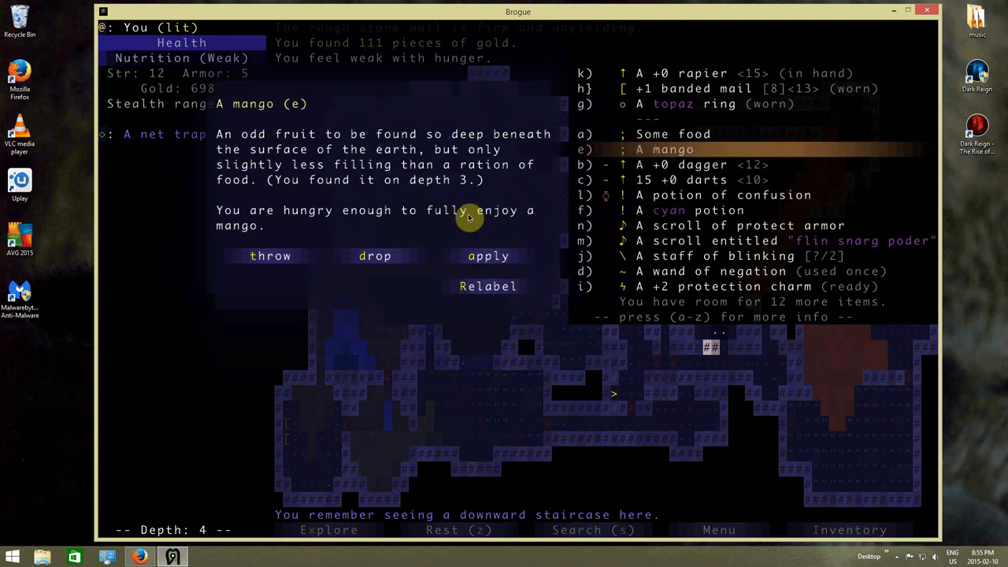
left_click(489, 255)
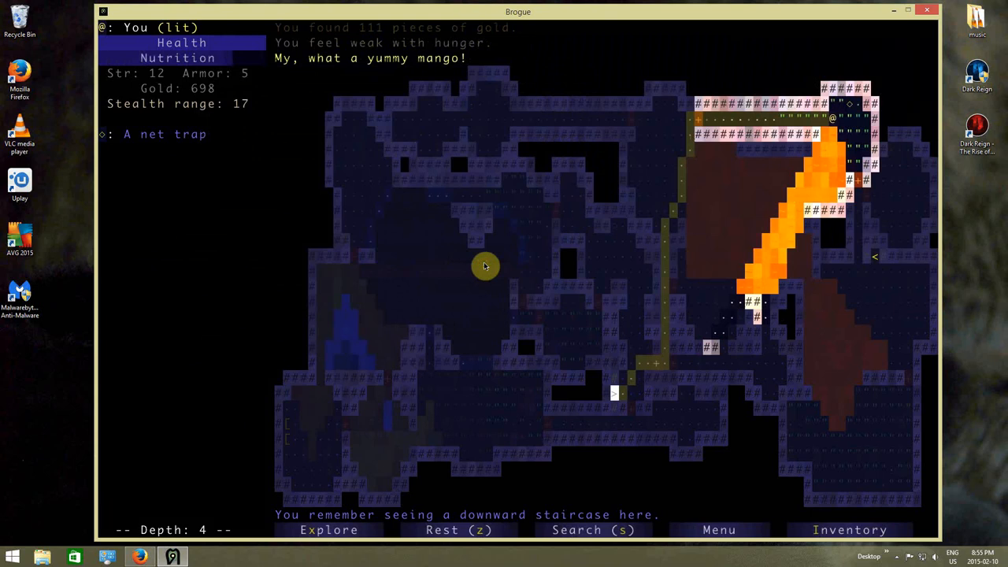
mouse_move(615, 394)
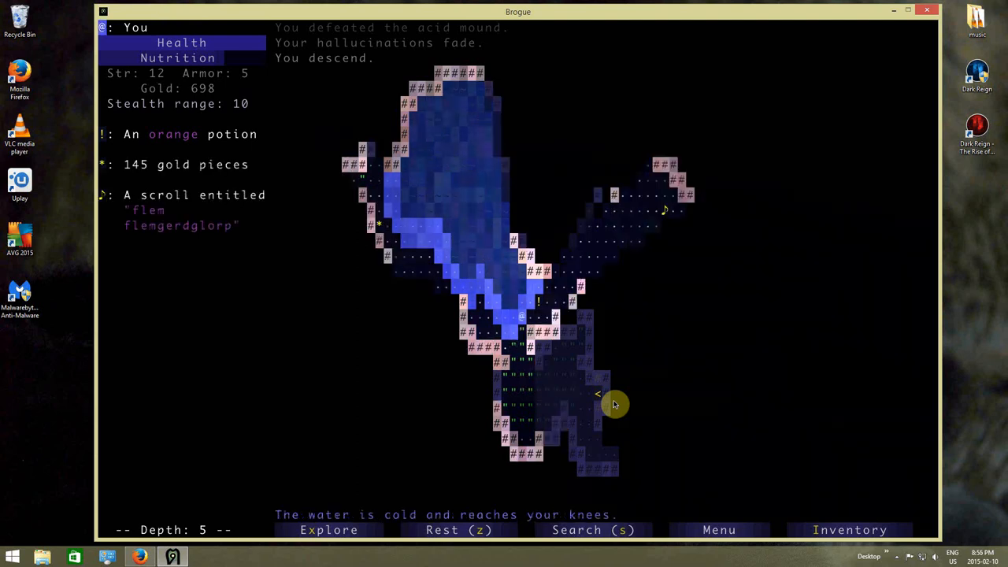
- Move north out of the cold water to start exploring depth 5
key("Up")
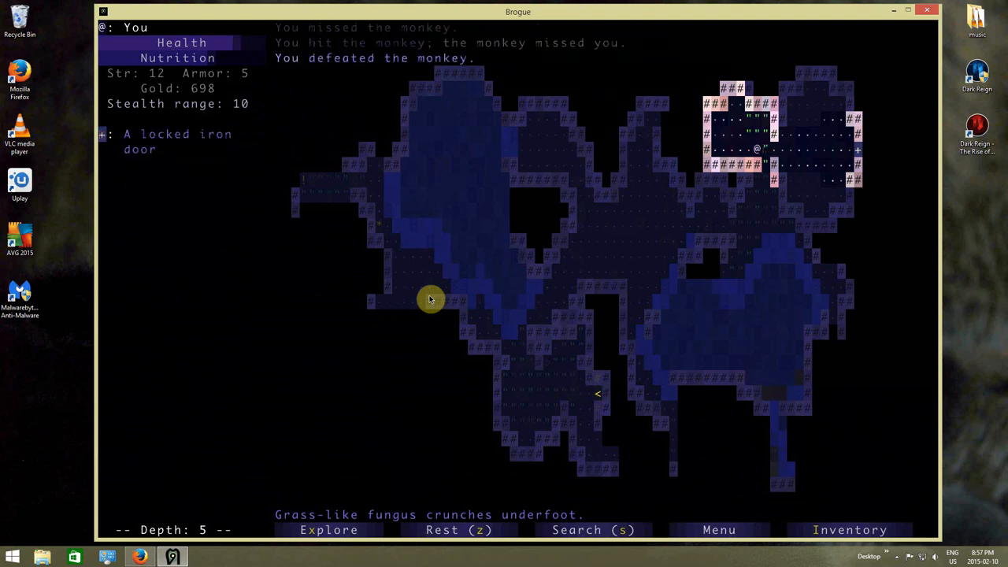
- Explore depth 5 westward, killing the monkeys and revealing the eastern rooms
left_click(327, 529)
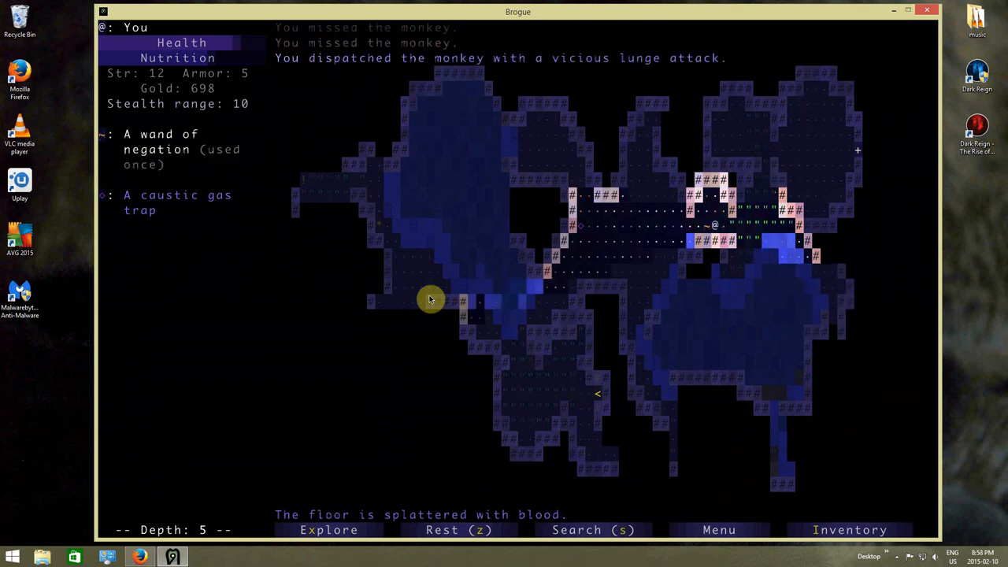
left_click(328, 530)
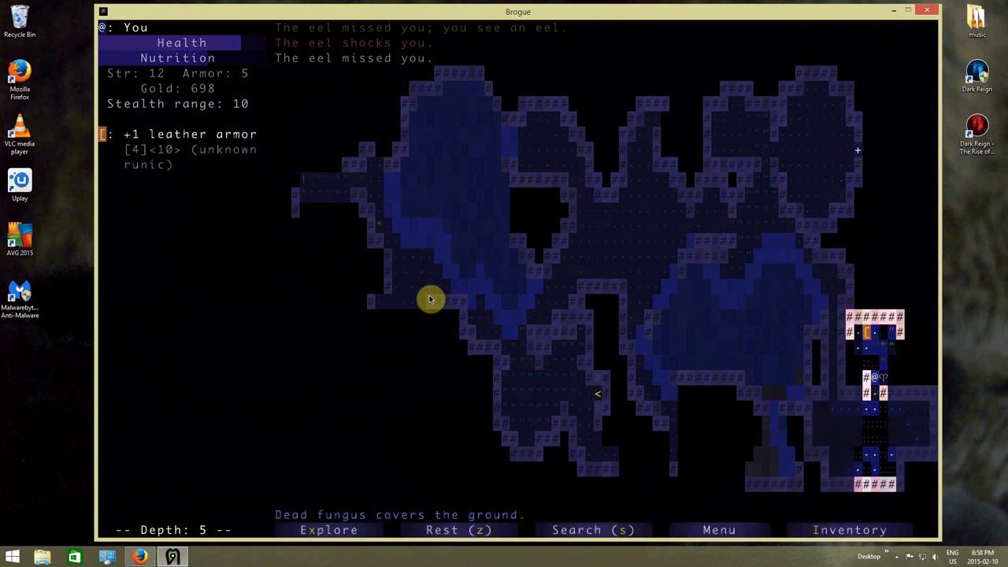
- Walk to the +1 leather armor, pick it up and view its description
left_click(432, 287)
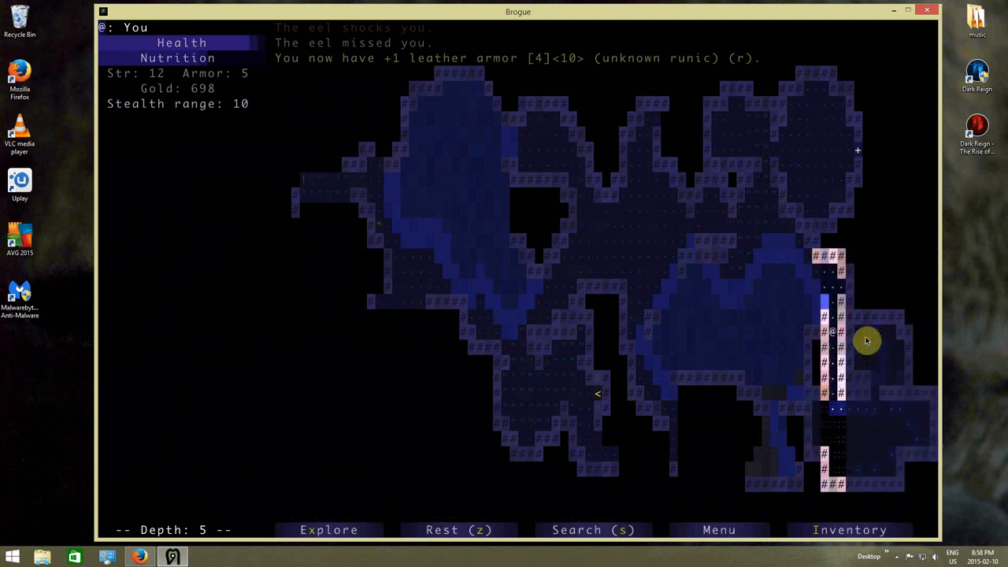
left_click(849, 529)
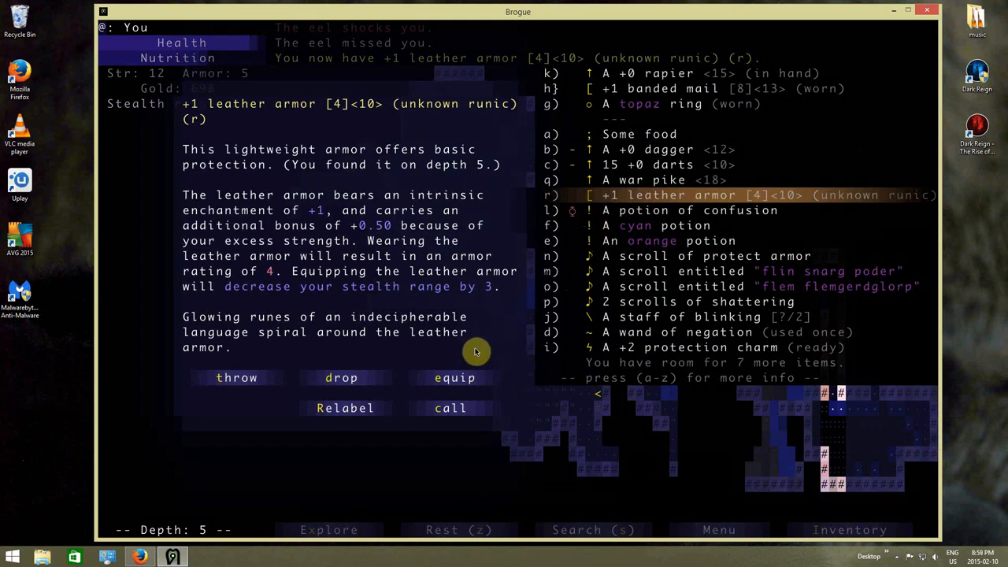
left_click(454, 378)
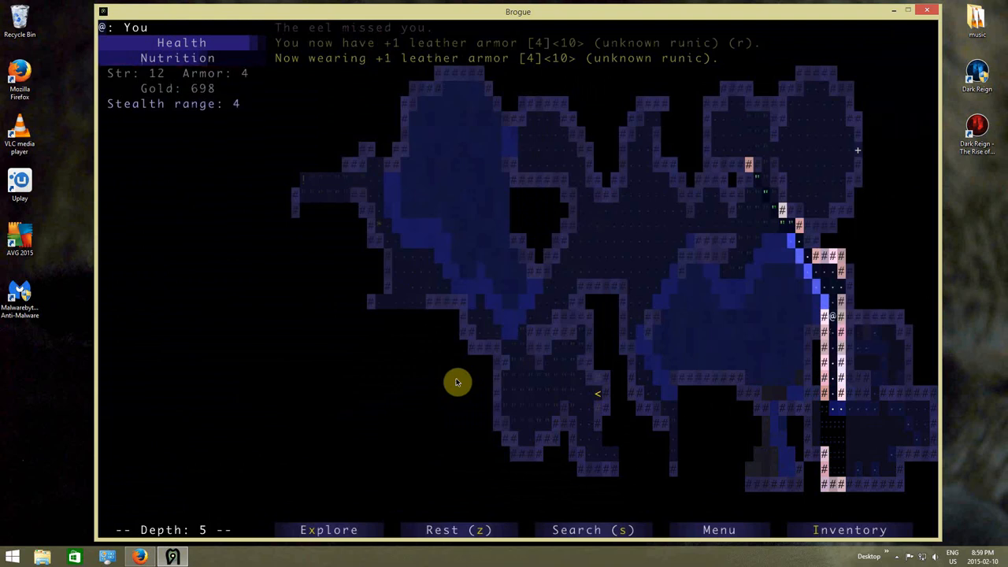
- Read the flin snarg poder scroll (recharging), then select the flem flemgerdglorp scroll
left_click(850, 530)
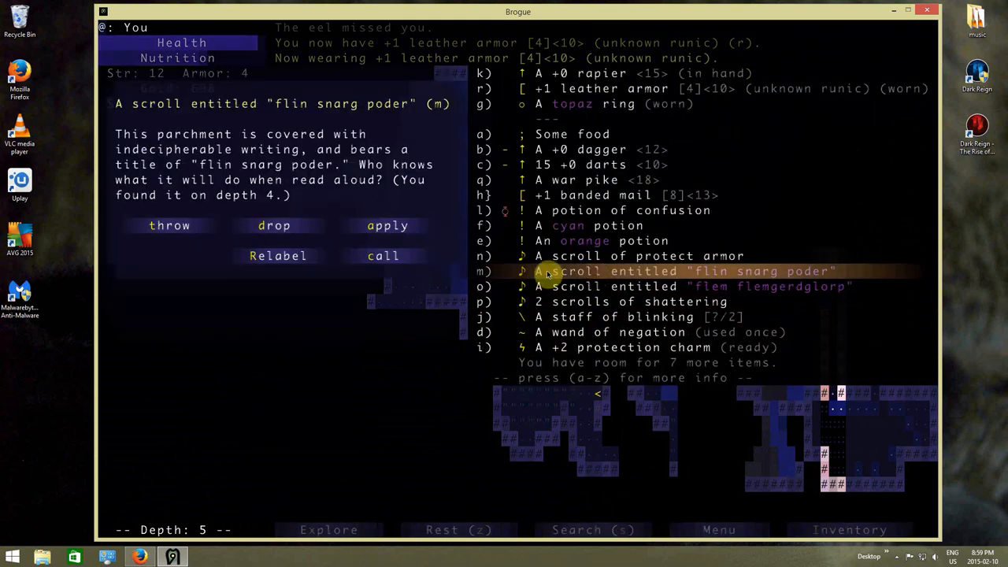
left_click(388, 226)
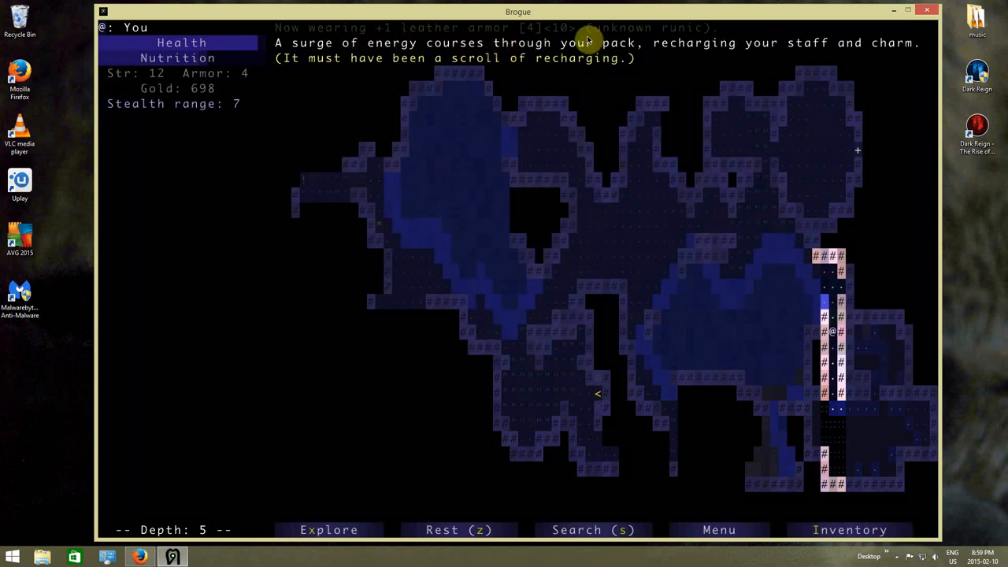
left_click(851, 530)
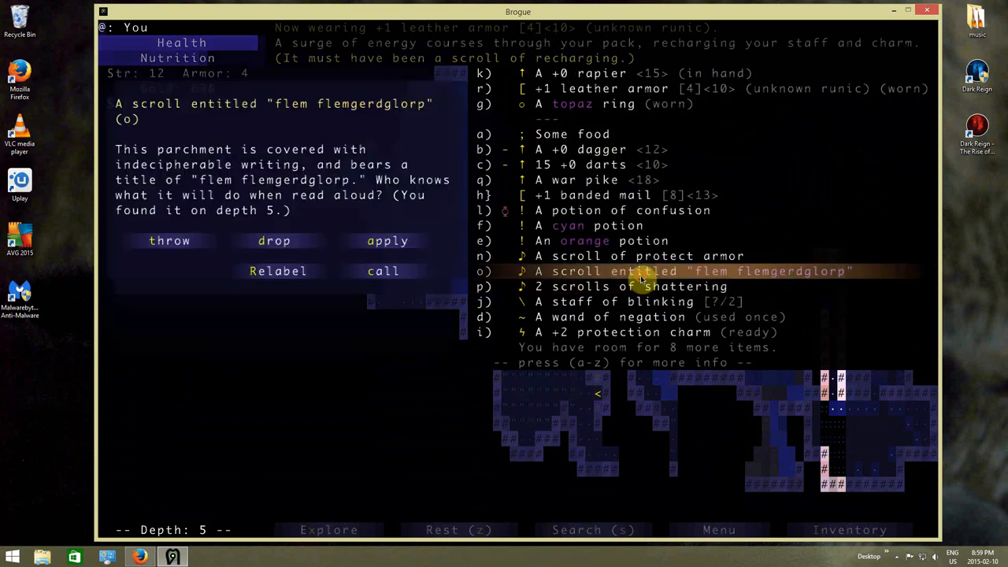
left_click(387, 239)
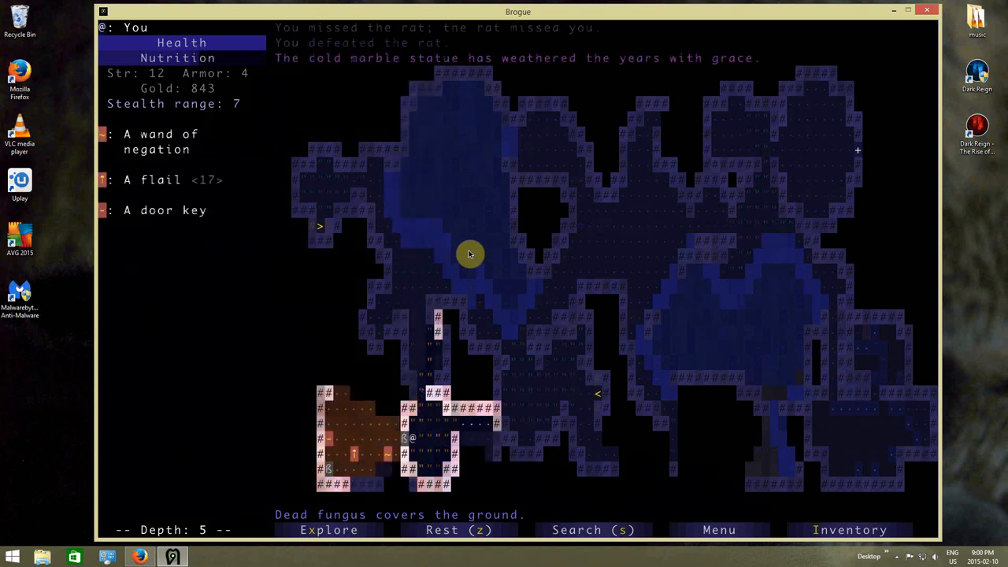
- Keep exploring depth 5, defeating the rat and raising gold to 843
key("Down")
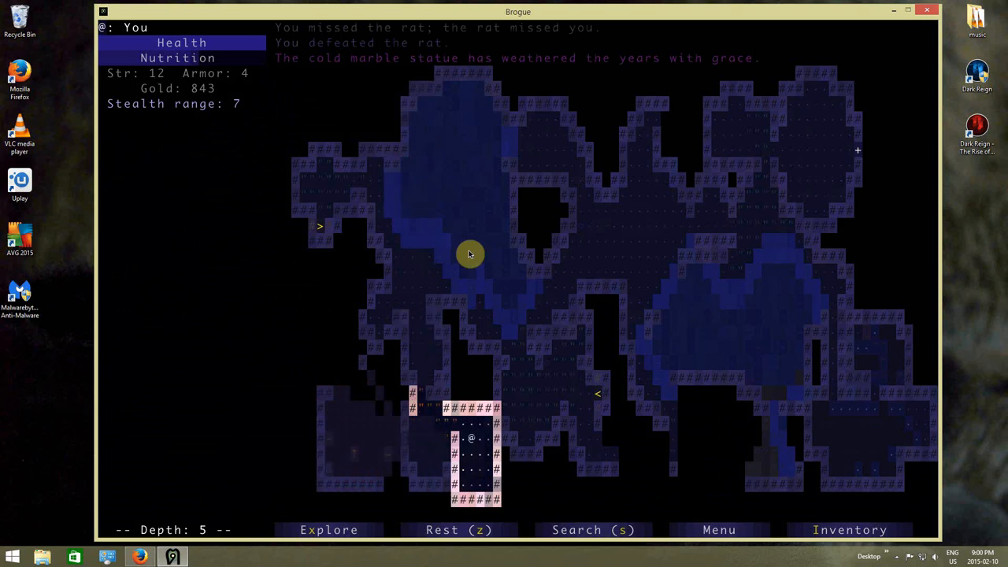
left_click(327, 529)
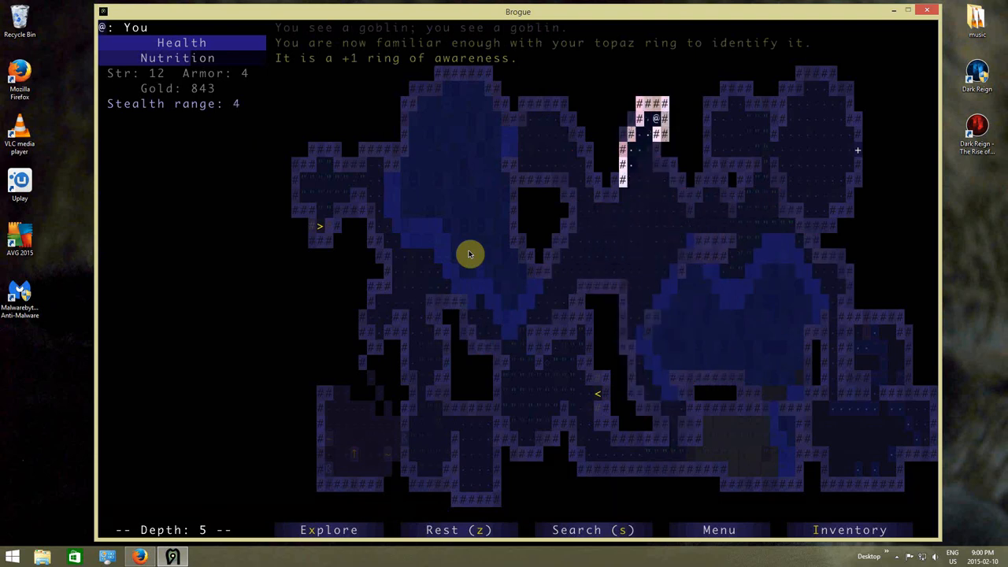
- Check the +1 ring of awareness in the pack, then resume exploring depth 5
left_click(851, 529)
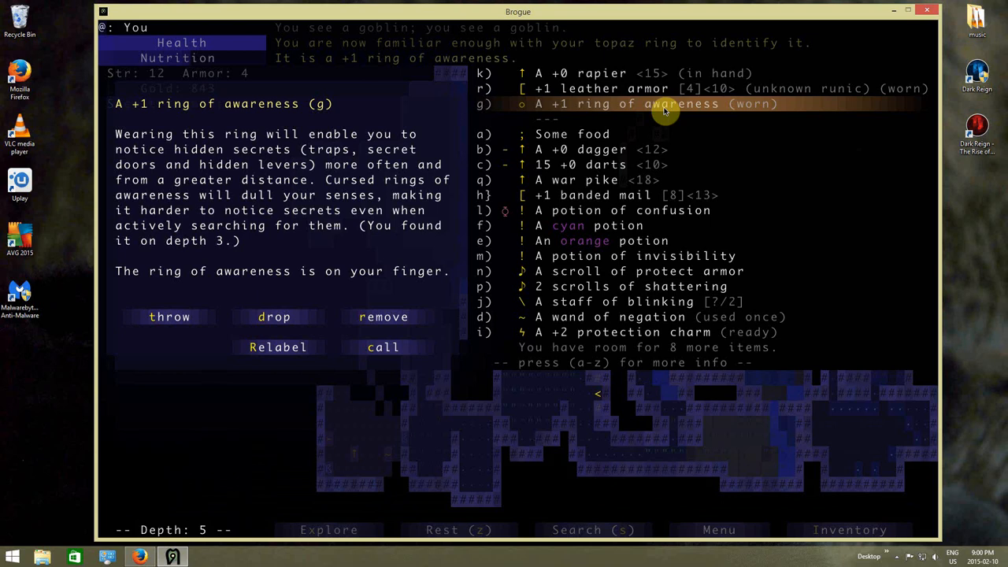
left_click(665, 104)
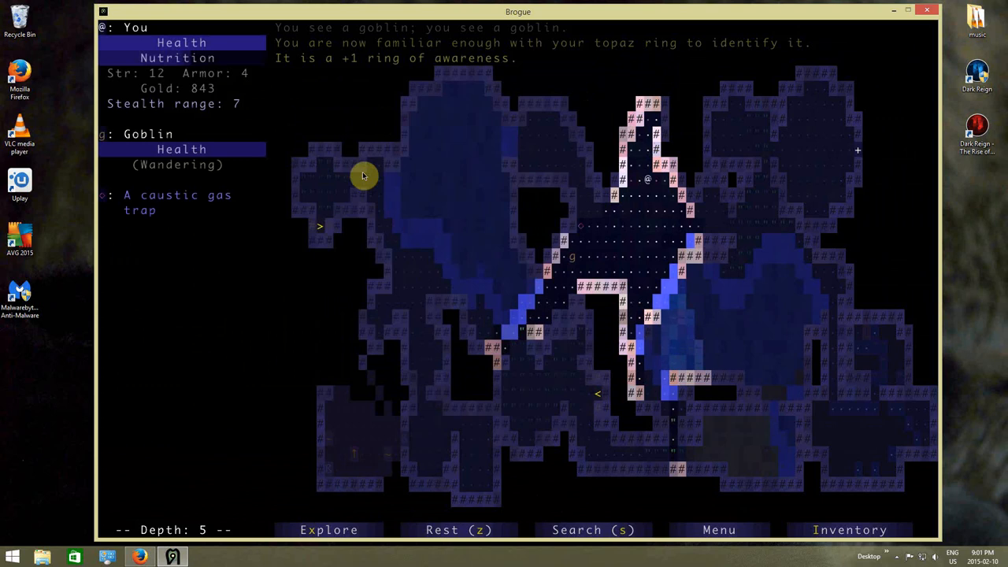
- Defeat the goblin and explore until no further path remains
left_click(328, 530)
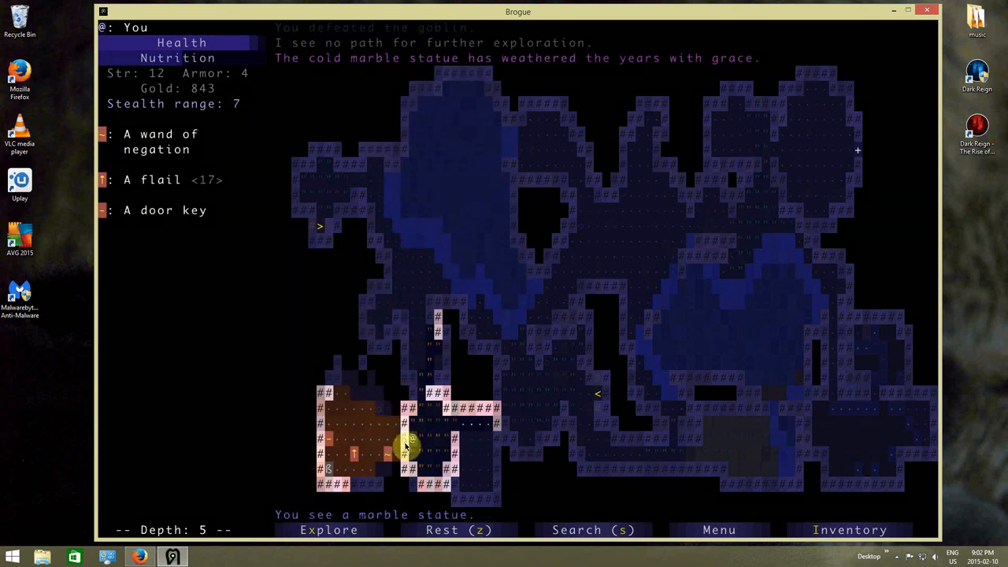
- Travel to the locked iron door and open it with the door key
left_click(850, 529)
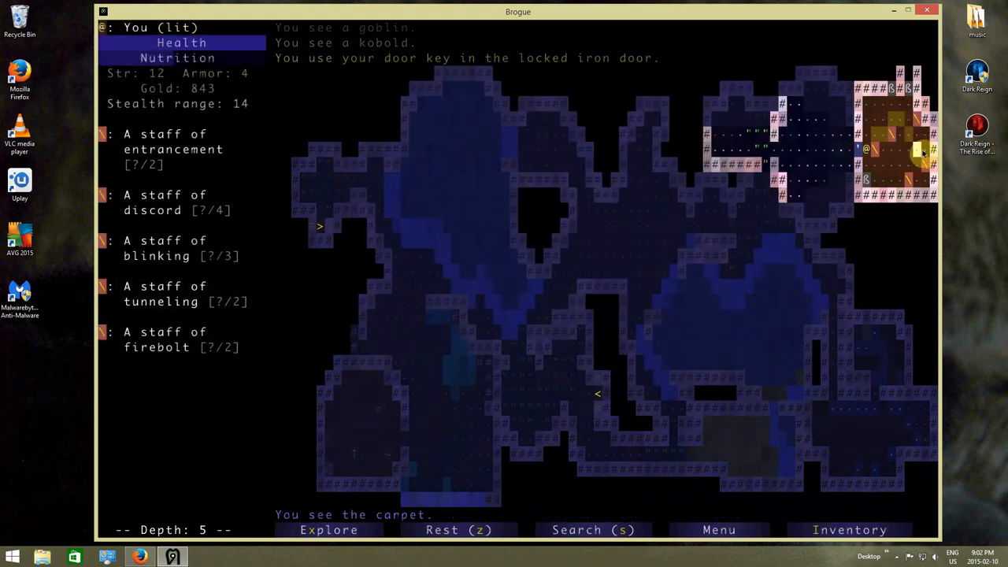
left_click(158, 249)
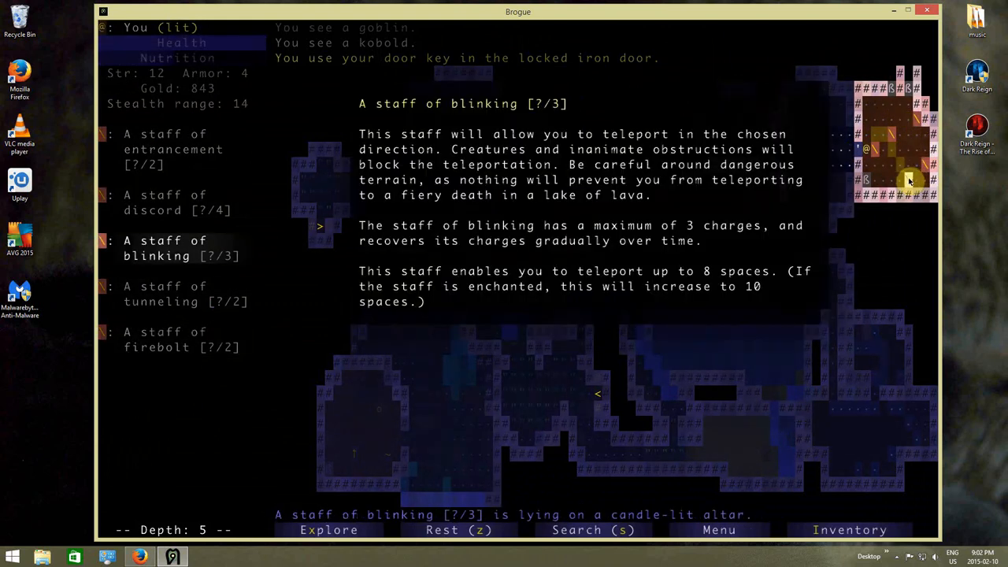
left_click(165, 148)
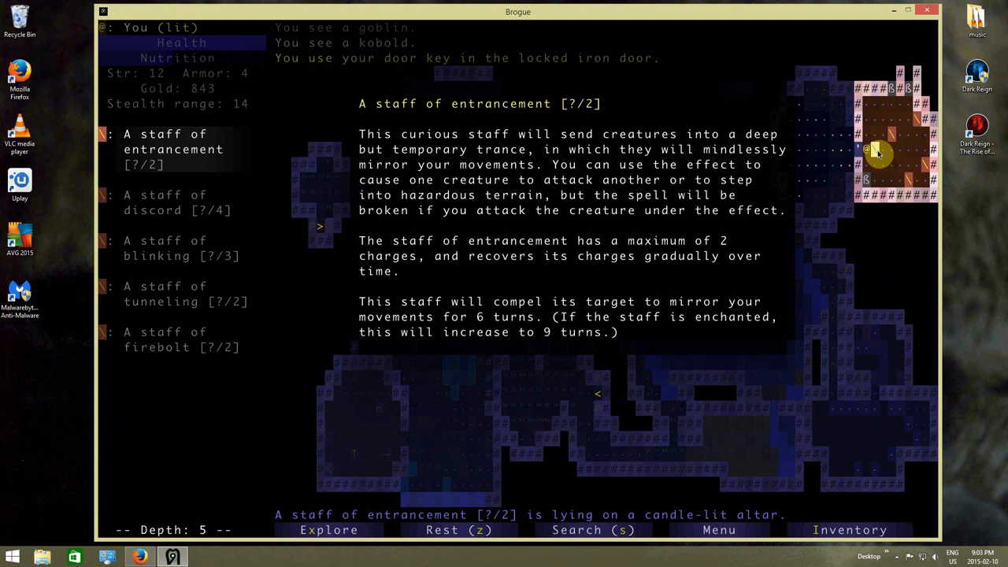
left_click(174, 201)
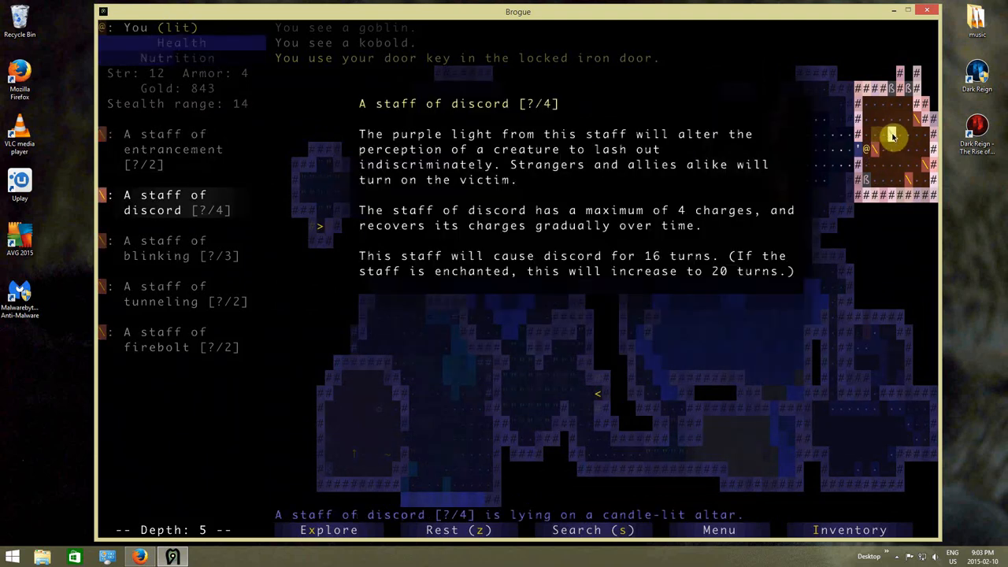
left_click(181, 294)
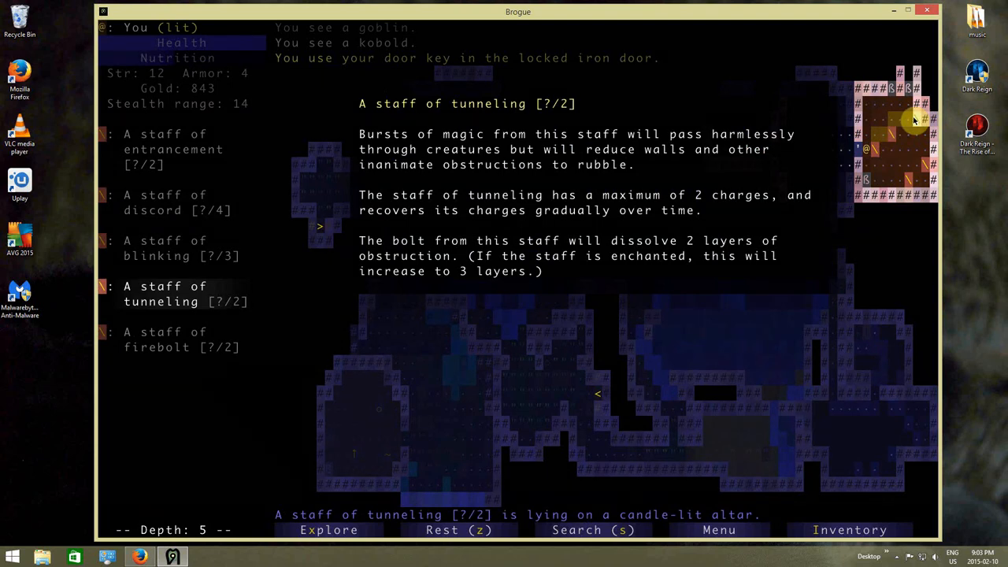
mouse_move(917, 145)
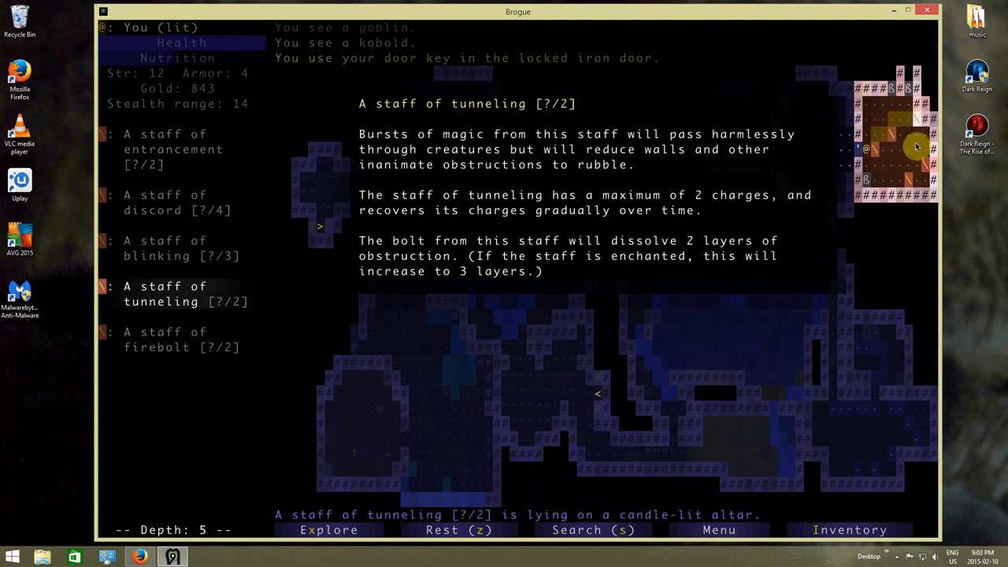
left_click(173, 249)
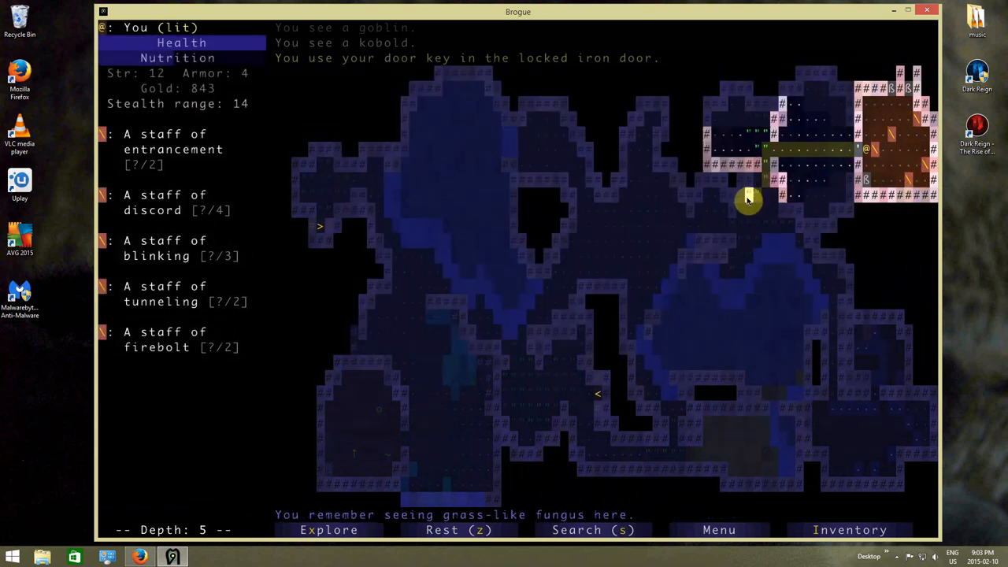
- Check the pack's carried gear, including the staff of blinking, before choosing a staff
left_click(850, 529)
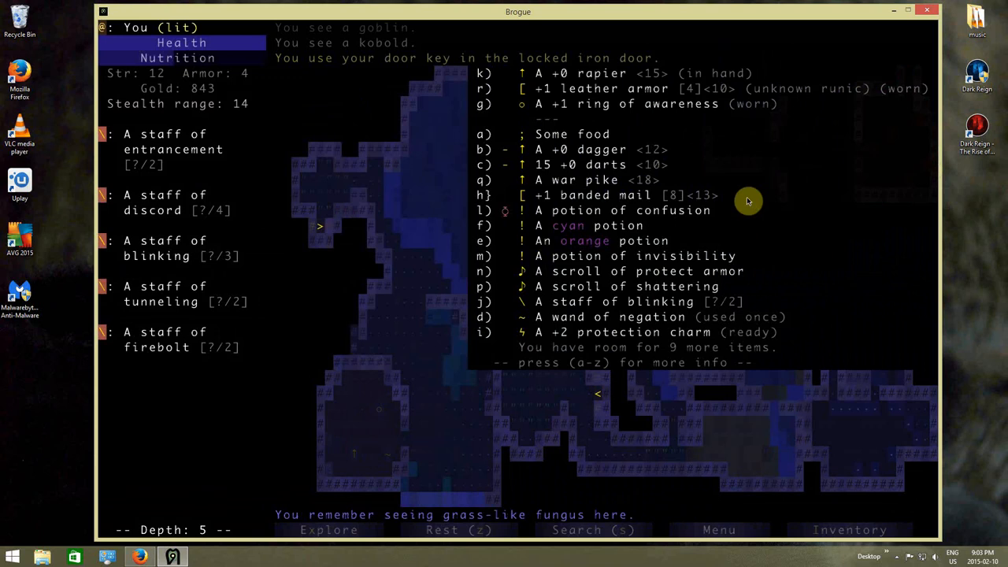
mouse_move(662, 302)
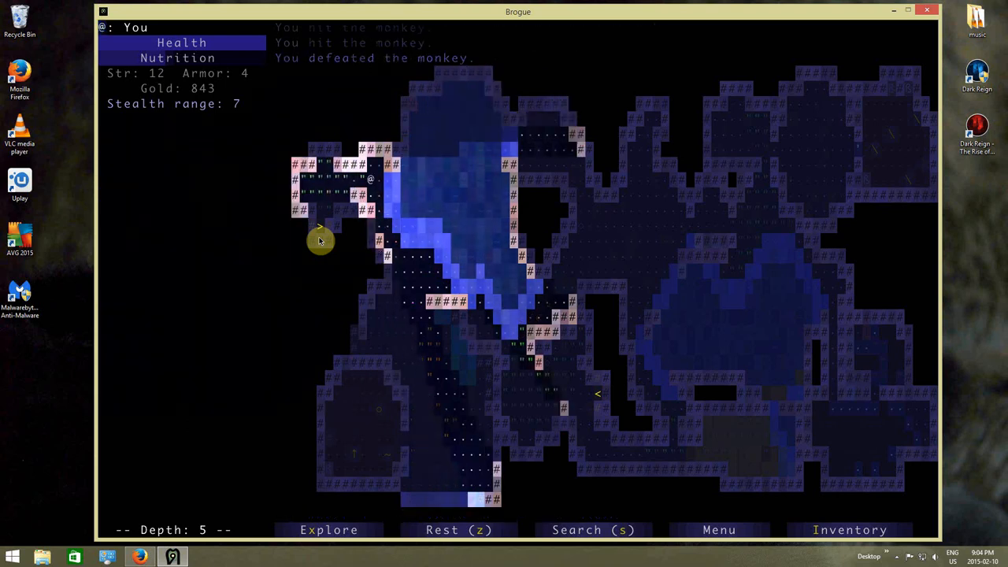
- Look through the pack and select the unidentified cyan potion
left_click(849, 529)
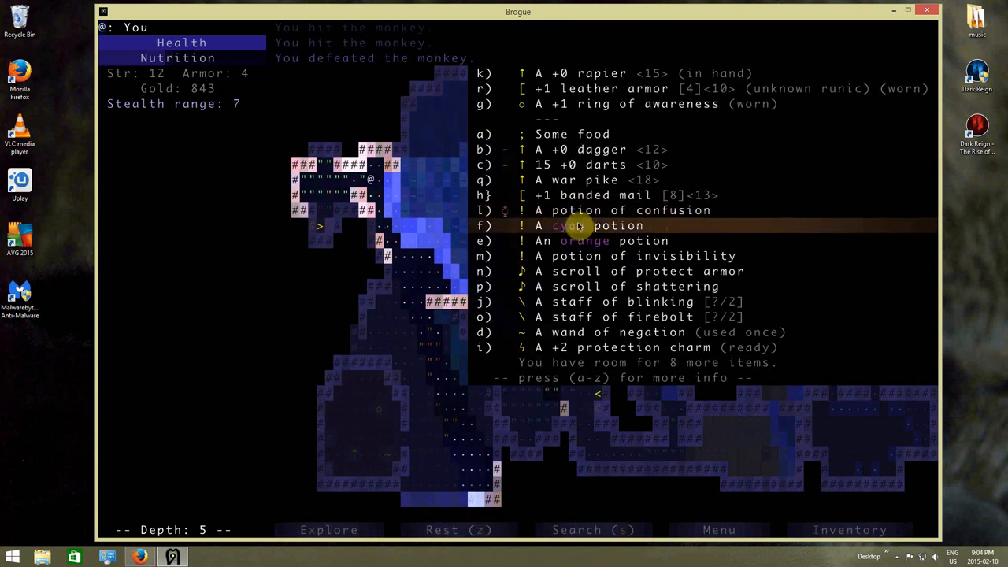
left_click(575, 226)
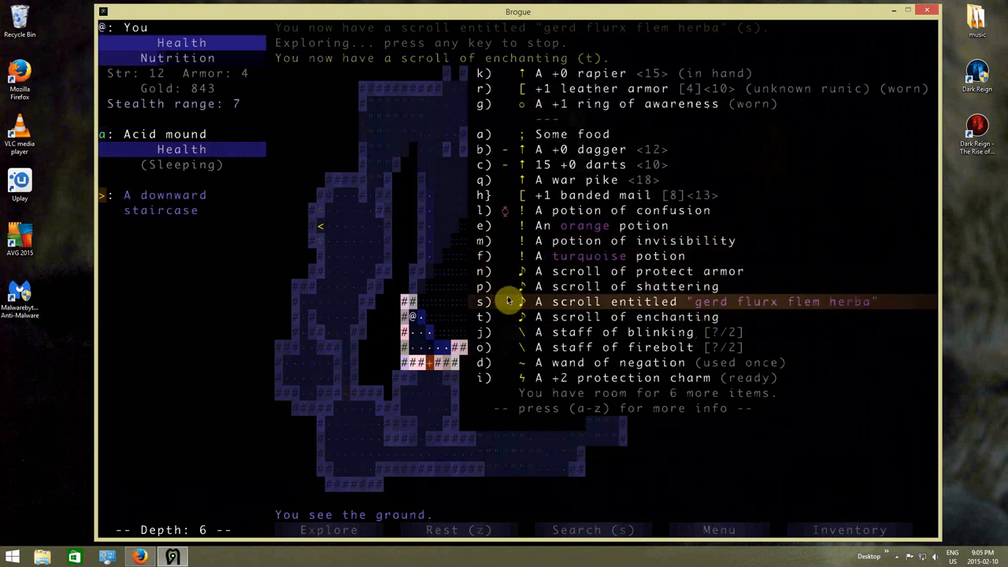
- Read the 'gerd flurx flem herba' scroll, revealing remove curse, and reopen the pack
left_click(507, 301)
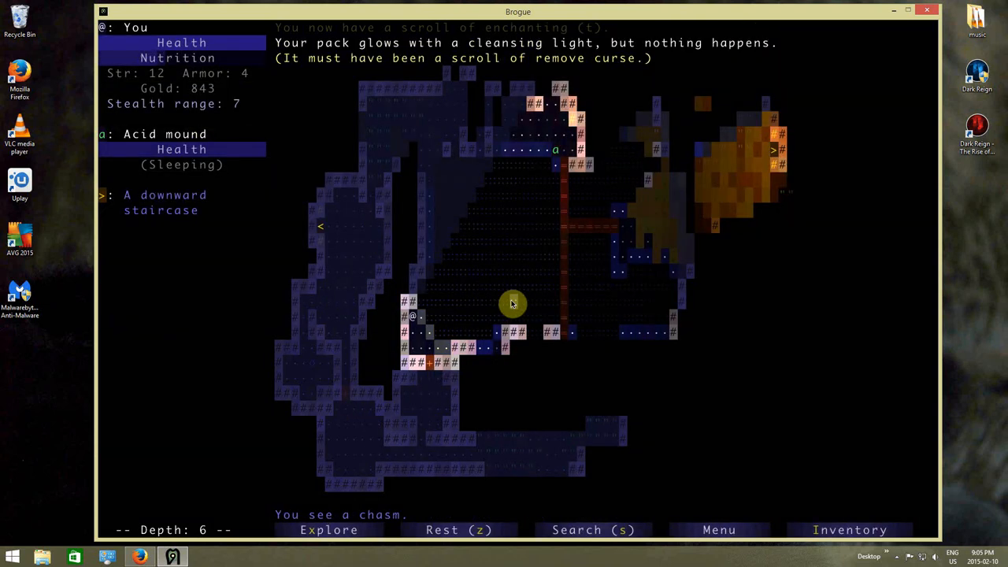
left_click(851, 529)
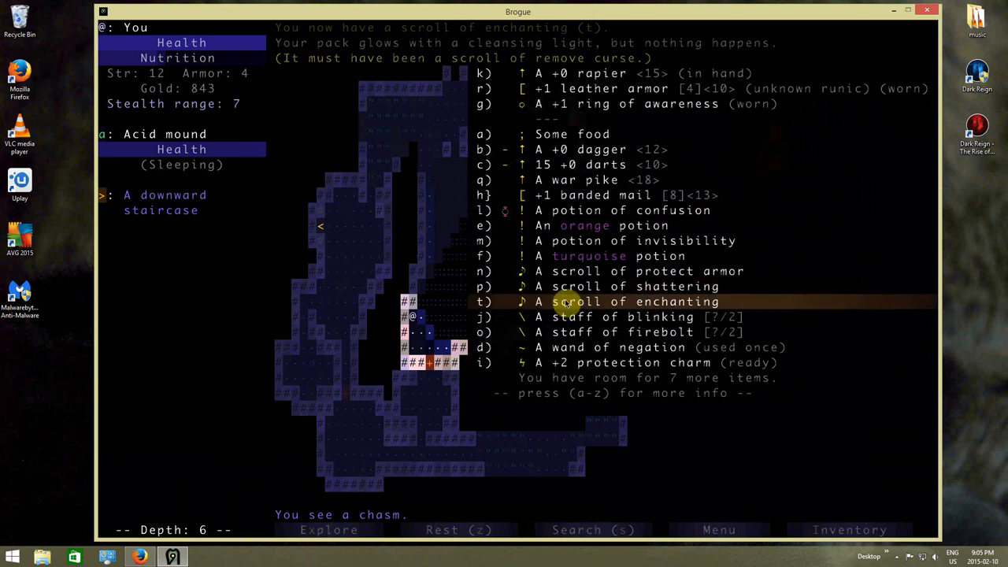
mouse_move(602, 305)
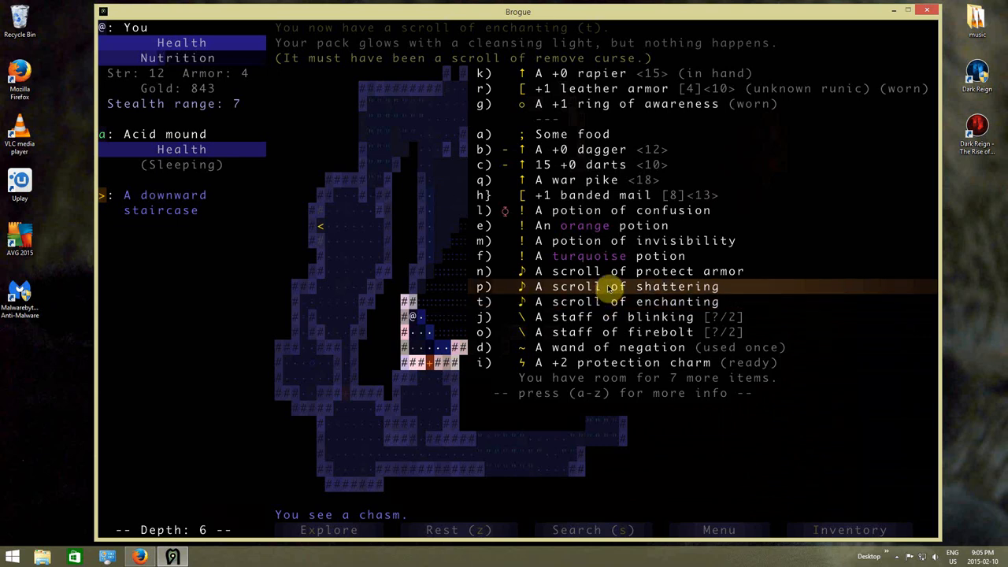
mouse_move(606, 225)
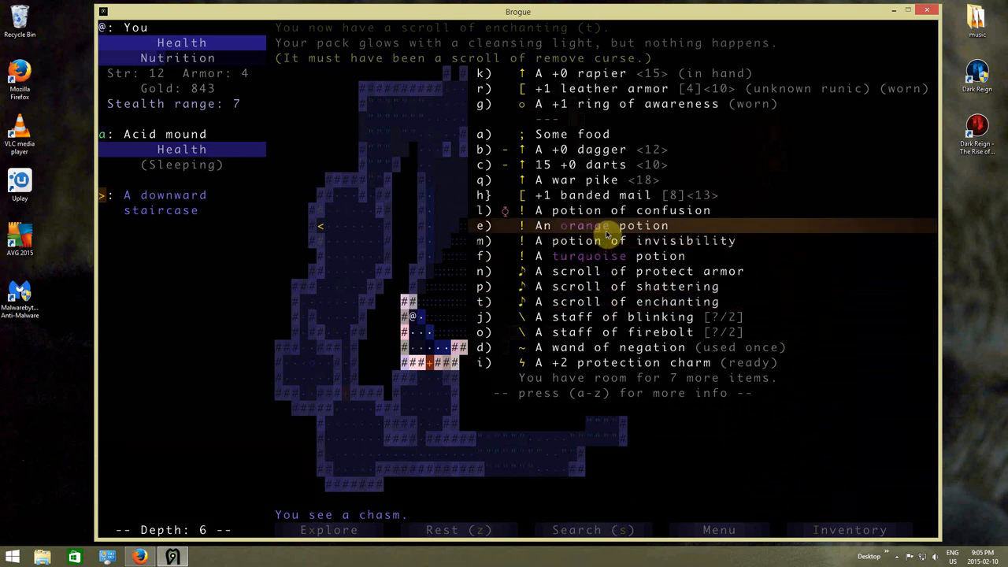
- Drink the orange and turquoise potions (incineration, strength to 13) and wield the war pike
left_click(601, 225)
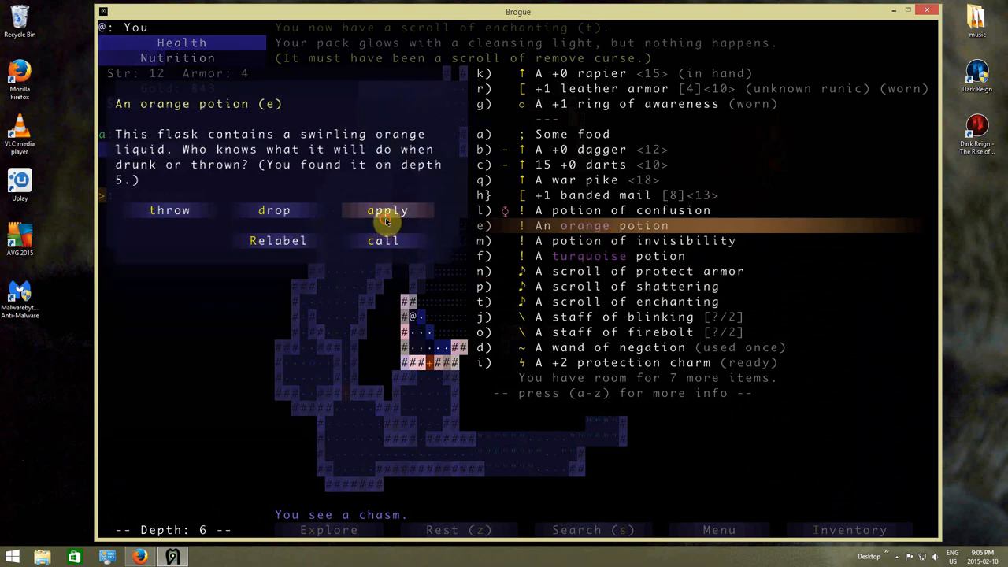
left_click(387, 211)
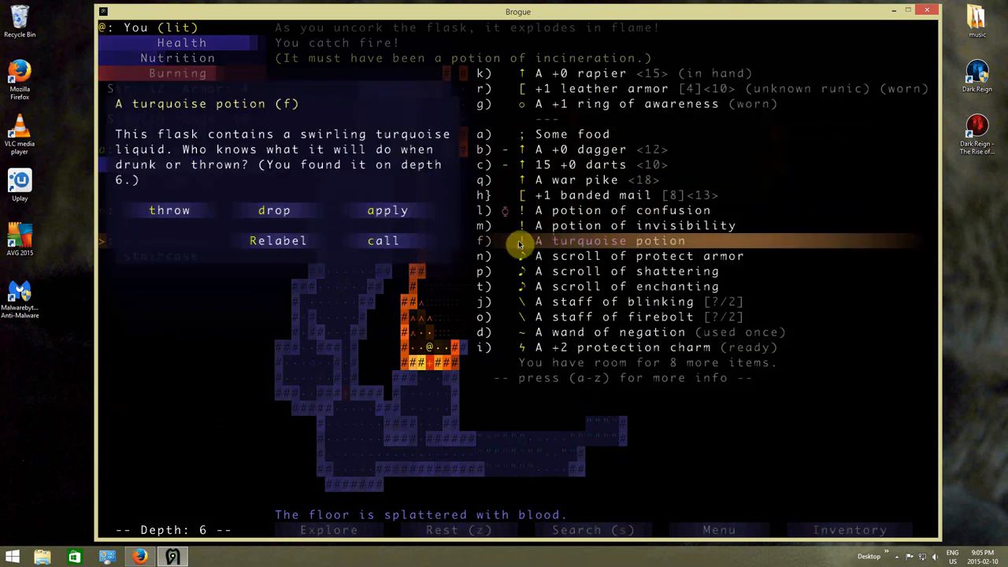
left_click(388, 211)
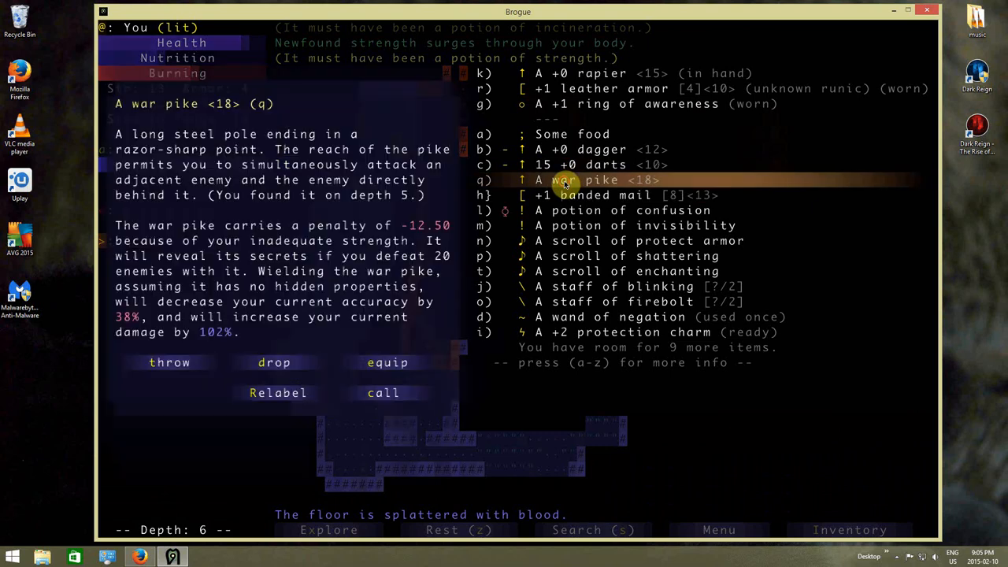
left_click(387, 363)
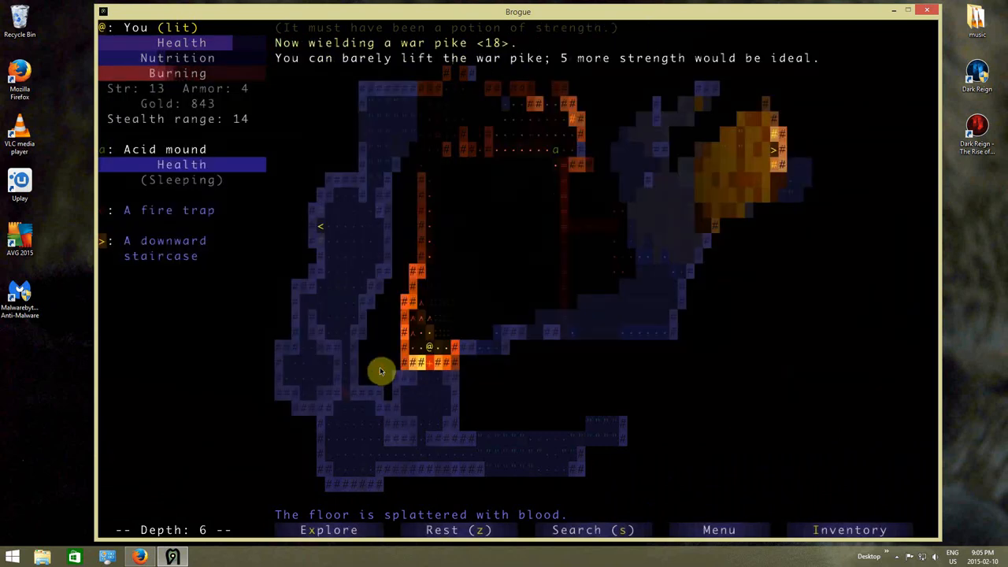
- Reopen the pack showing the war pike in hand and the rapier stowed
left_click(851, 530)
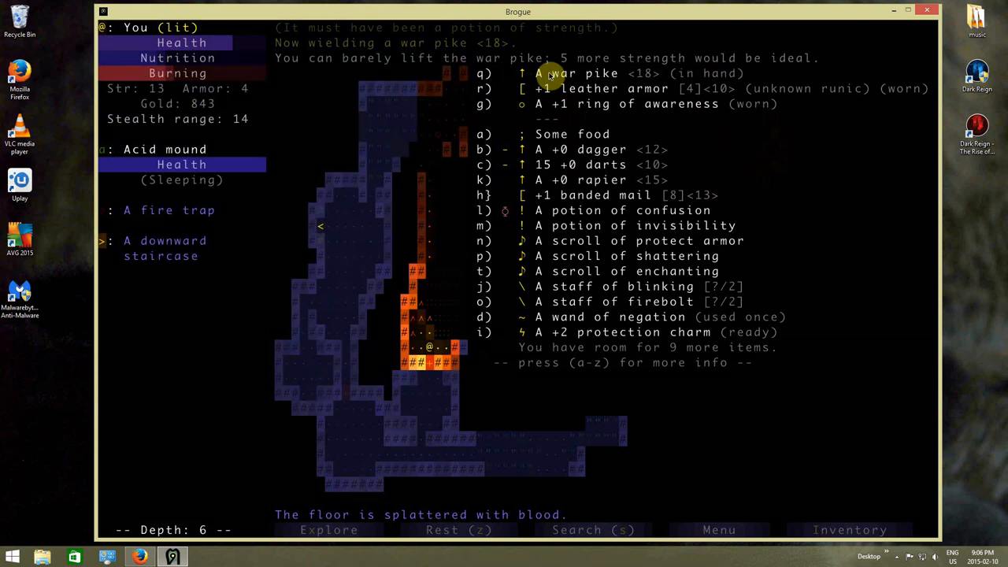
mouse_move(674, 192)
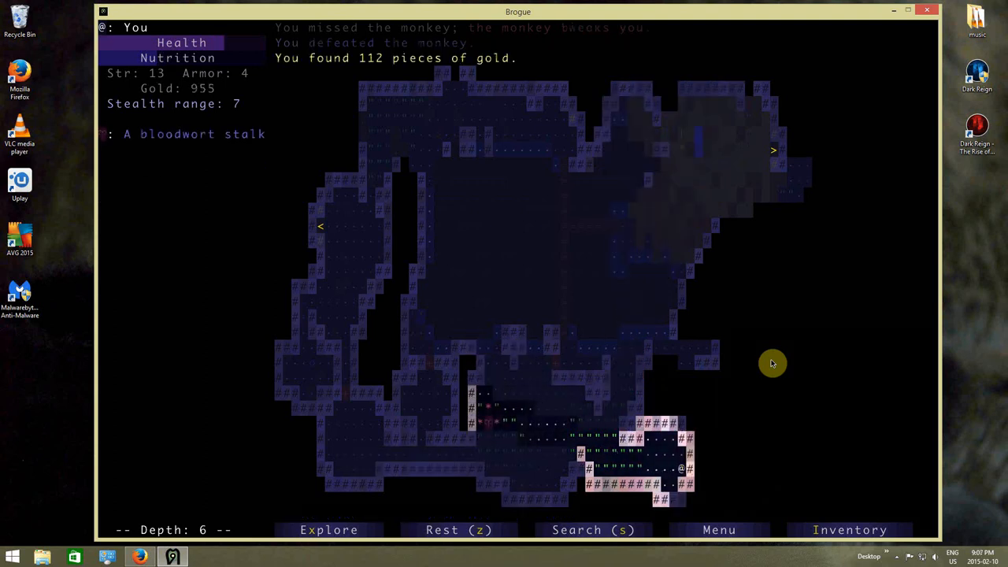
- Reopen the pack after defeating the goblin, war pike still in hand
left_click(327, 529)
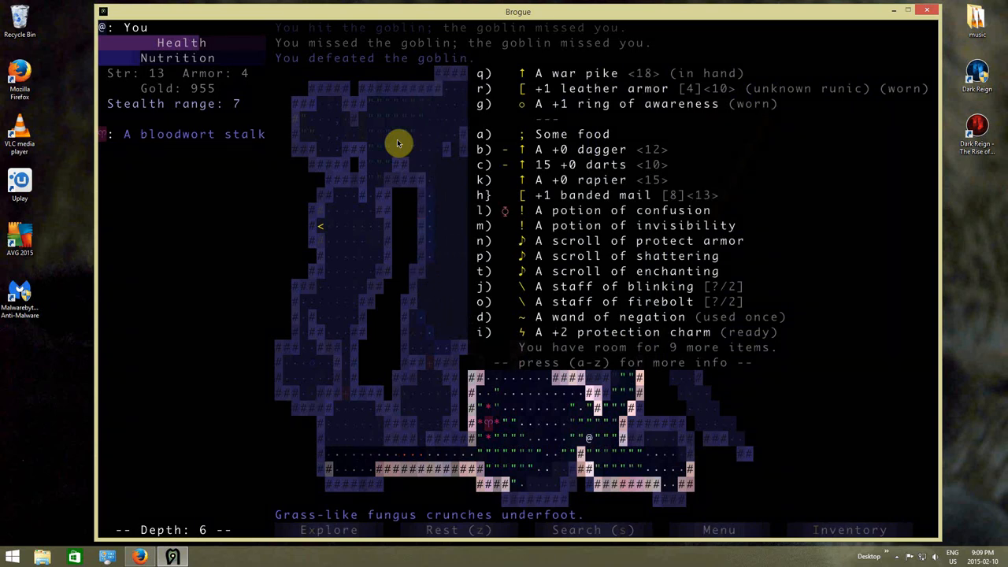
- Inspect the wand of negation and zap it before fighting the acid mound
left_click(630, 316)
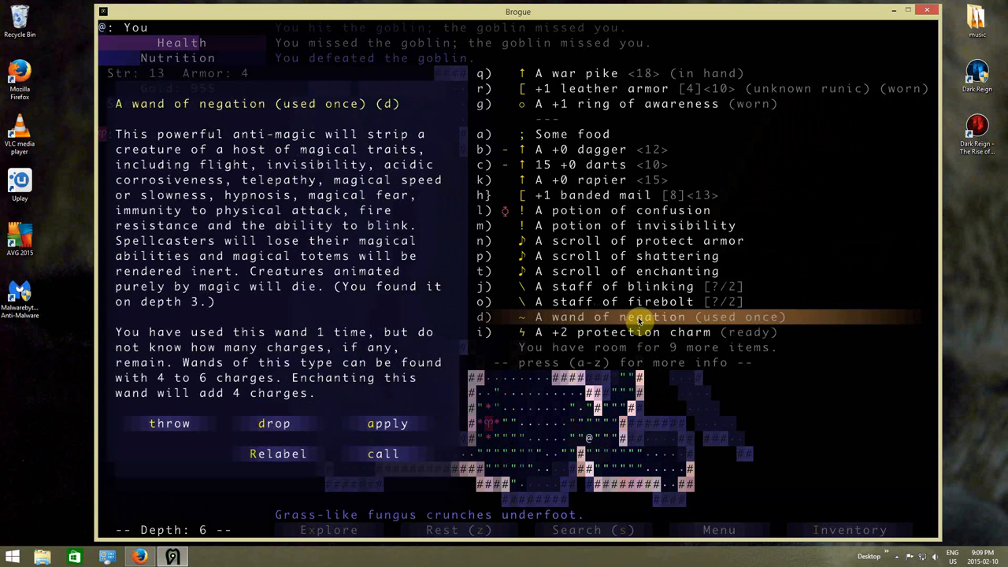
key("Escape")
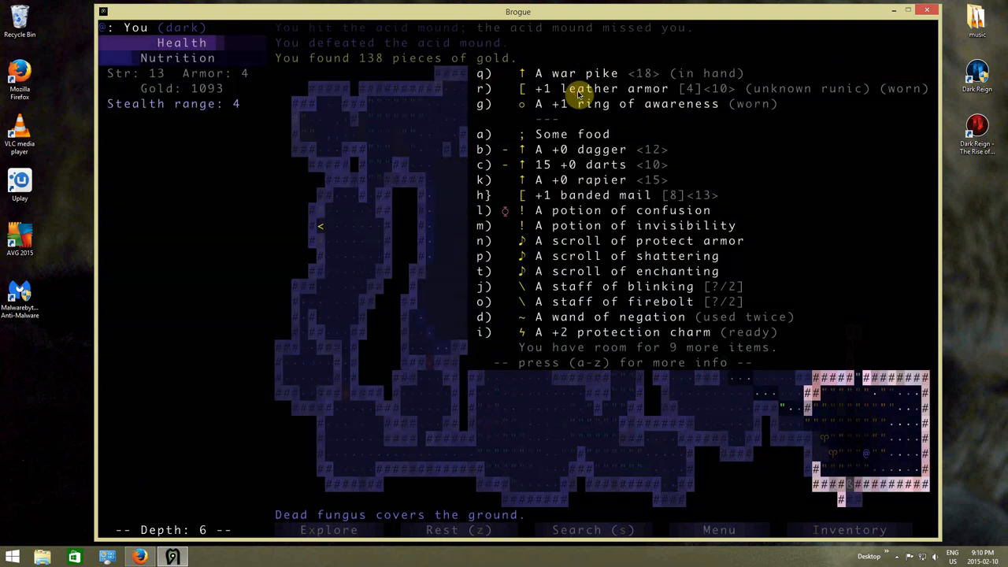
- Close the inventory and return to the map to go pick up the potion
left_click(583, 88)
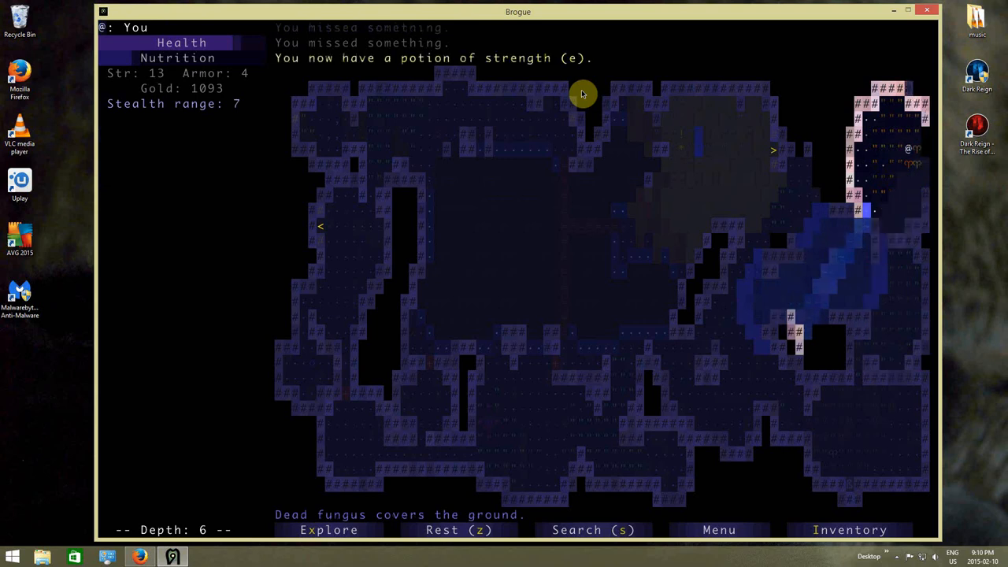
- Drink the newly found potion of strength, raising strength to 14, and reopen the pack
left_click(851, 529)
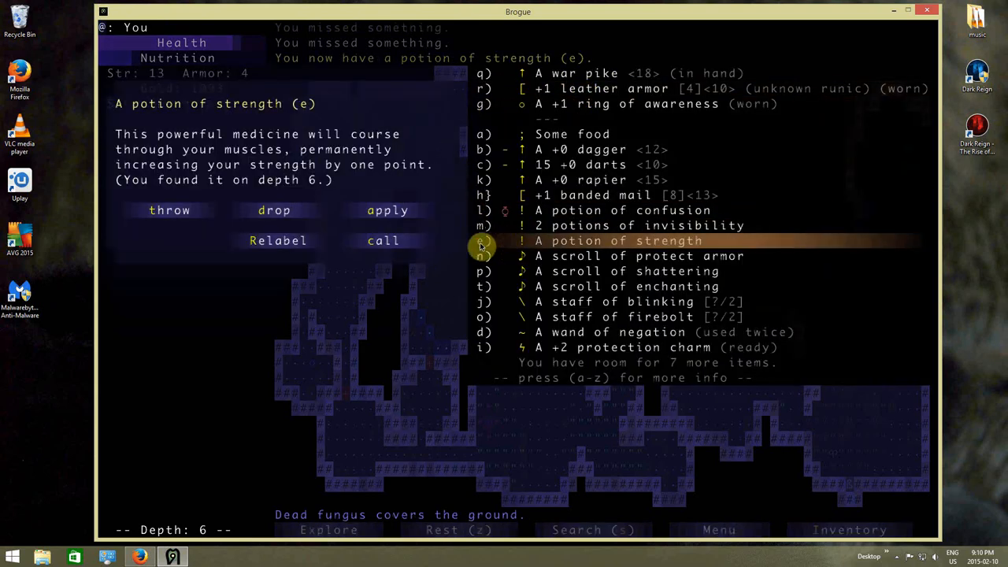
left_click(388, 210)
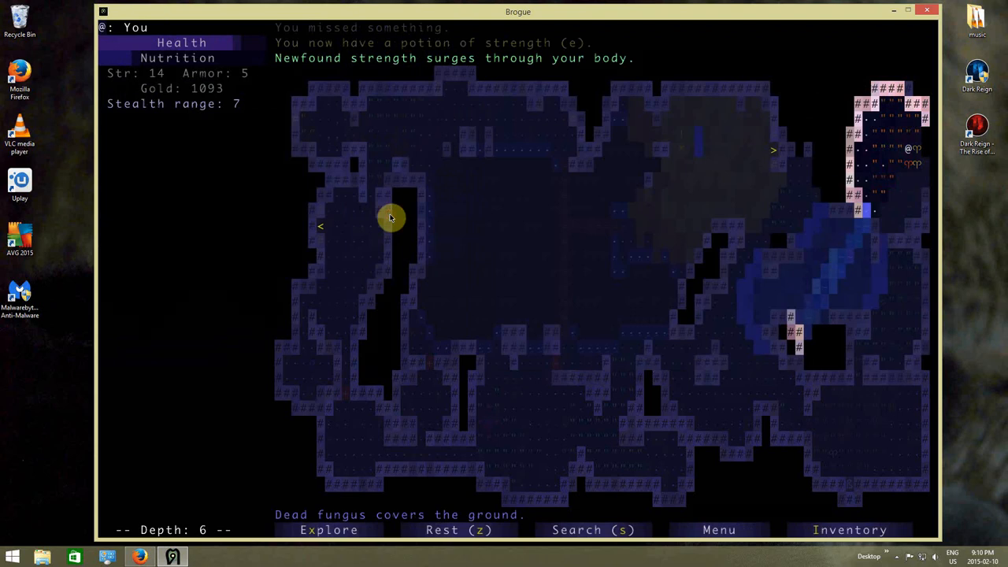
left_click(849, 529)
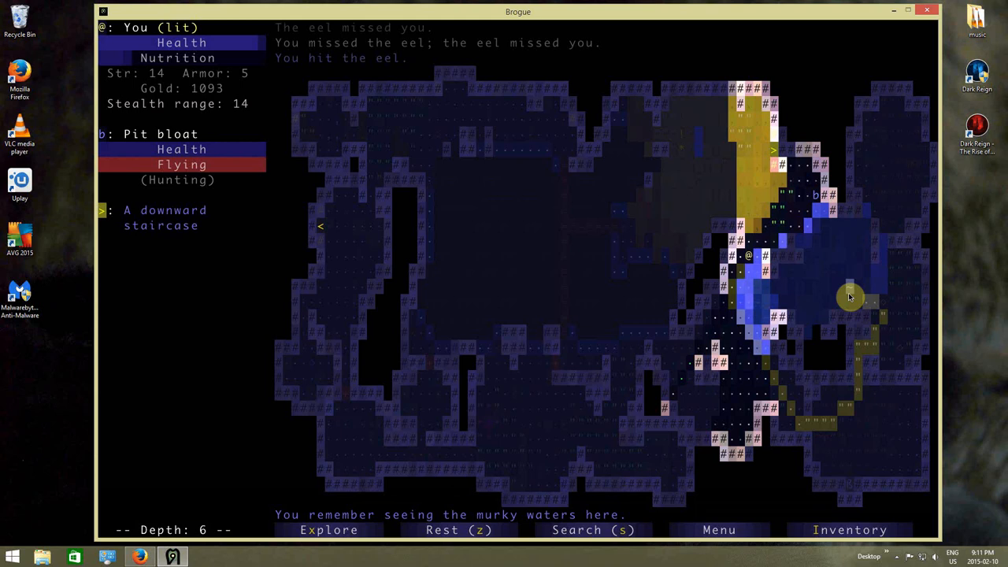
- Open the pack mid-fight with the eel, showing two potions of invisibility
left_click(851, 529)
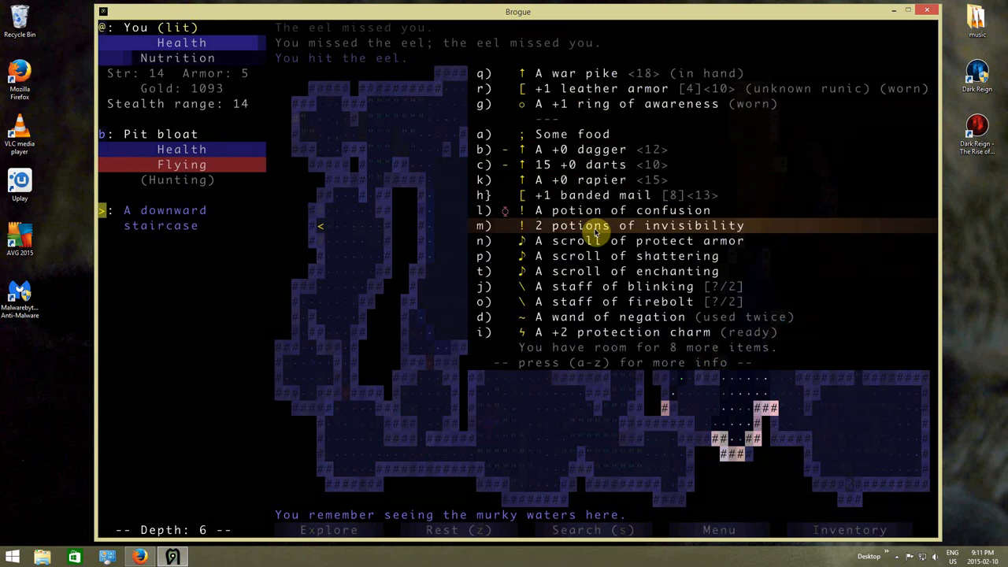
- Attack the pit bloat so it bursts and drops the hero through the floor to depth 7
left_click(654, 330)
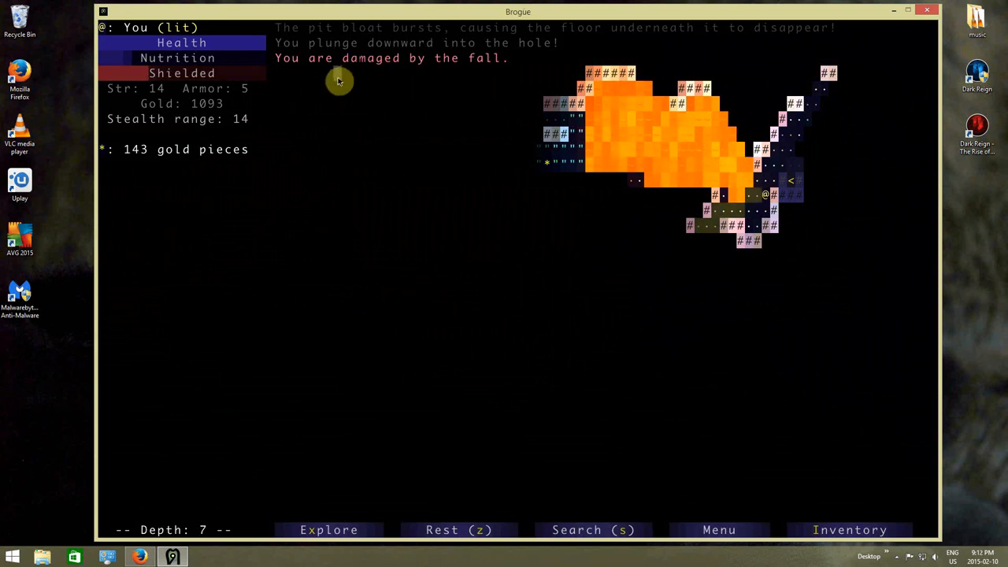
mouse_move(826, 183)
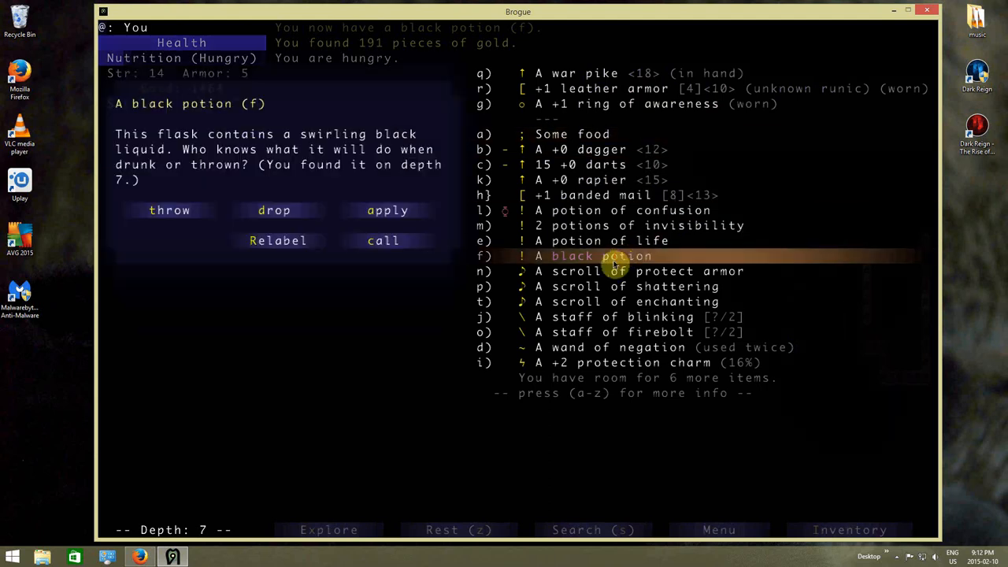
- Drink the unidentified black potion, identifying it as levitation
left_click(387, 209)
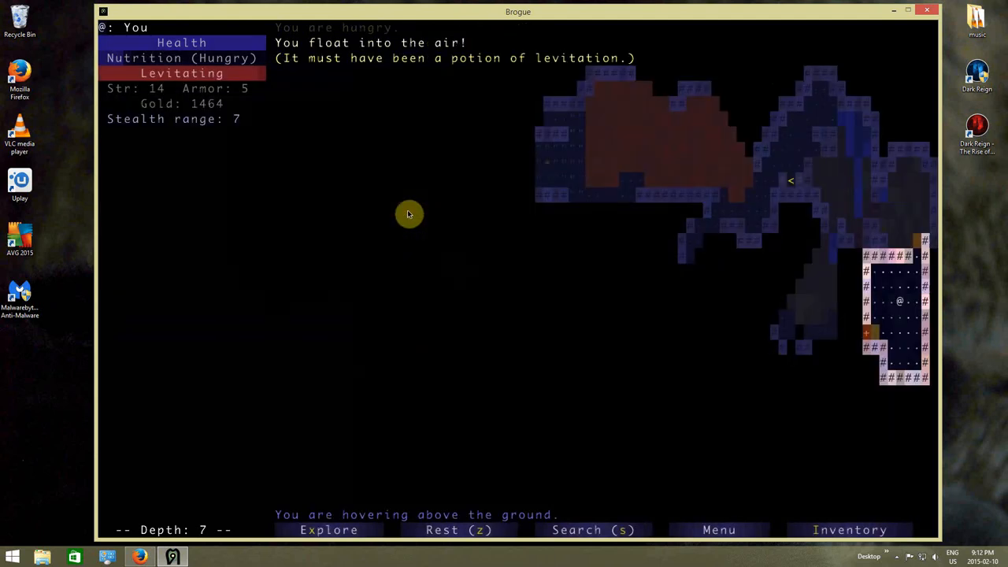
left_click(851, 529)
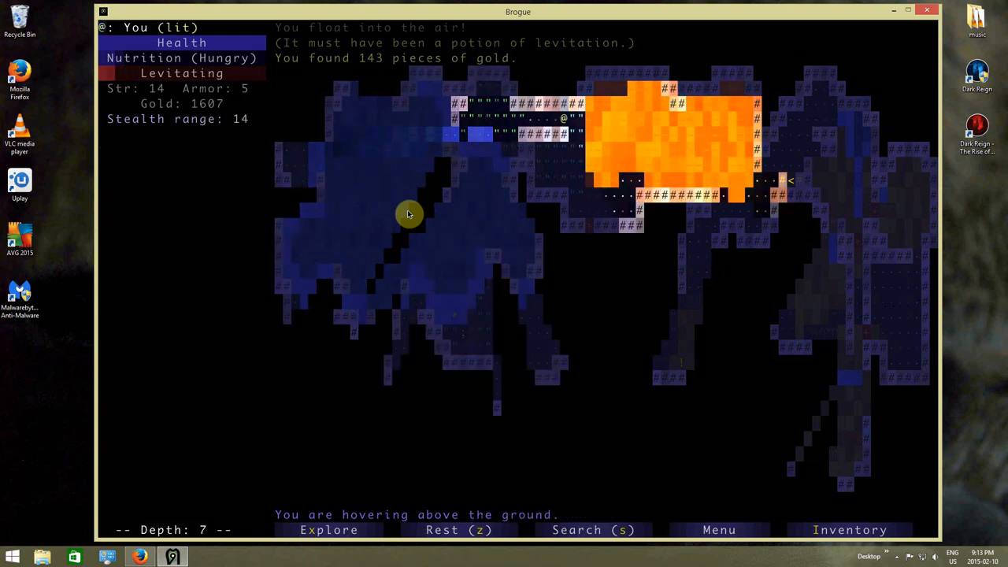
- Float downward over the lava into the small unexplored room
key("Down")
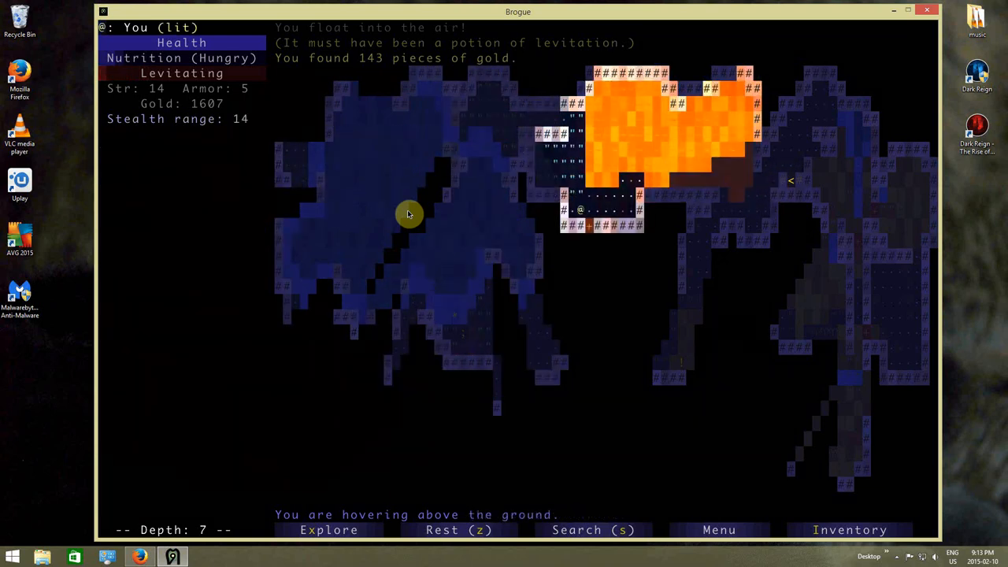
key("down")
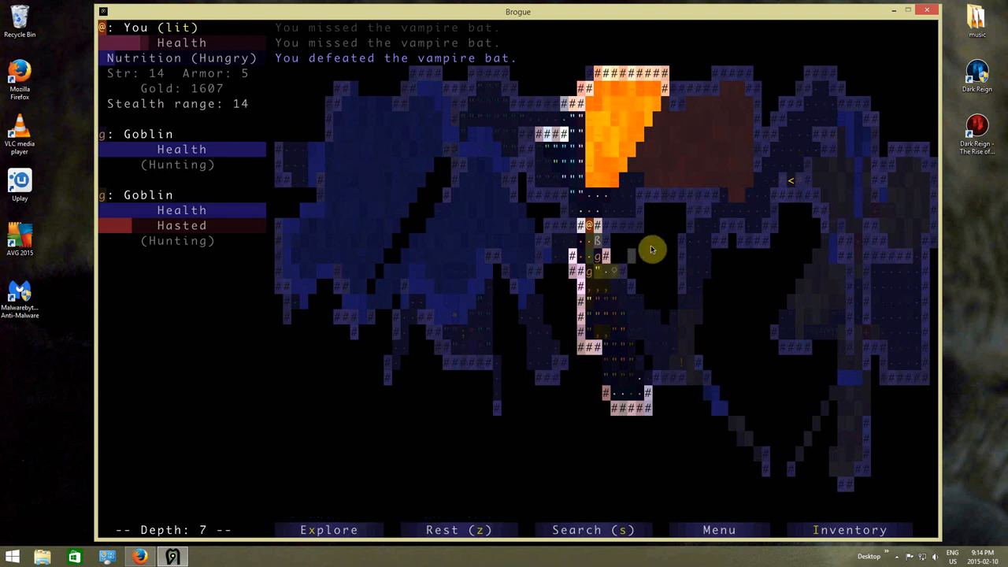
mouse_move(597, 273)
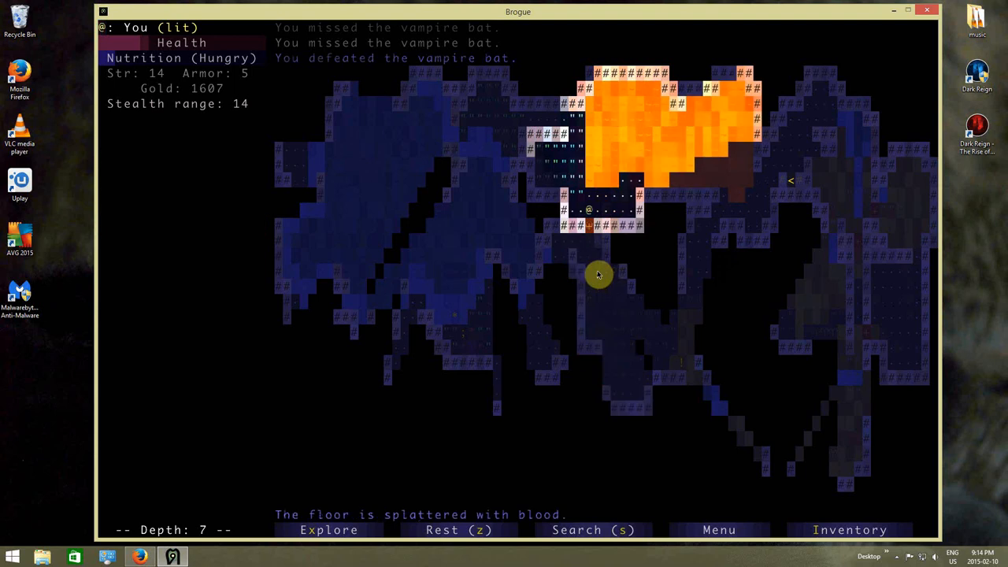
- Eat the food ration from the inventory to end hunger
left_click(851, 529)
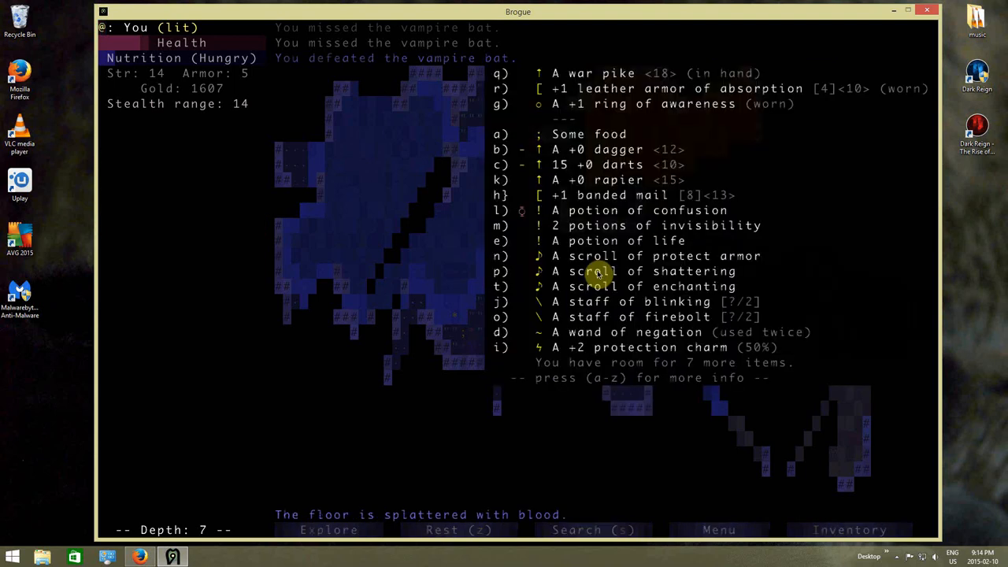
left_click(589, 134)
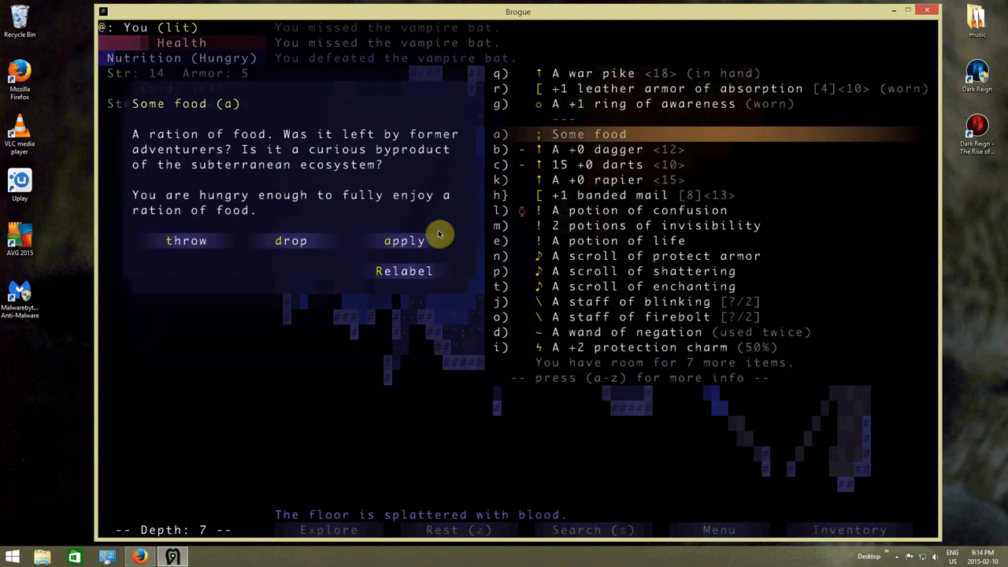
left_click(403, 240)
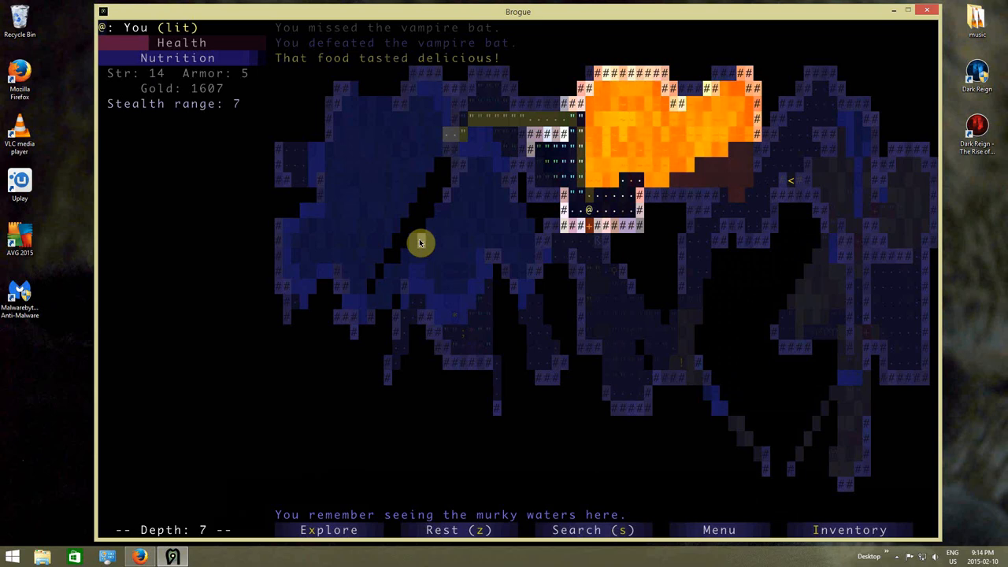
- View the worn +1 leather armor of absorption's description
left_click(849, 530)
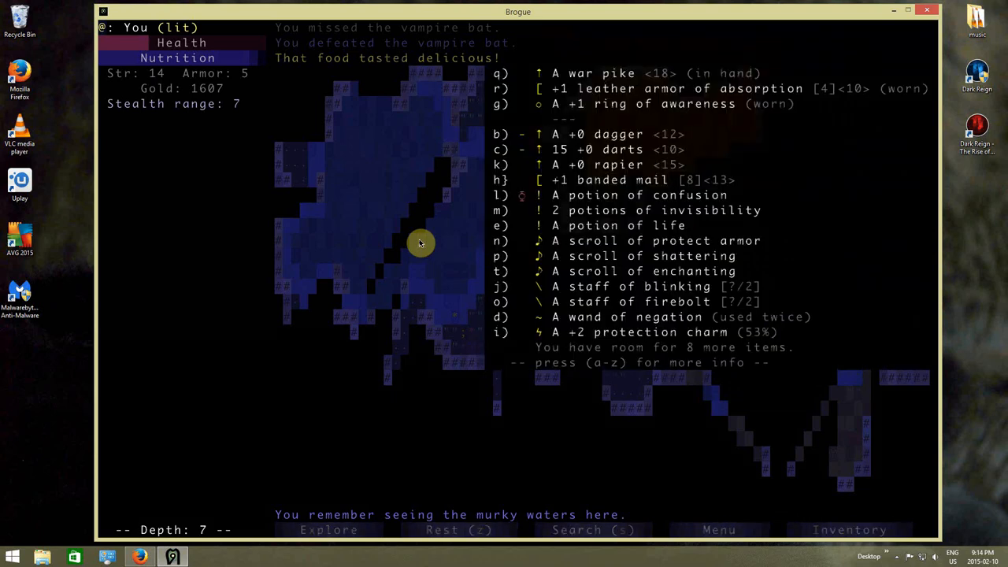
mouse_move(717, 73)
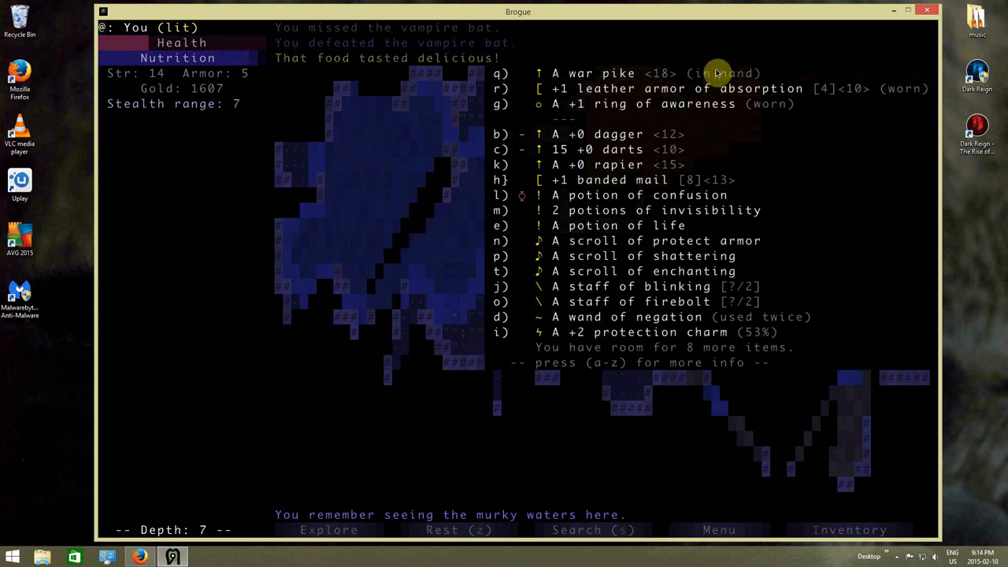
left_click(709, 89)
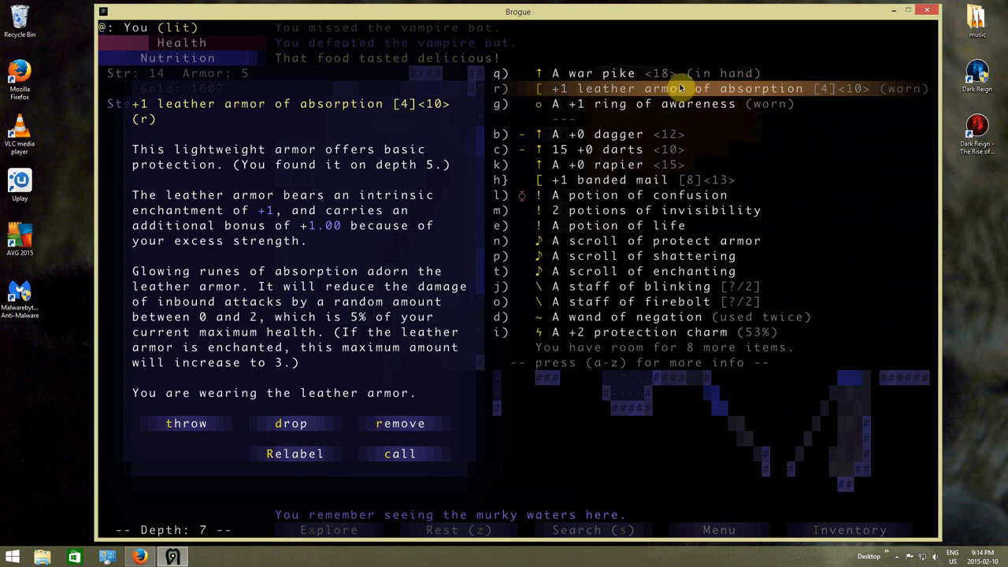
- Swap the leather armor for the +1 banded mail (armor 8) and drop the leather armor
left_click(401, 422)
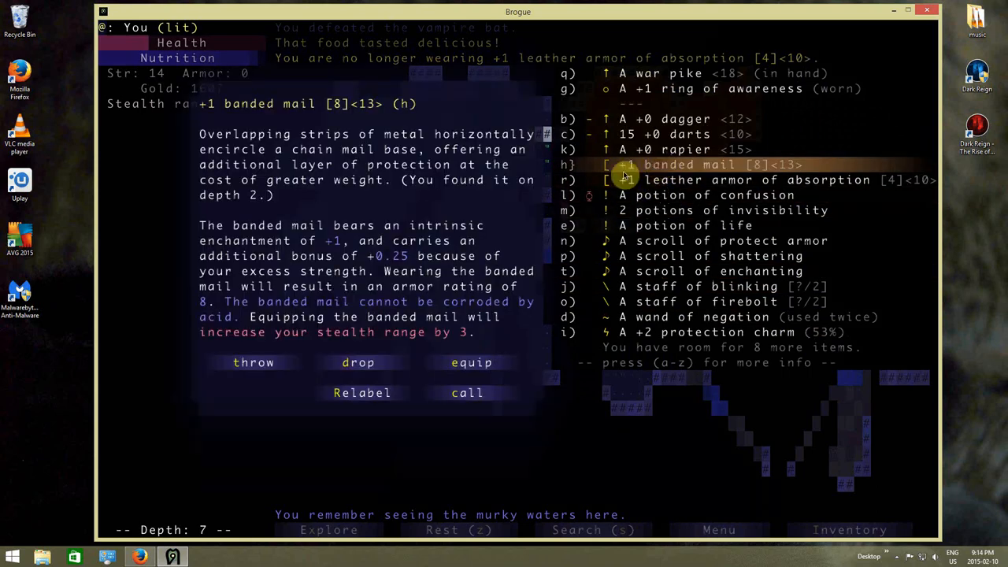
left_click(471, 362)
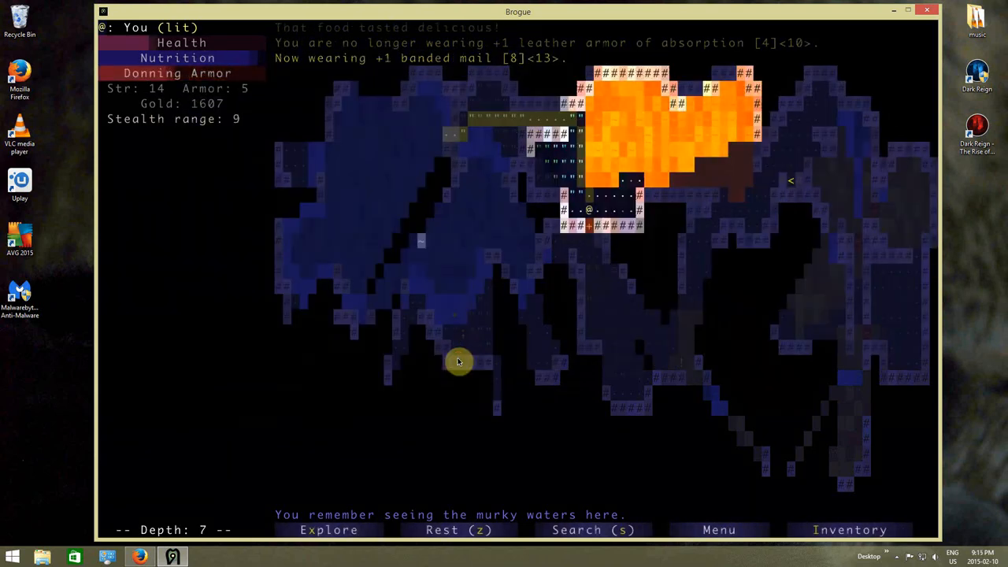
left_click(850, 529)
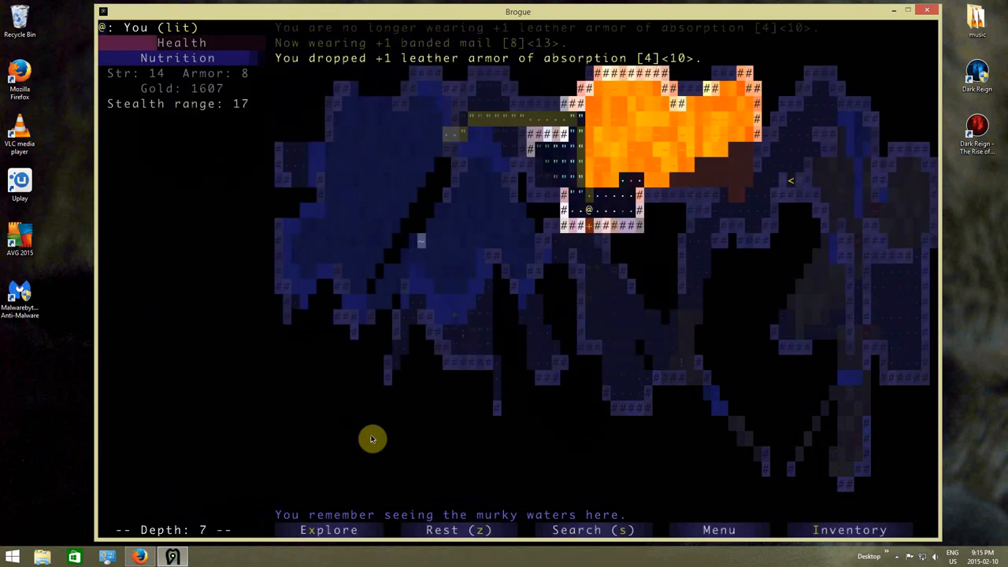
left_click(850, 530)
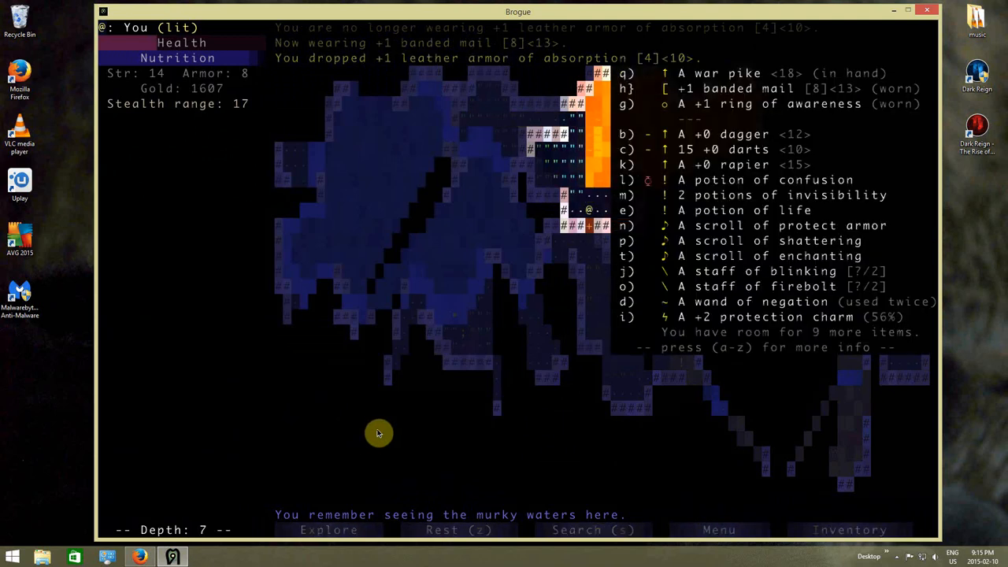
mouse_move(490, 289)
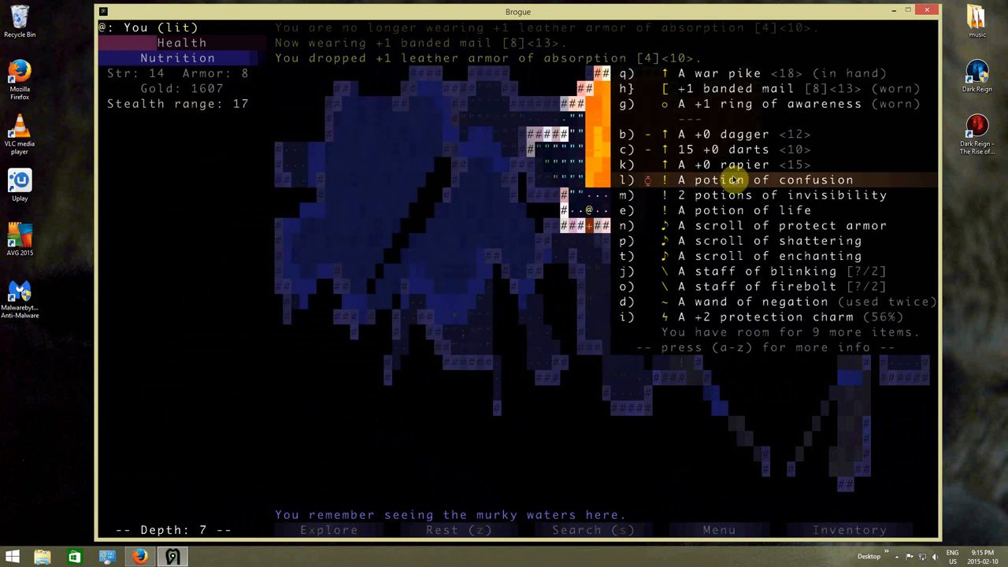
- View the war pike's details, showing its -10 accuracy penalty
left_click(740, 74)
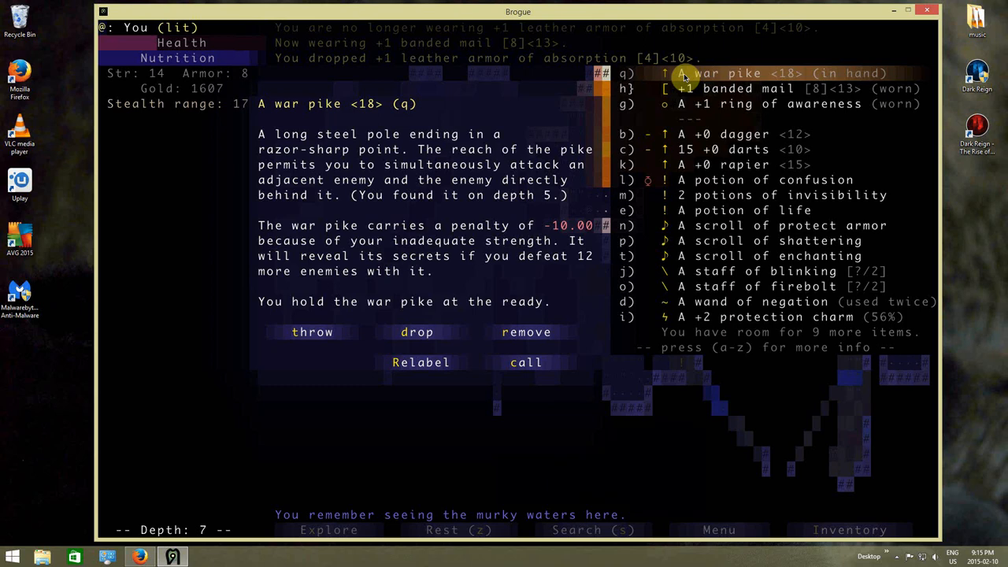
mouse_move(733, 170)
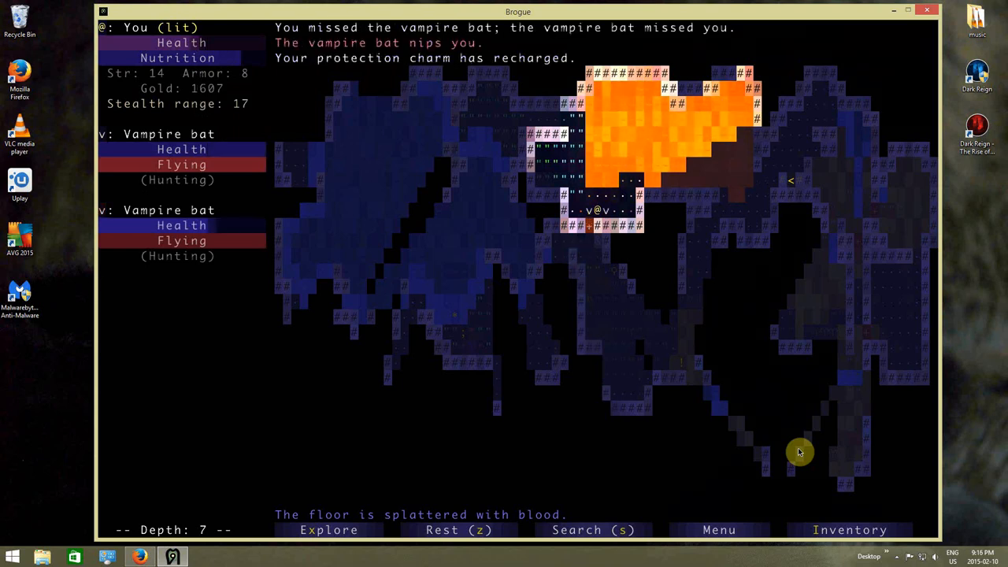
- Zap the staff of firebolt at both vampire bats until they burn to death
left_click(850, 529)
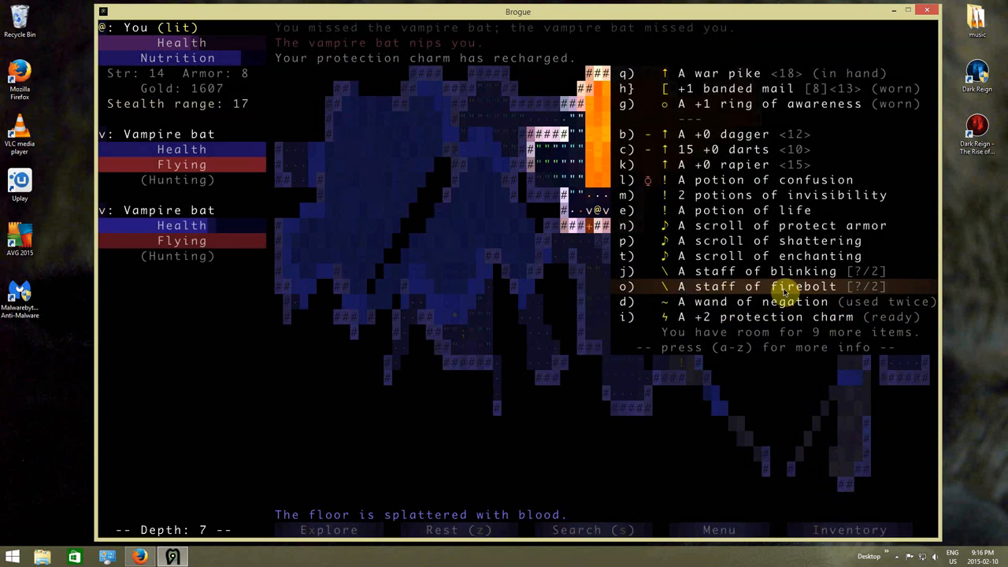
left_click(784, 286)
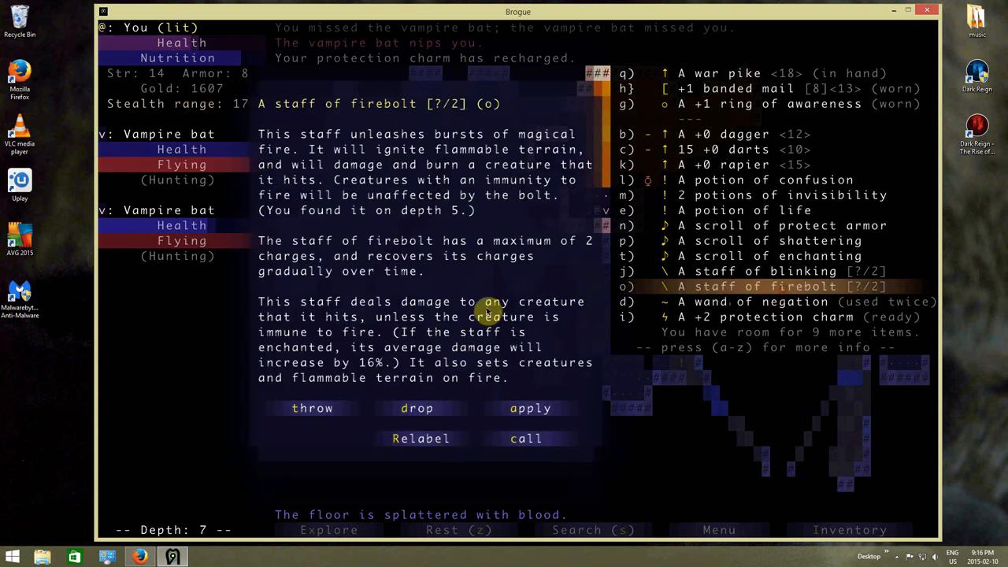
left_click(529, 408)
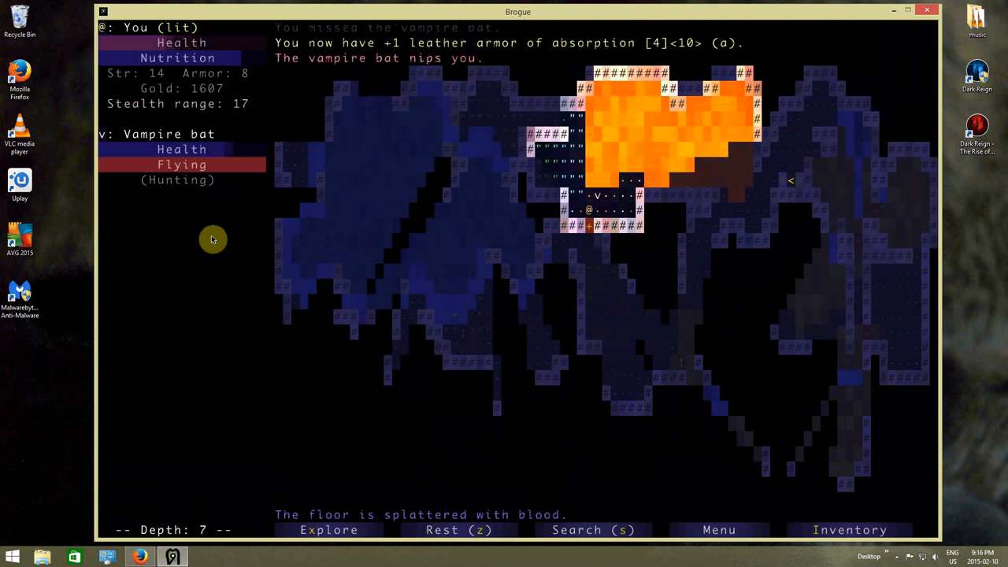
left_click(851, 529)
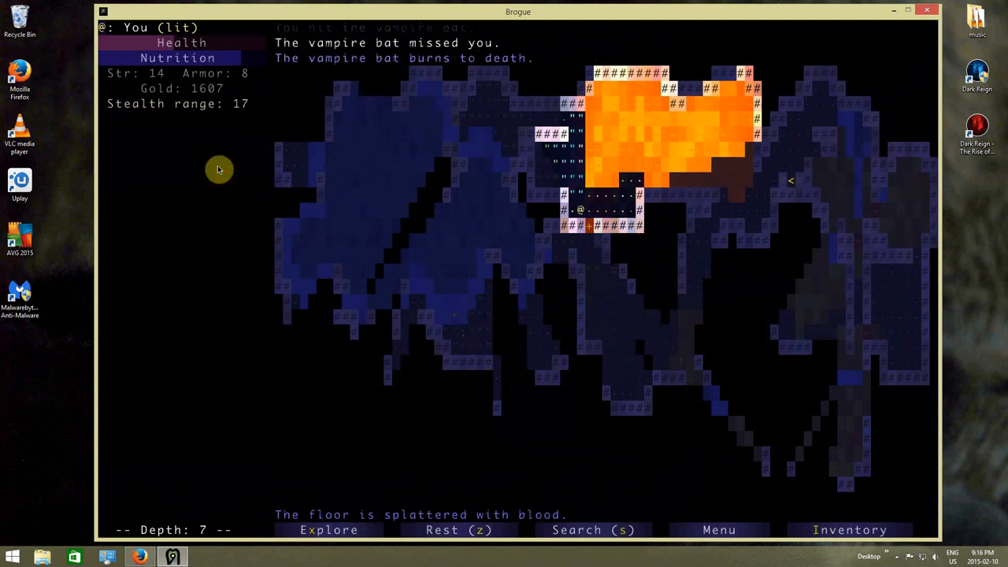
left_click(849, 529)
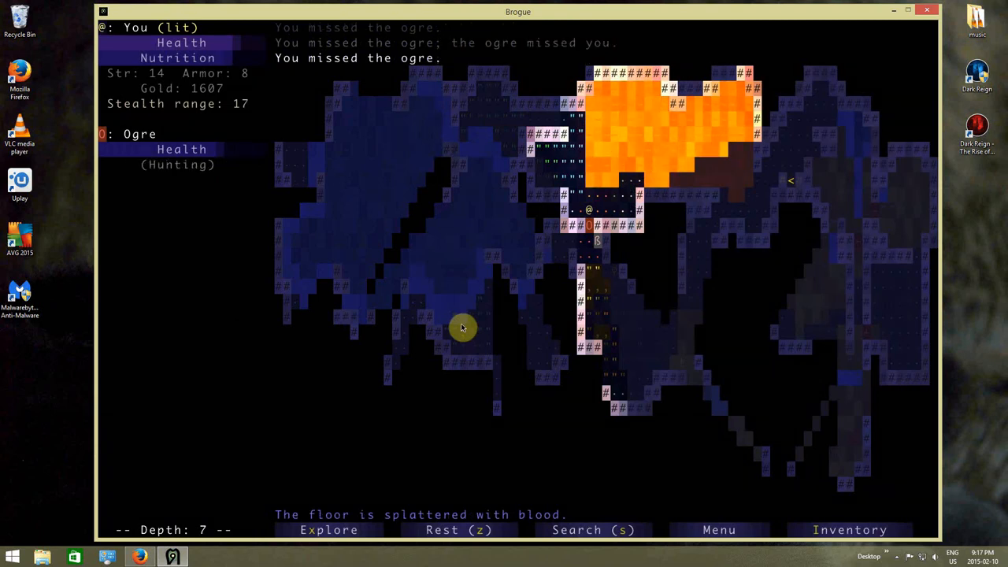
- Zap the staff of firebolt at the ogre until it fizzles, then melee the ogre
left_click(851, 529)
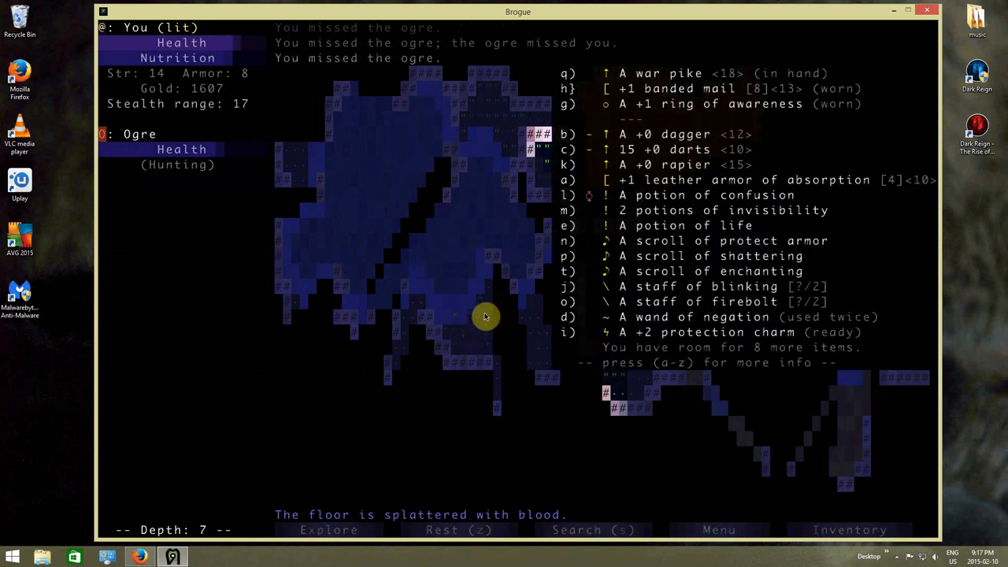
mouse_move(612, 316)
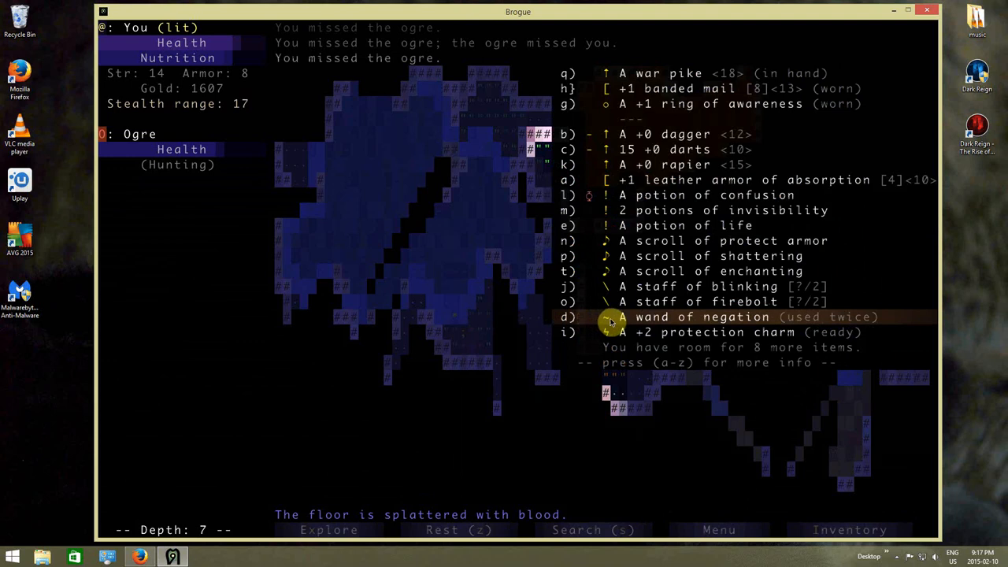
mouse_move(622, 302)
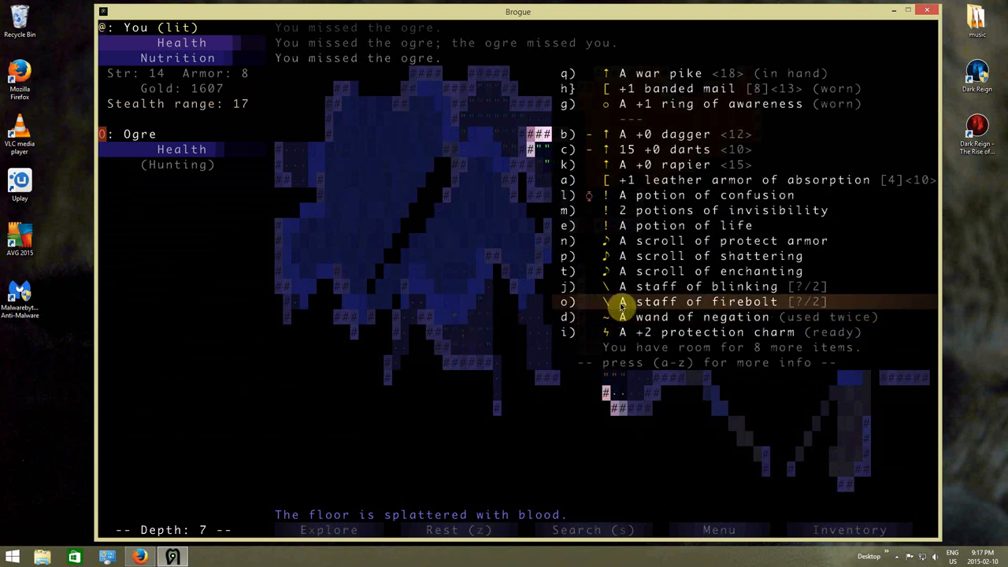
left_click(621, 302)
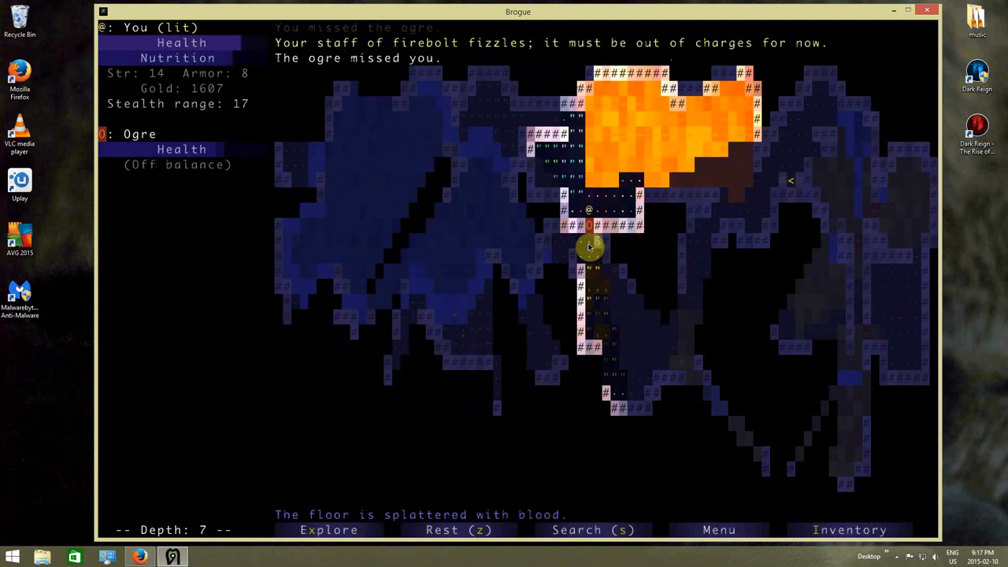
left_click(851, 529)
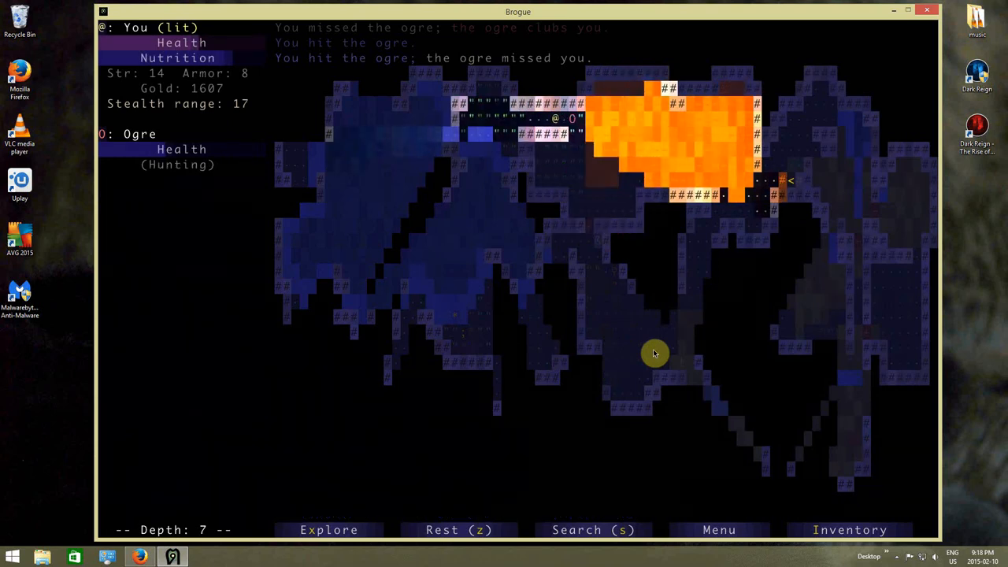
- Throw the potion of confusion at the ogre and nearby enemies
left_click(850, 530)
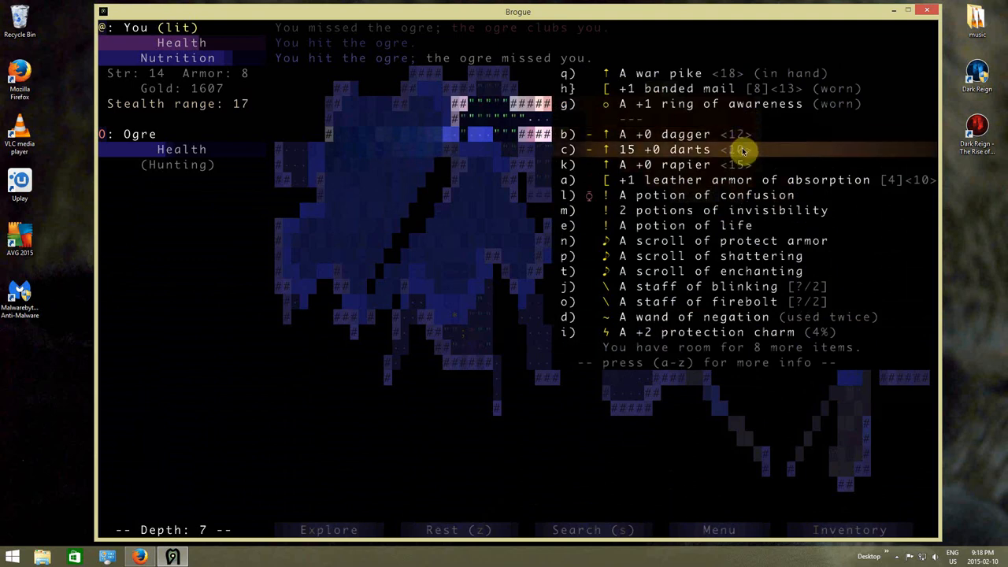
left_click(709, 195)
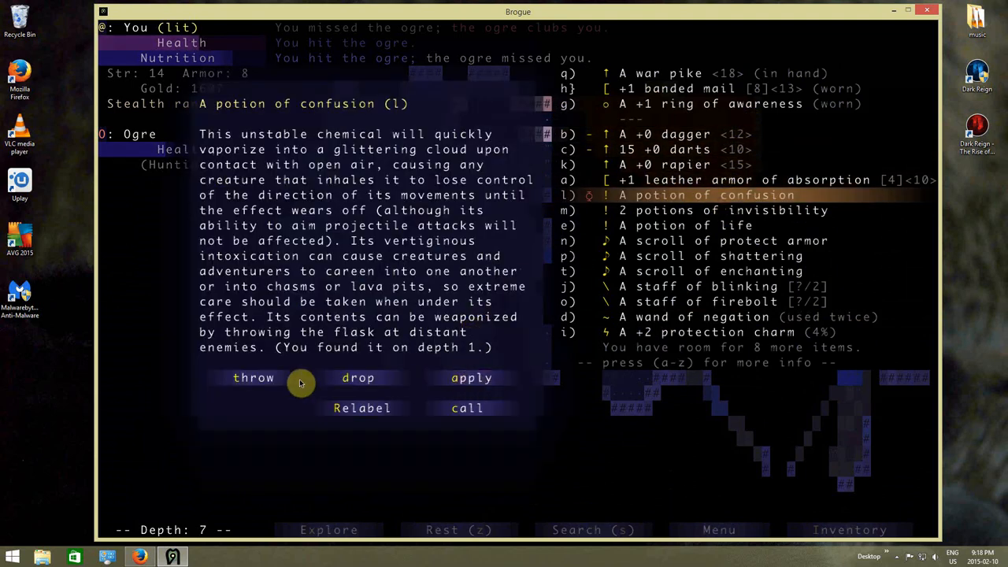
left_click(252, 378)
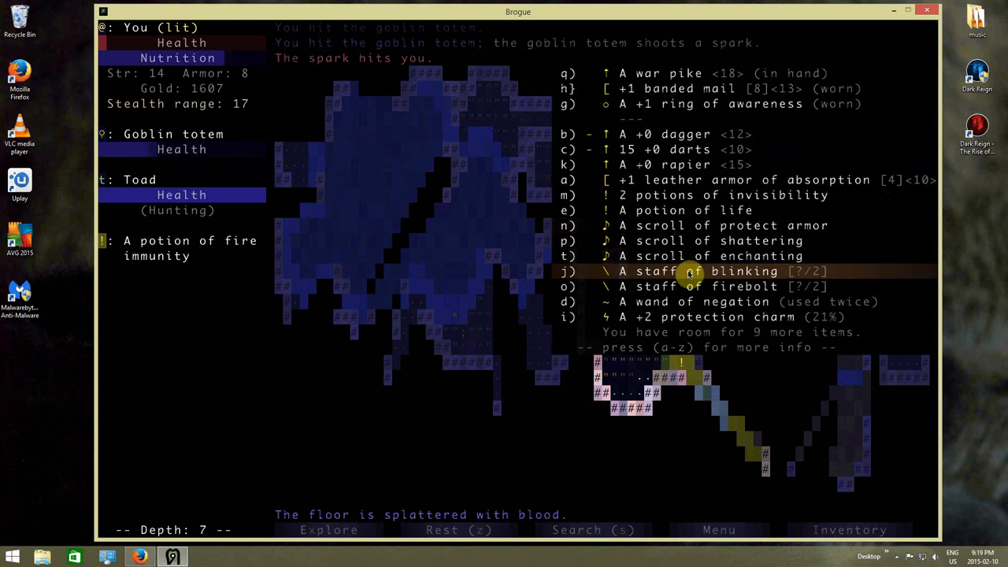
- Blink away from the fight with the staff of blinking and kill the goblin conjurer
left_click(691, 271)
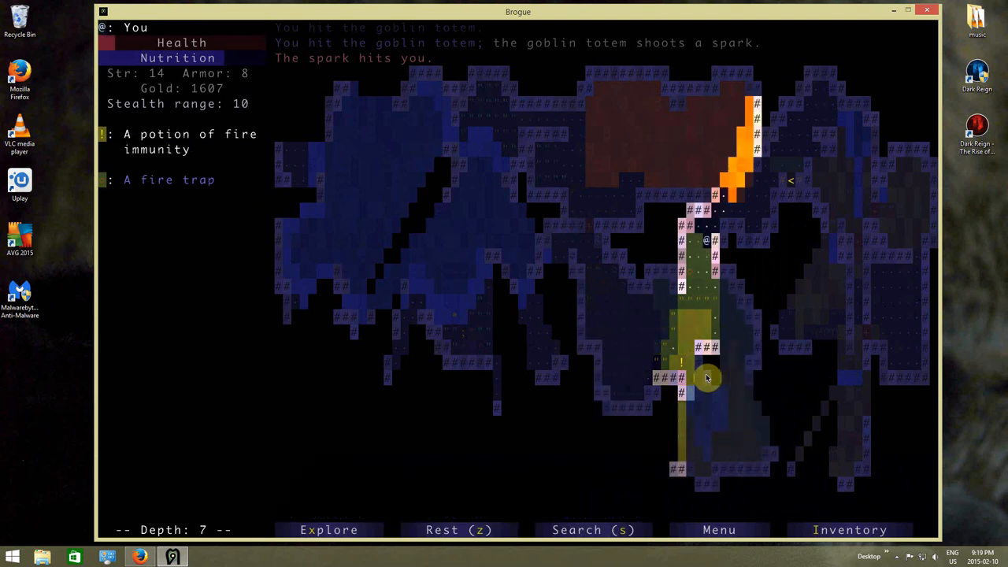
key("up")
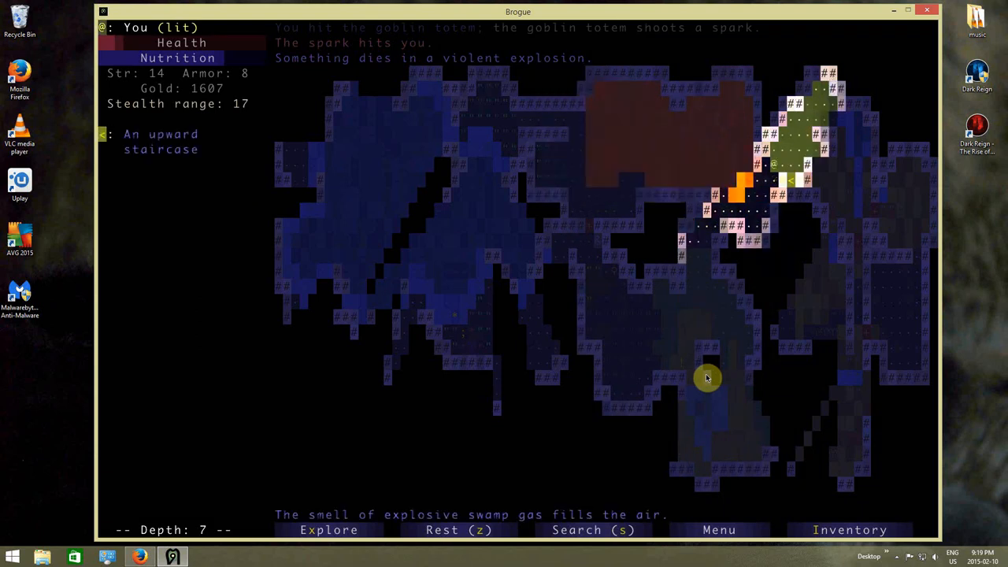
key("<")
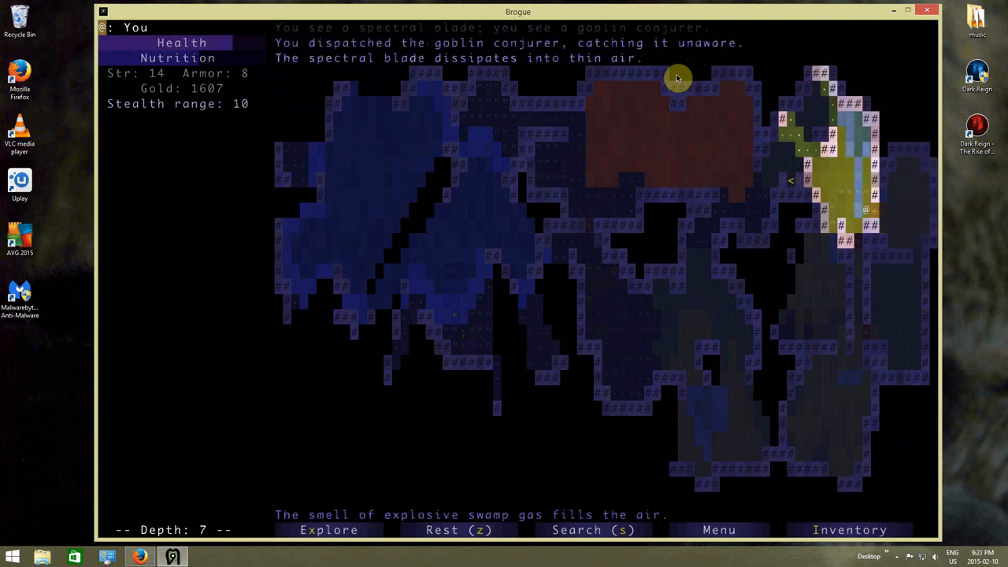
- Travel across the map to destroy the goblin totem, then dismiss the war pike description
left_click(850, 530)
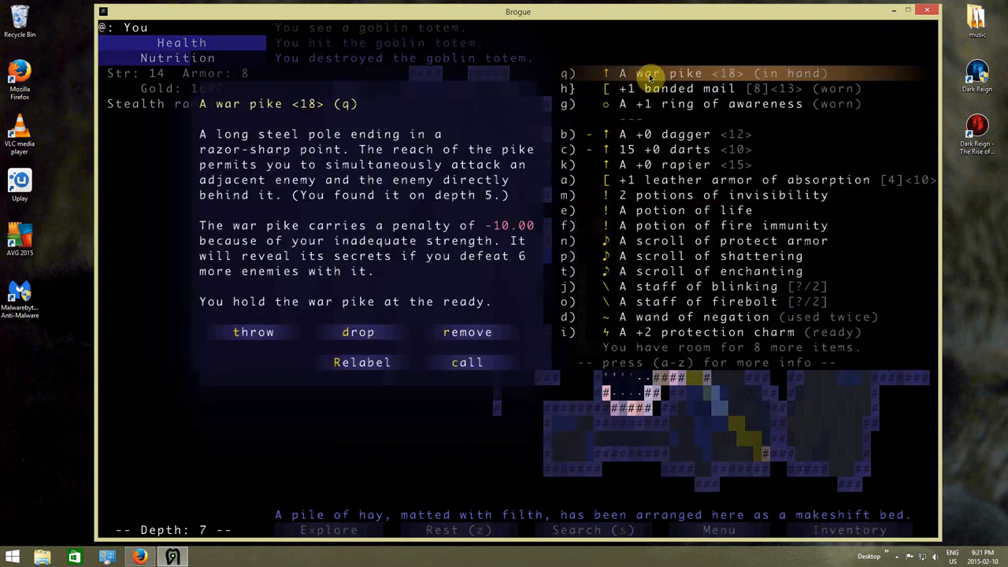
key("Escape")
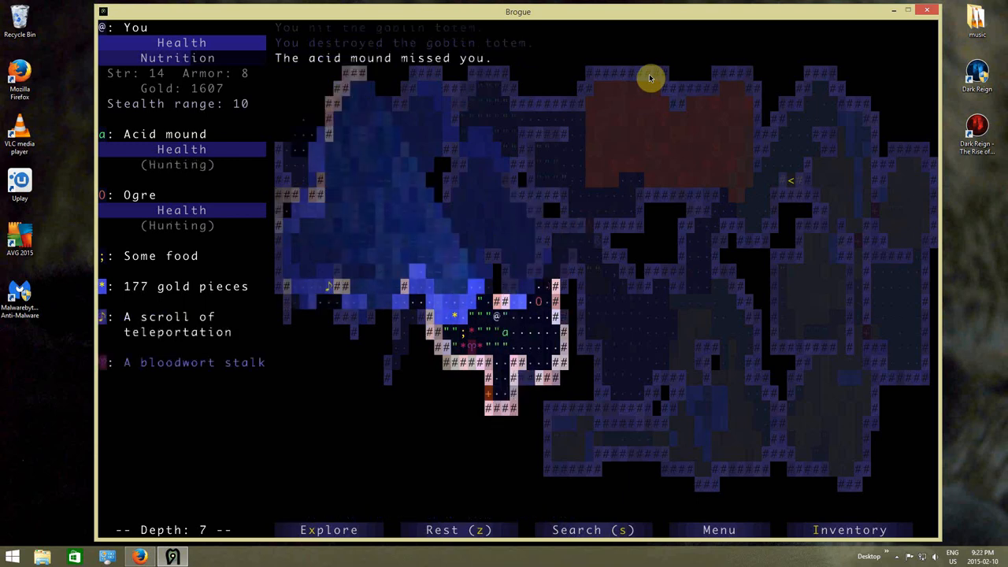
- Collect the food and 177 gold, then use the staff of blinking against the eel
key("Right")
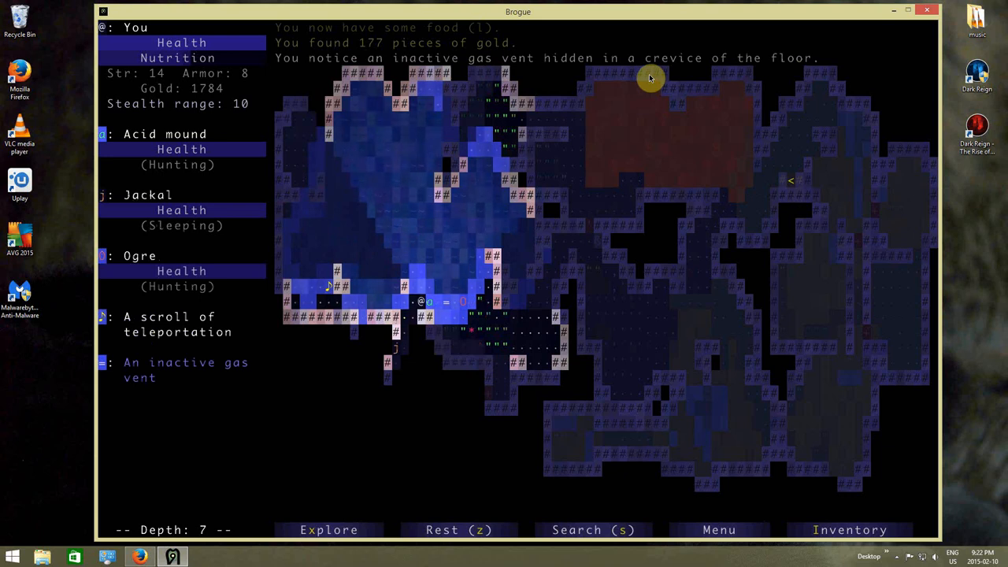
left_click(851, 529)
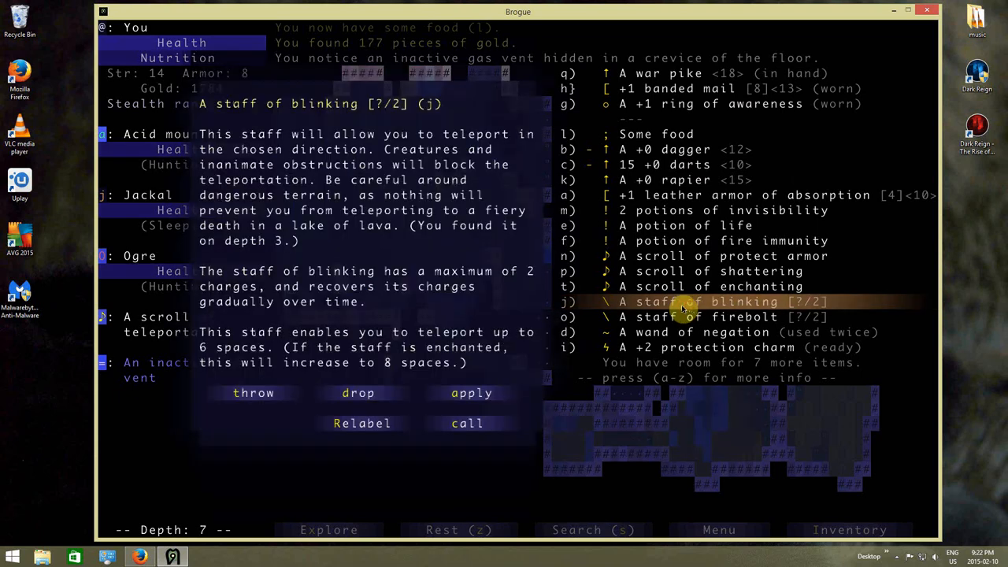
mouse_move(471, 392)
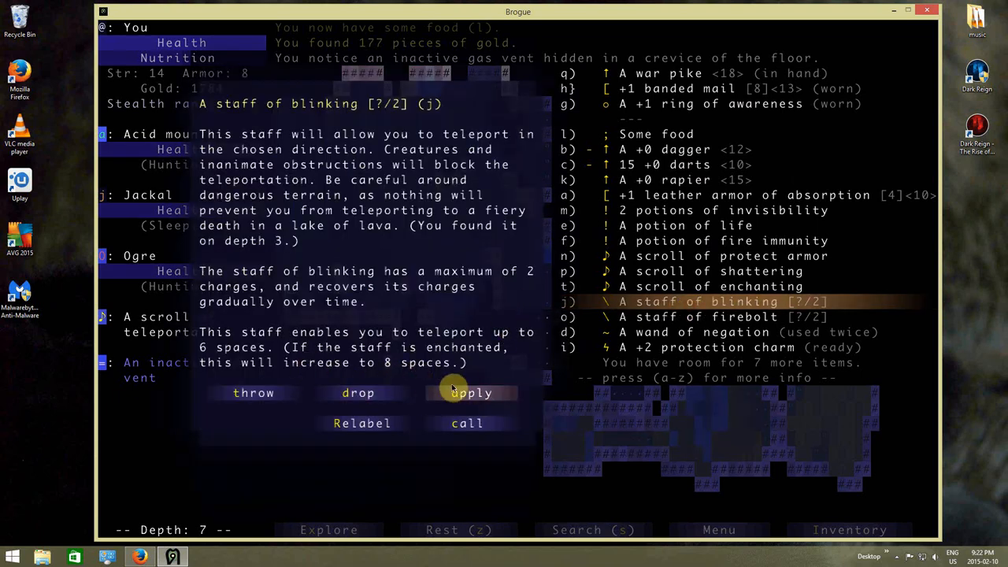
left_click(469, 393)
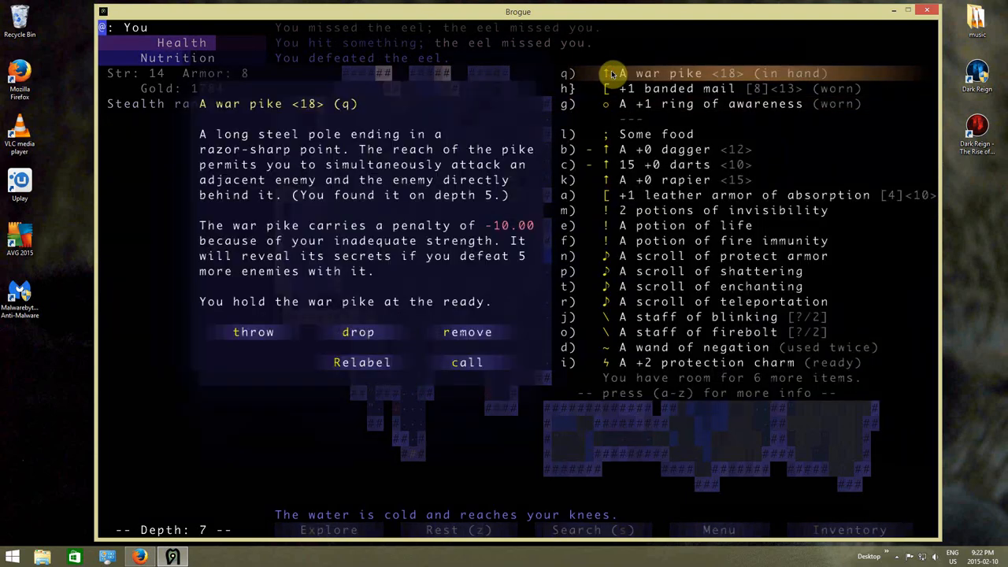
- Refuse to strike the acid mound, sparing the war pike, and head for the downward stairs
key("Escape")
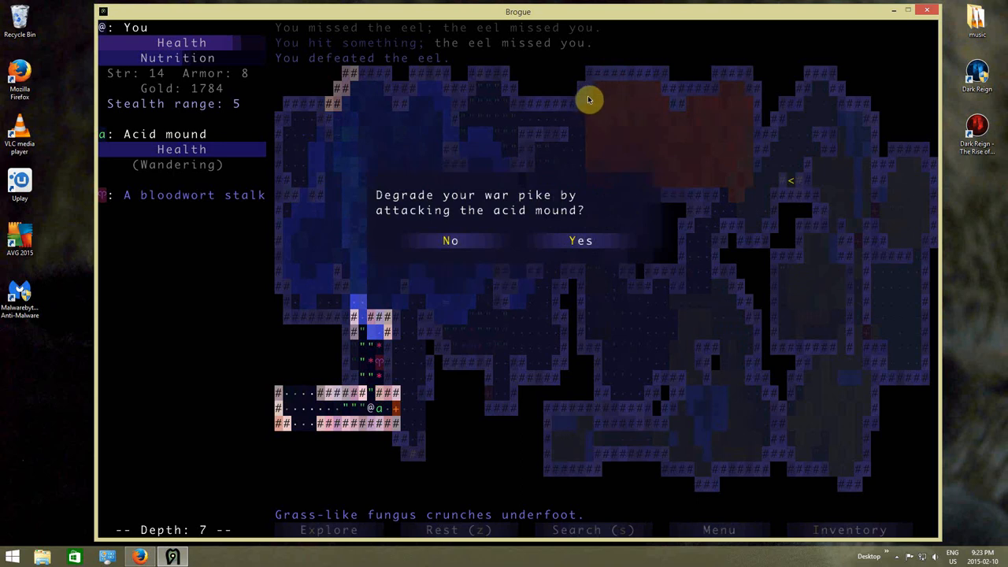
mouse_move(580, 241)
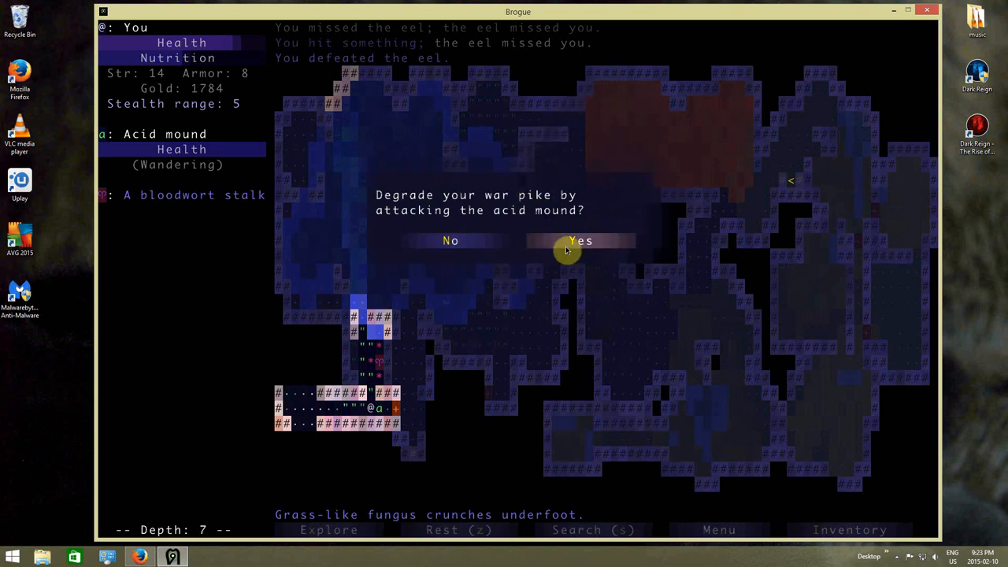
mouse_move(482, 249)
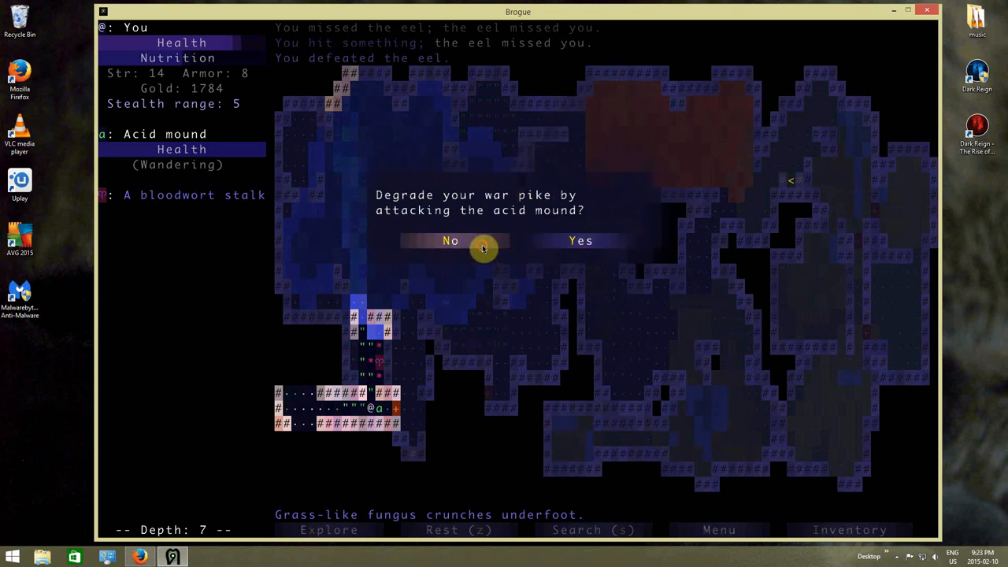
left_click(450, 240)
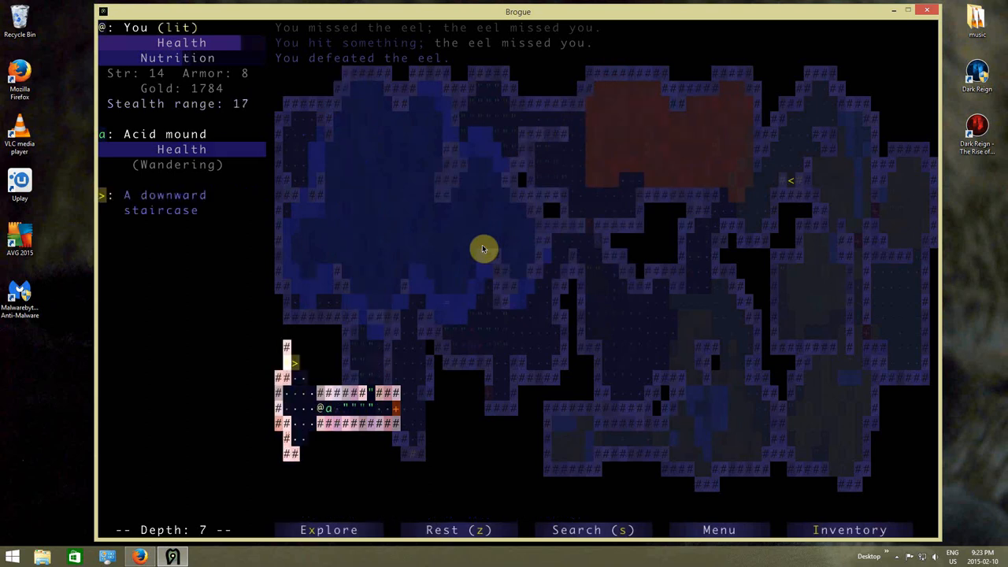
key("up")
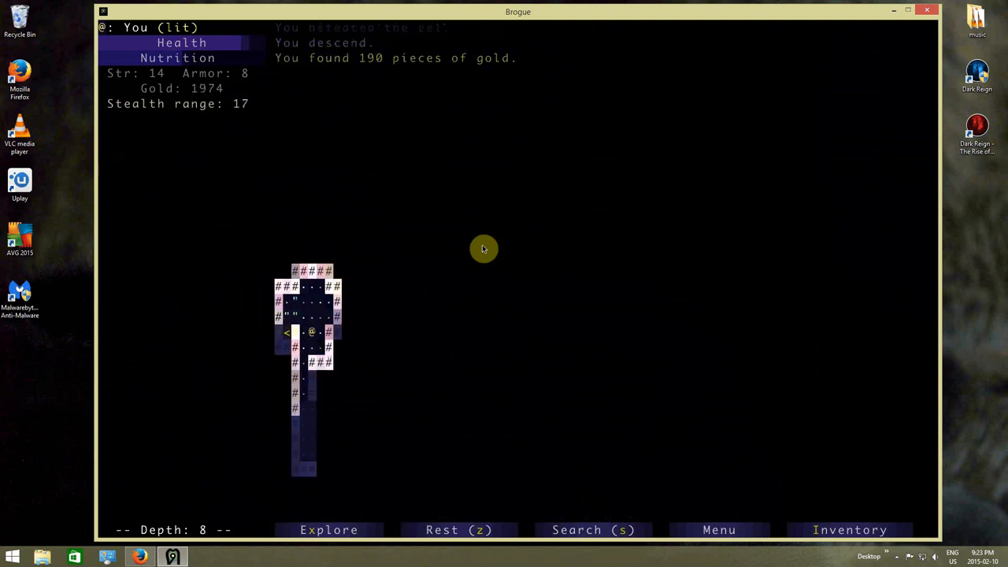
- Advance down the depth 8 corridor until a sleeping pit bloat comes into view
key("Down")
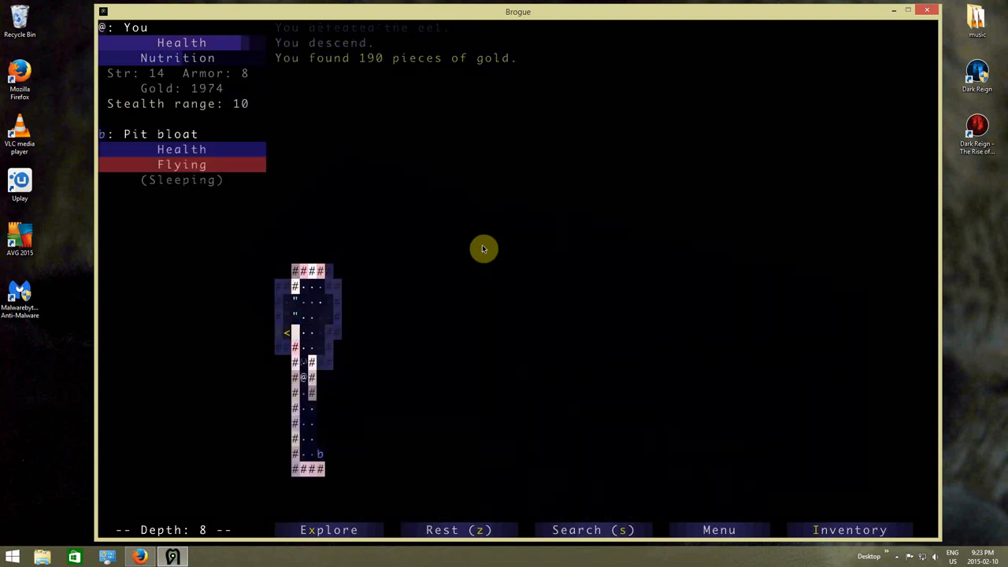